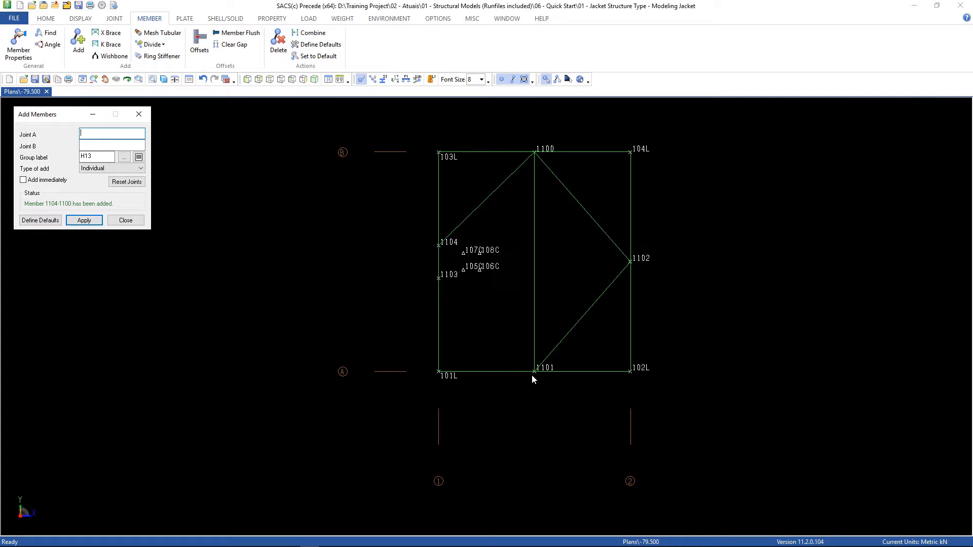
Add the diagonal member from joint 1101 to joint 1103 and finish adding members.
left_click(439, 279)
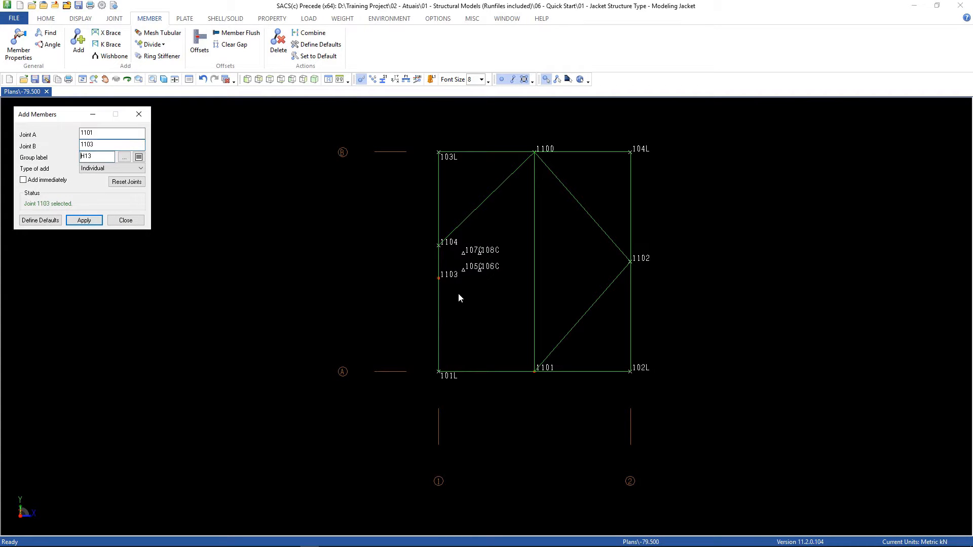
left_click(84, 221)
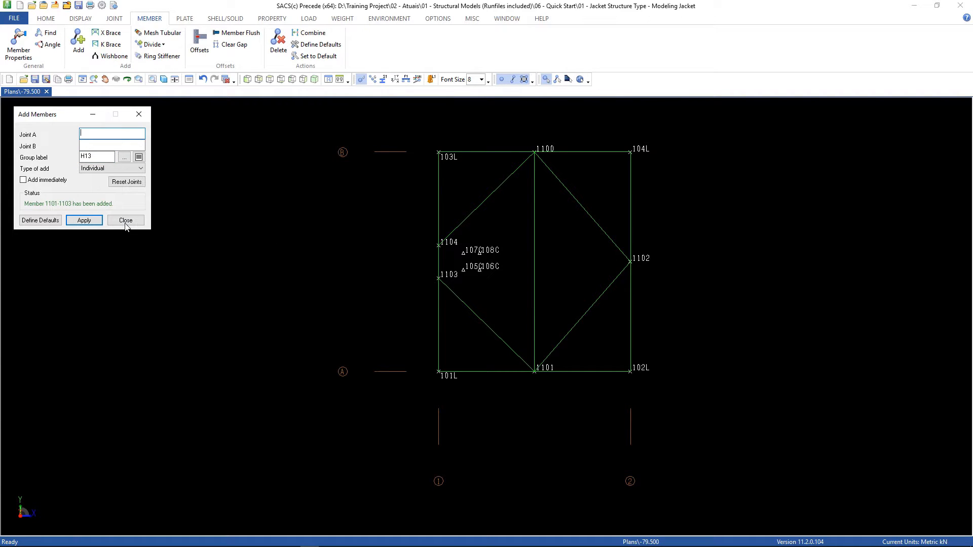
left_click(125, 221)
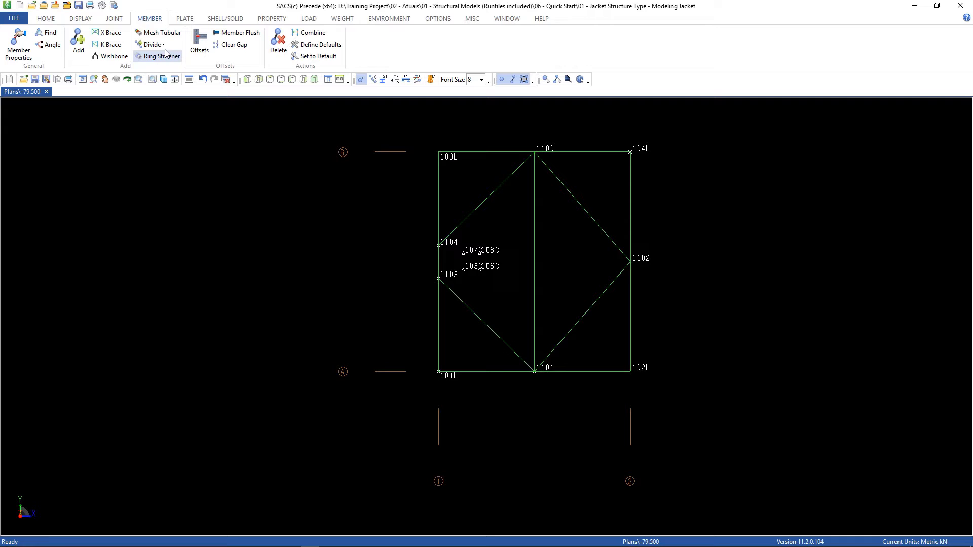
Divide vertical member 1101–1100 at 11.35 m, creating joint 1105.
left_click(151, 45)
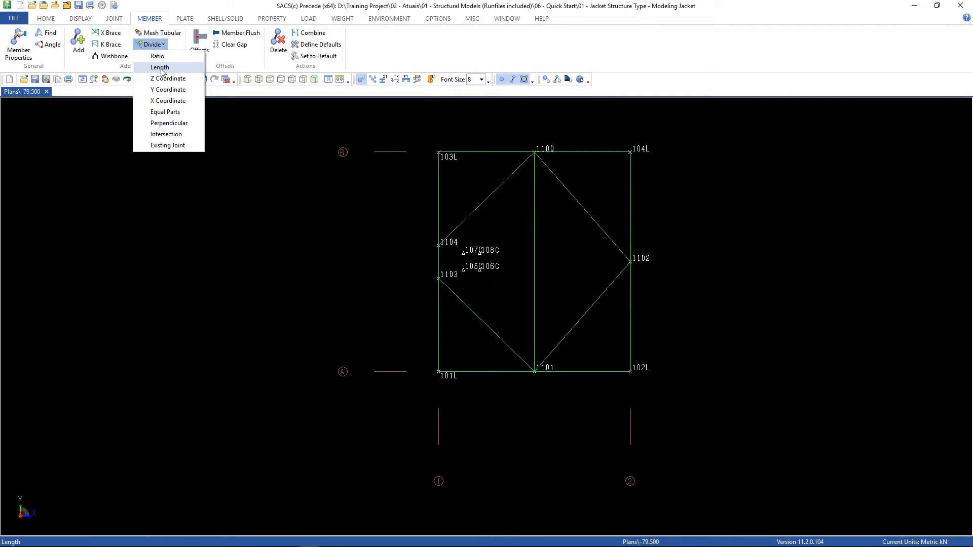
left_click(159, 67)
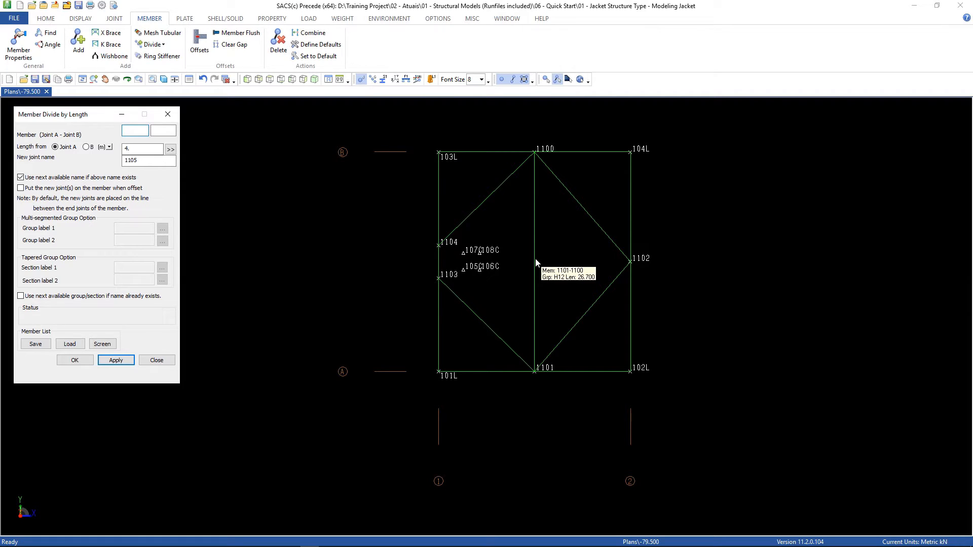
left_click(536, 261)
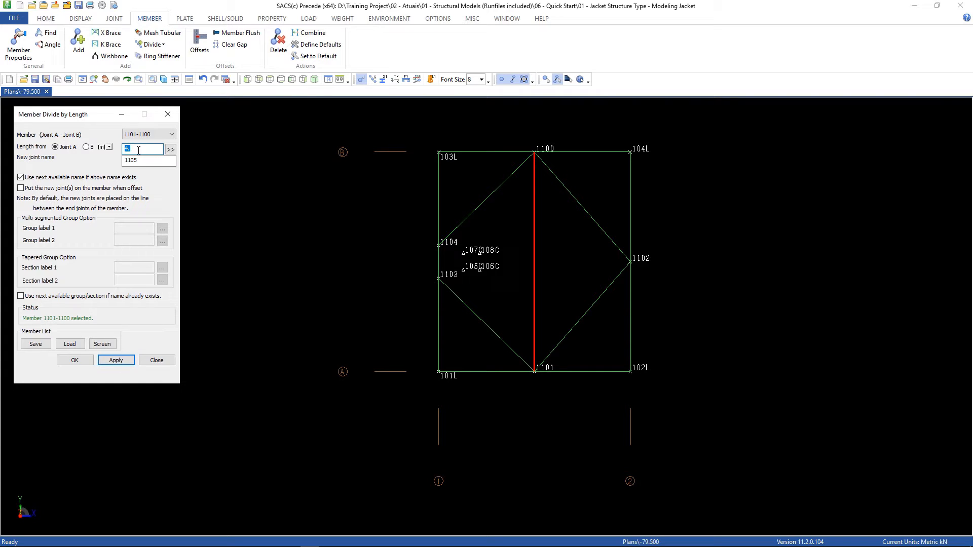
type("11.35")
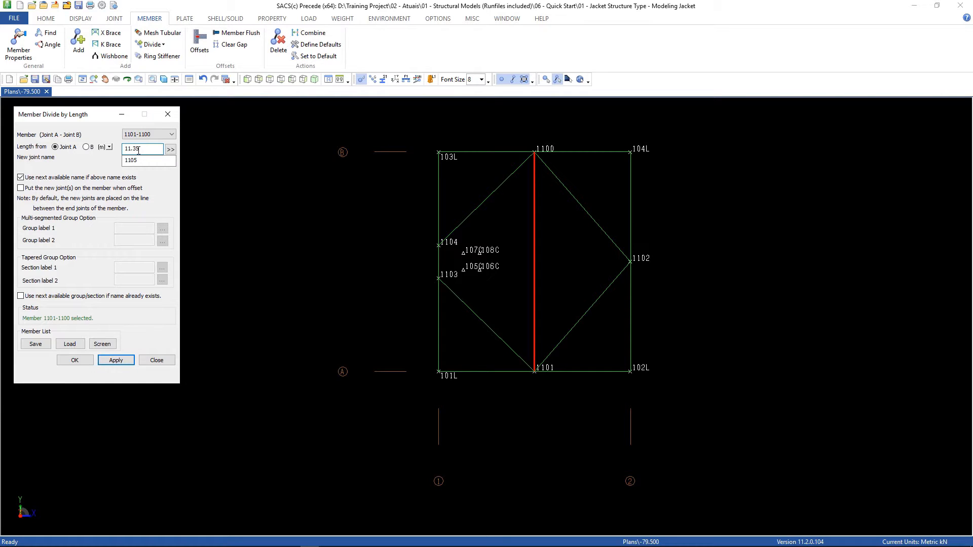
left_click(115, 360)
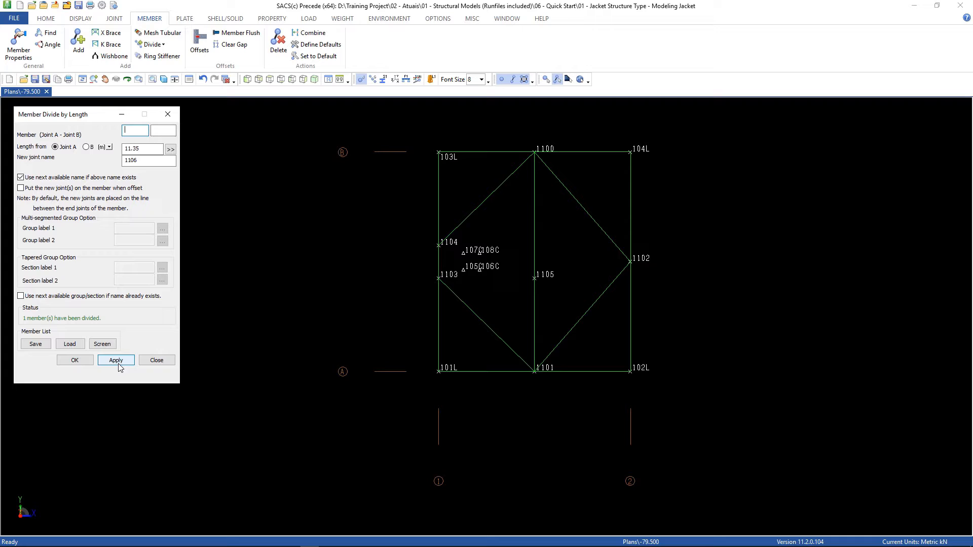
Divide the upper piece 1105–1100 at 4 m, creating joint 1106.
left_click(534, 214)
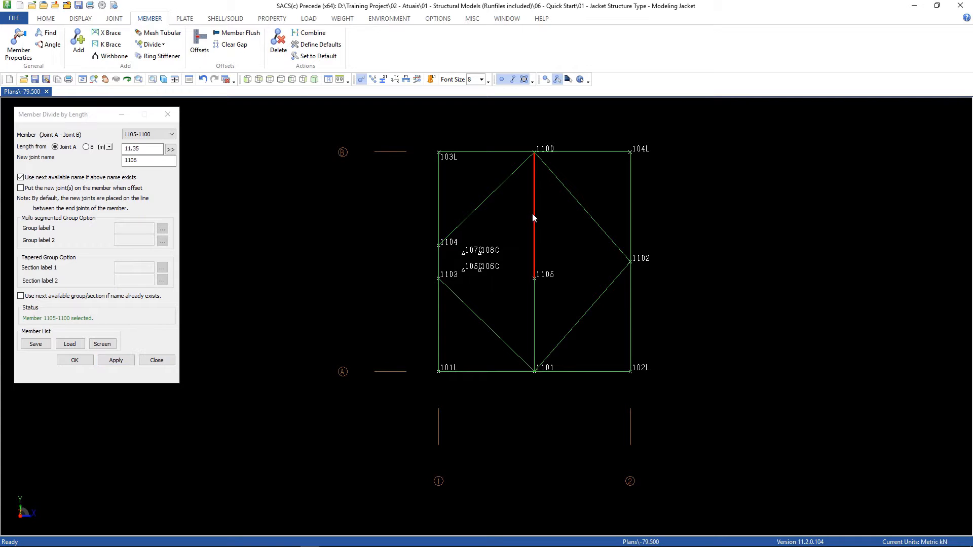
type("4")
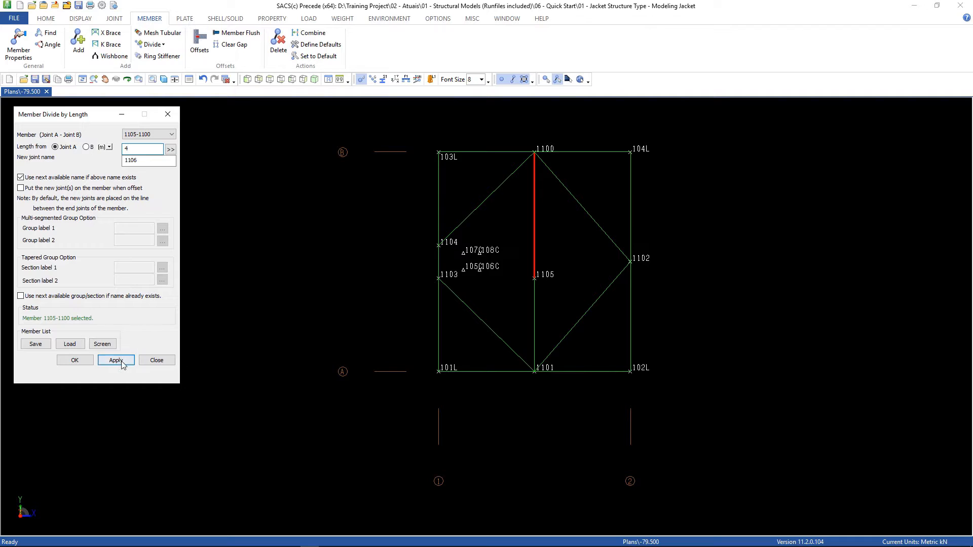
left_click(115, 360)
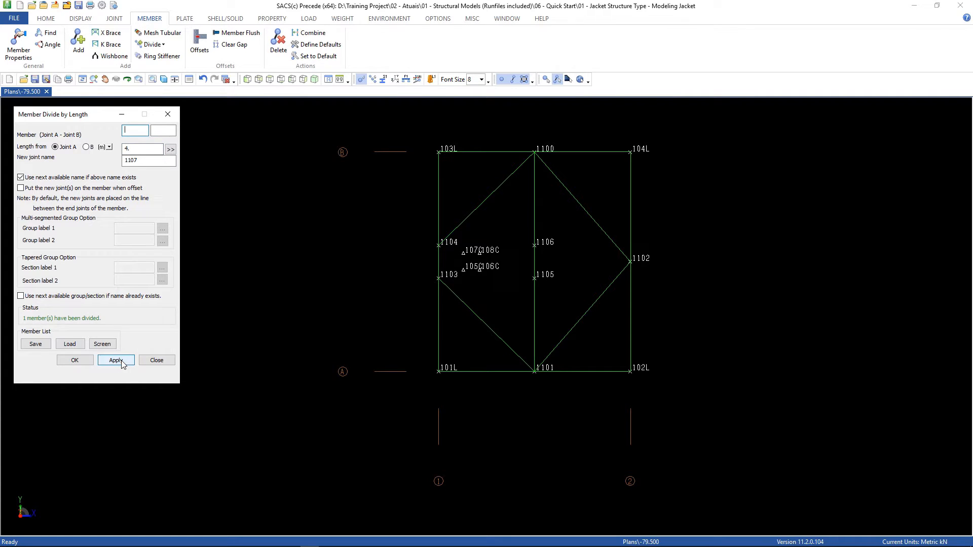
left_click(157, 360)
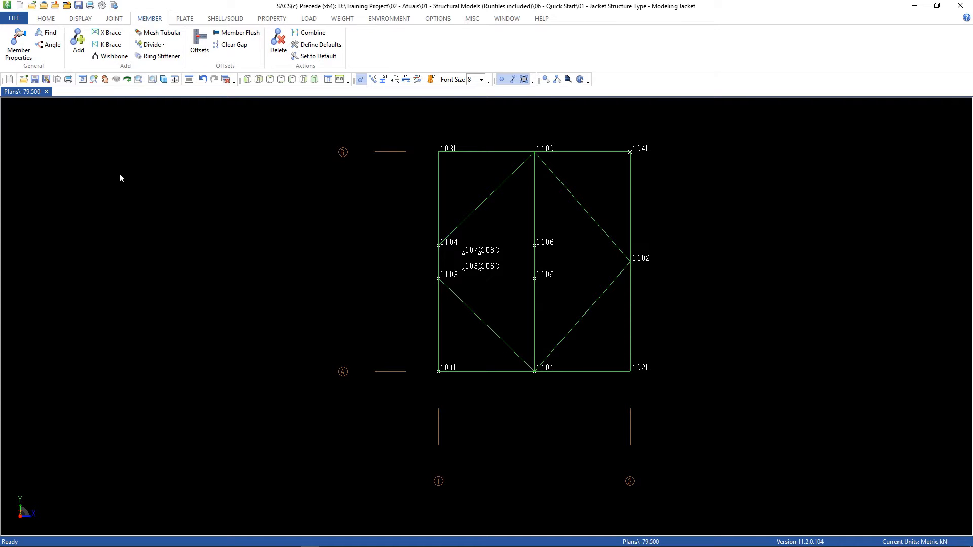
Add horizontal members joining joints 1103–1105 and 1104–1106.
left_click(77, 44)
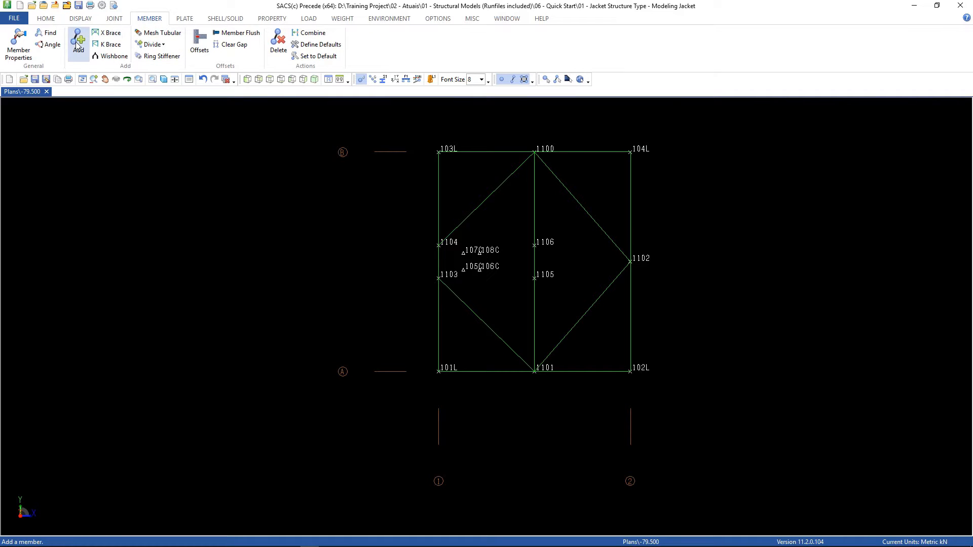
left_click(78, 41)
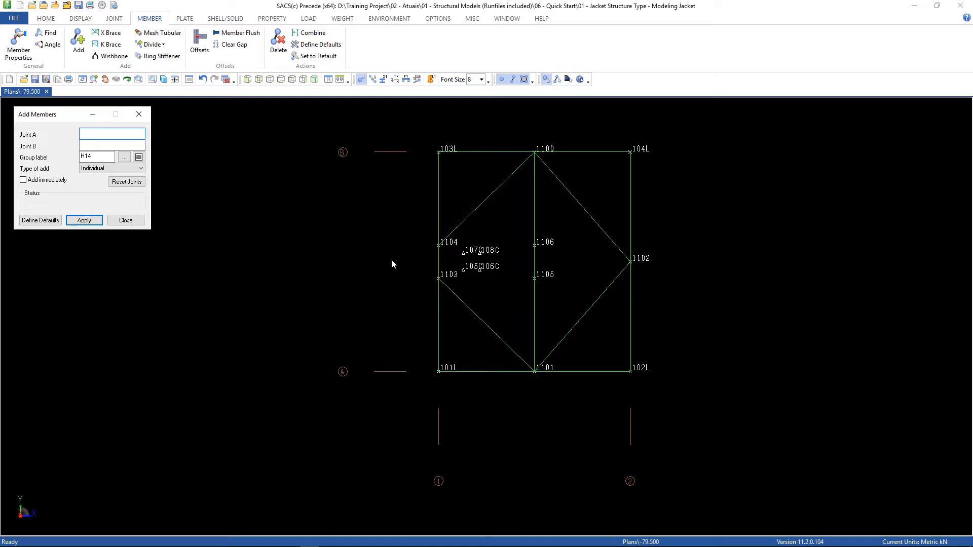
left_click(438, 279)
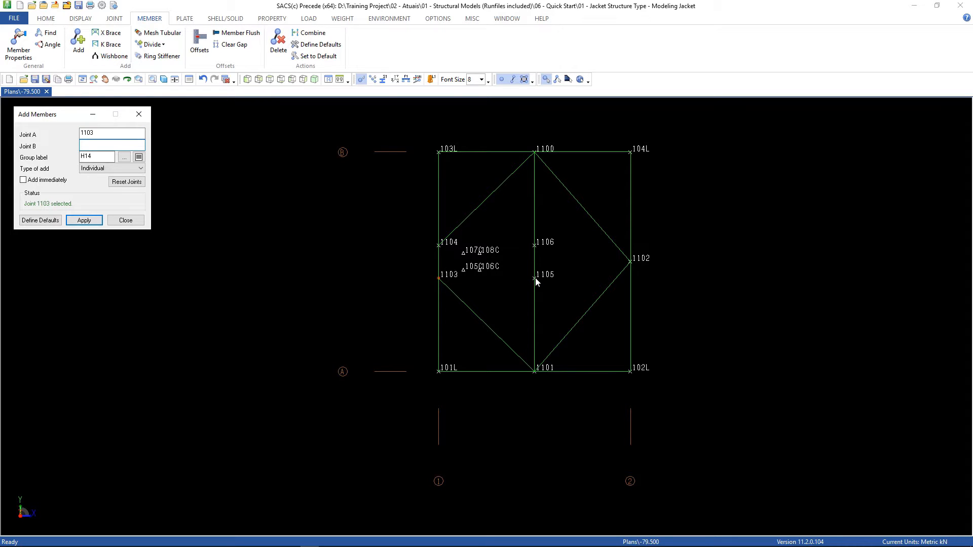
left_click(535, 278)
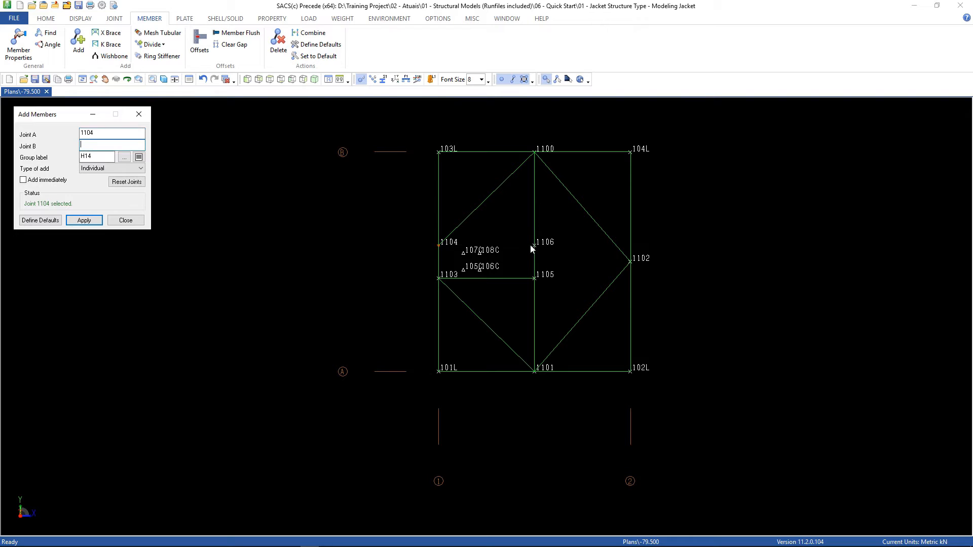
left_click(533, 246)
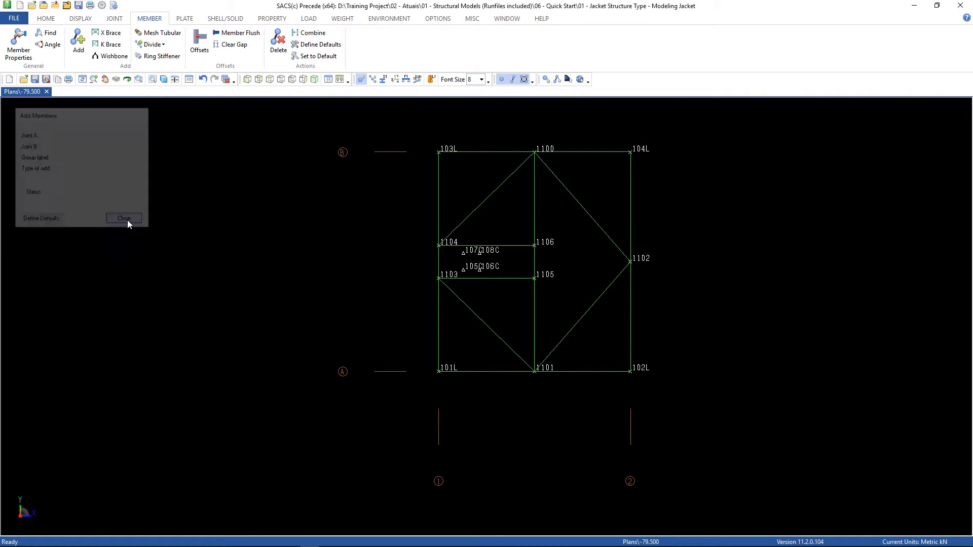
Divide members 1103–1105 and 1104–1106 at 2 m, creating joints 1107 and 1108.
left_click(151, 45)
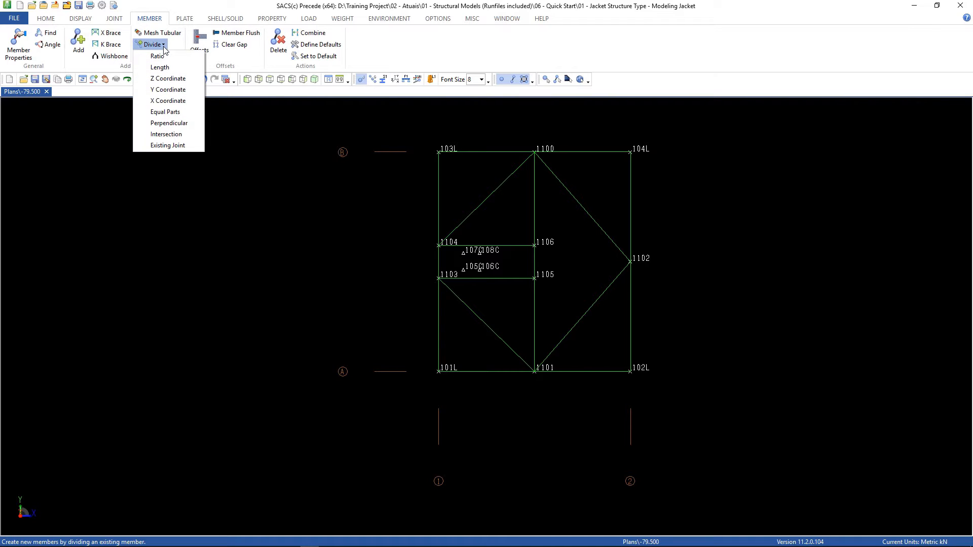
left_click(160, 66)
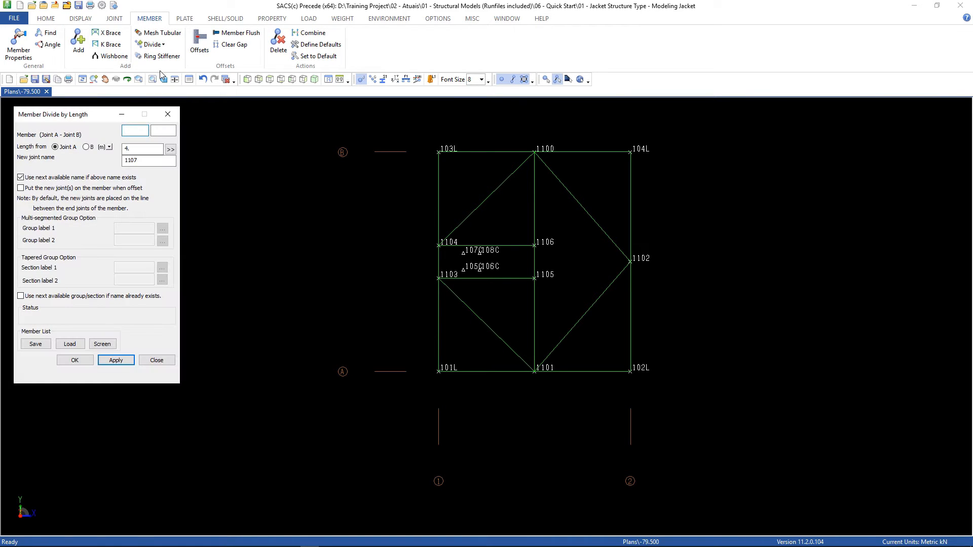
left_click(484, 279)
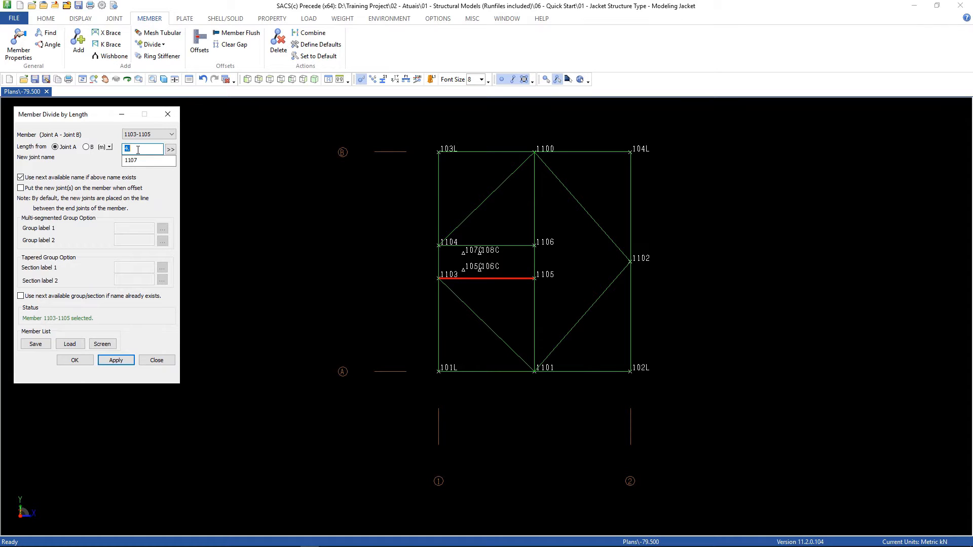
type("2")
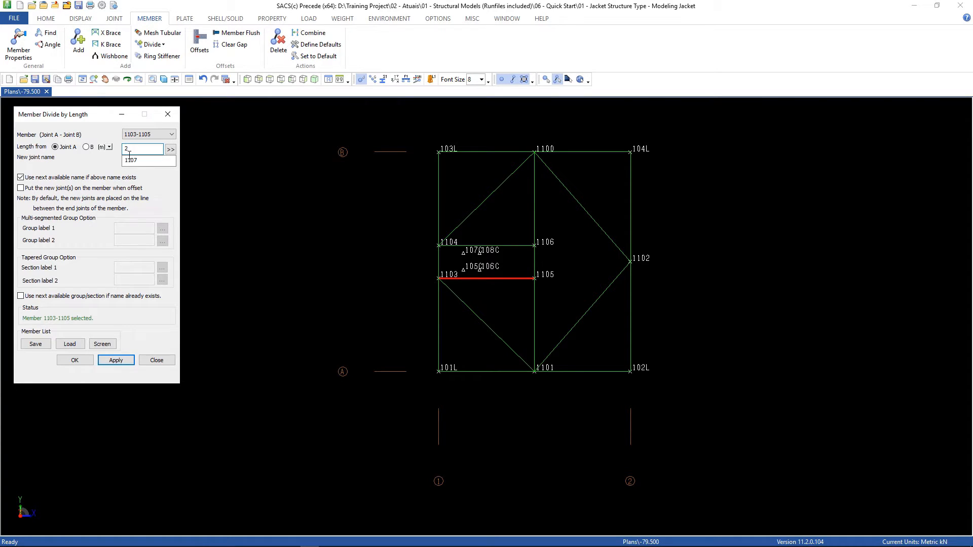
left_click(115, 360)
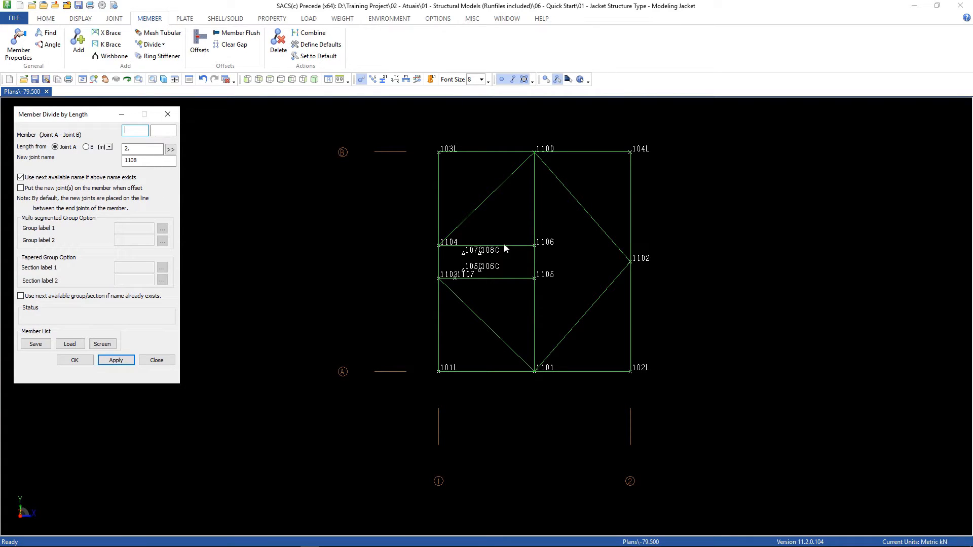
left_click(486, 245)
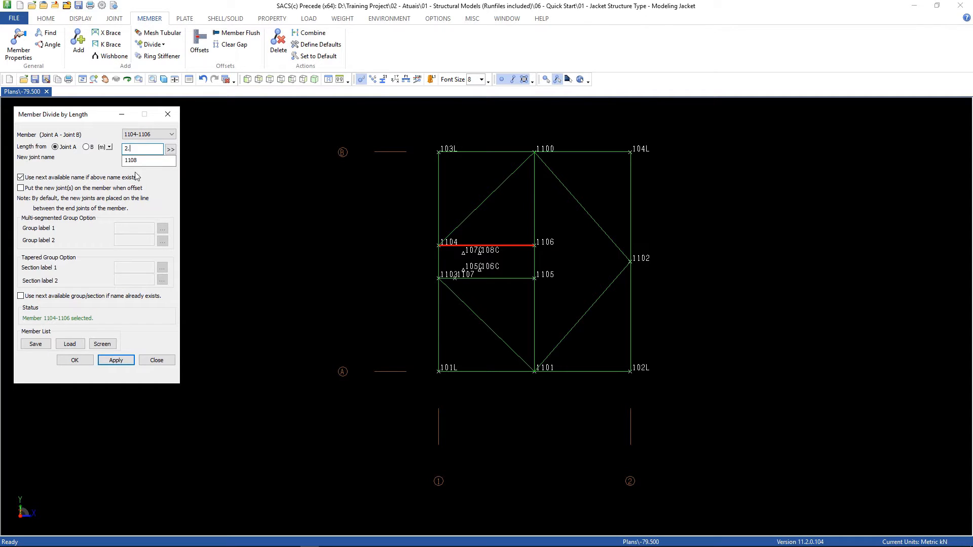
left_click(116, 360)
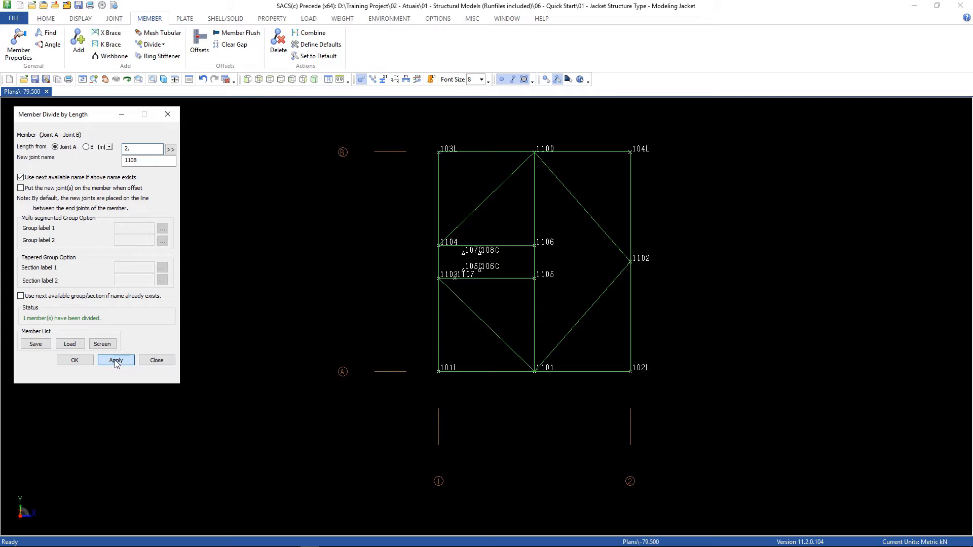
Divide pieces 1107–1105 and 1108–1106 at 4 m, creating joints 1109 and 1110.
left_click(116, 360)
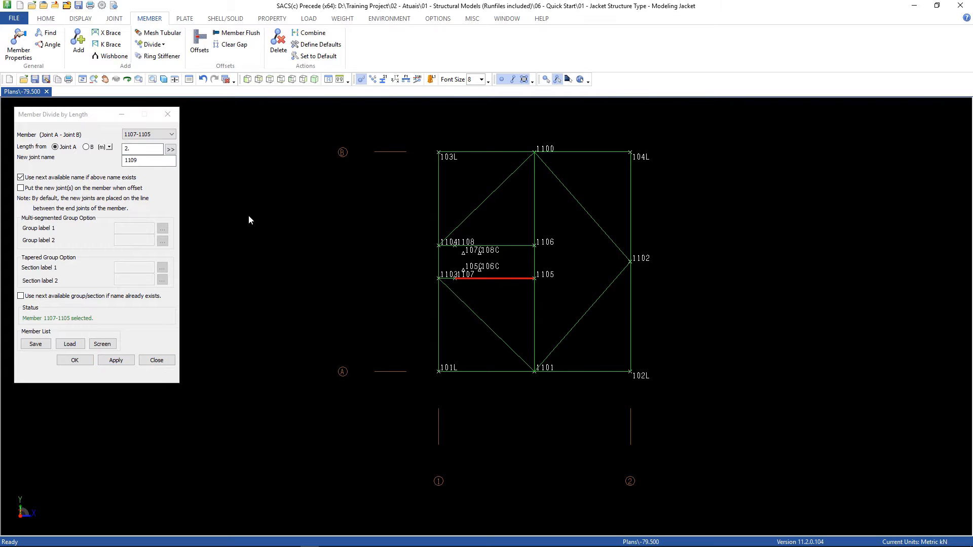
type("4")
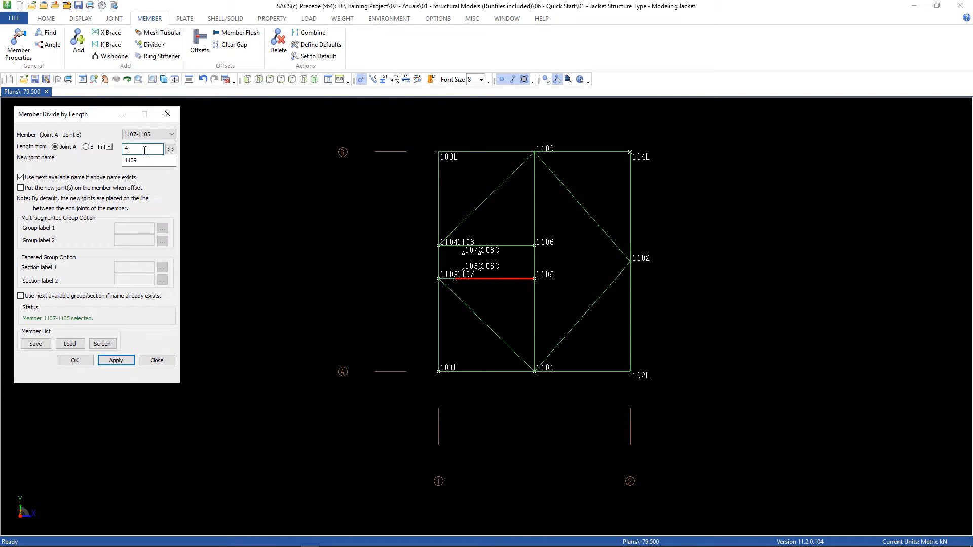
left_click(115, 360)
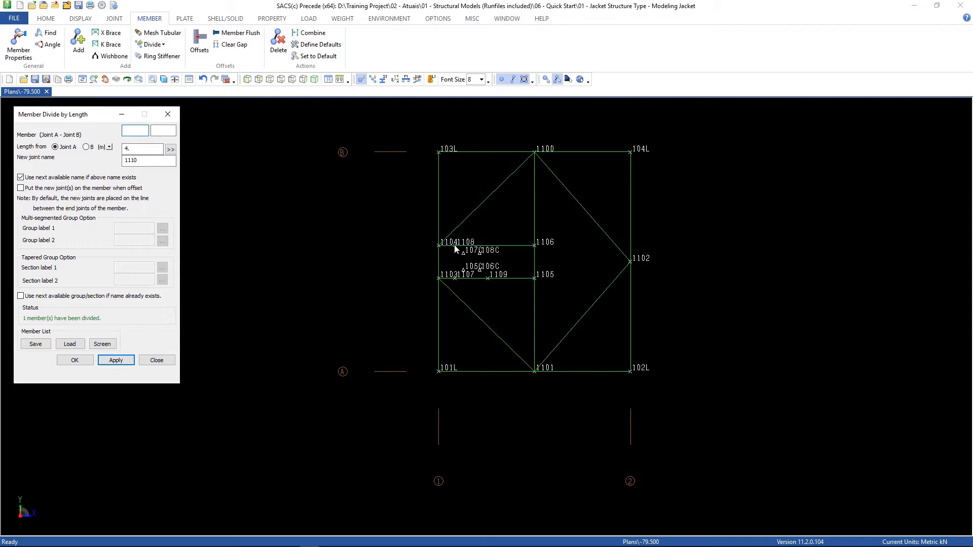
left_click(493, 245)
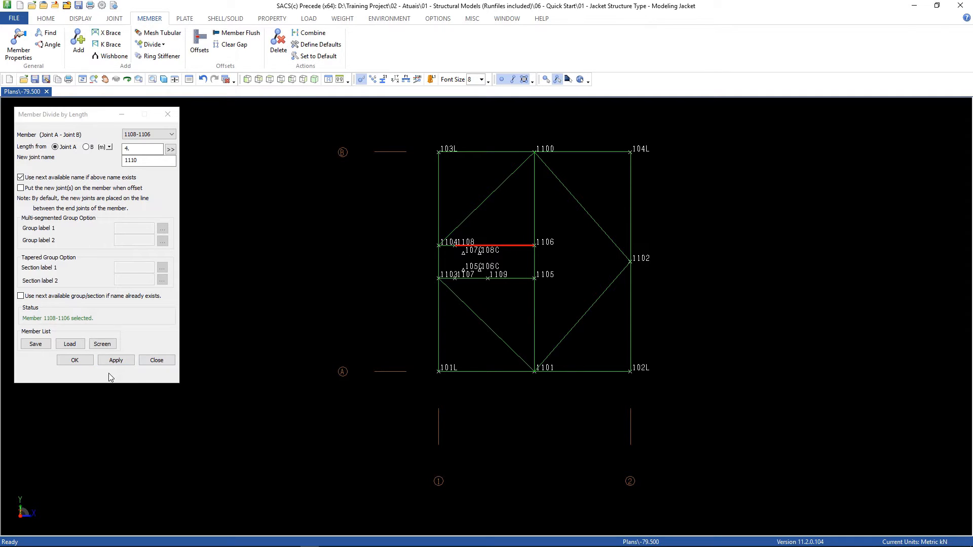
left_click(116, 360)
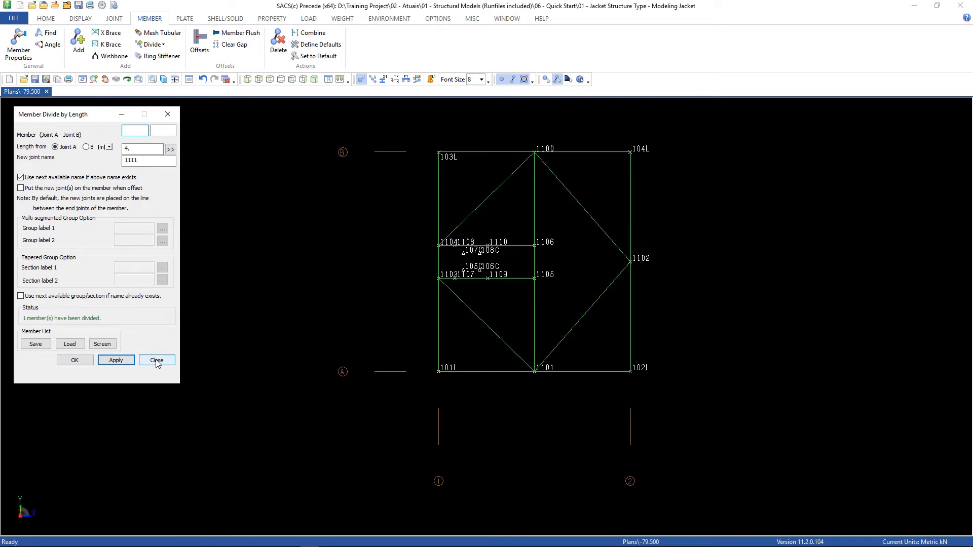
left_click(157, 360)
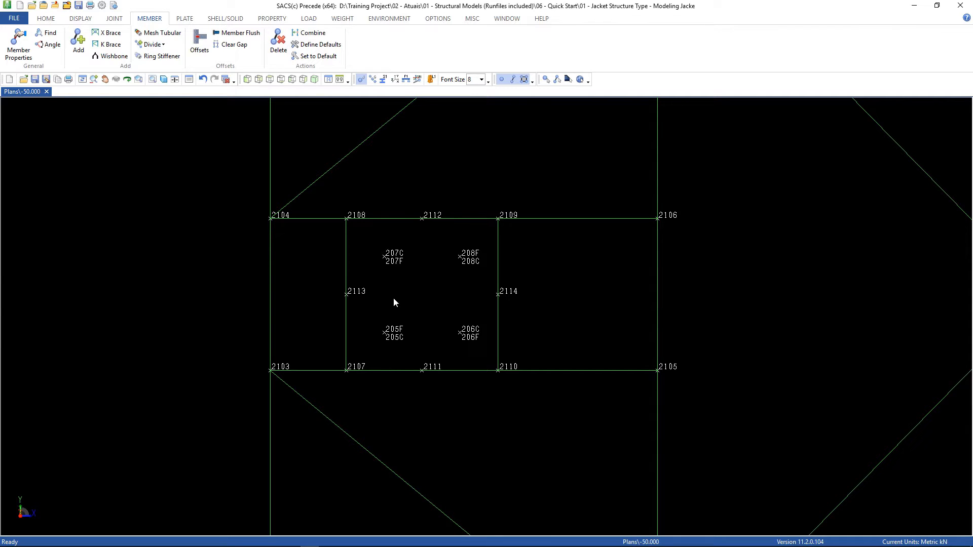
mouse_move(152, 28)
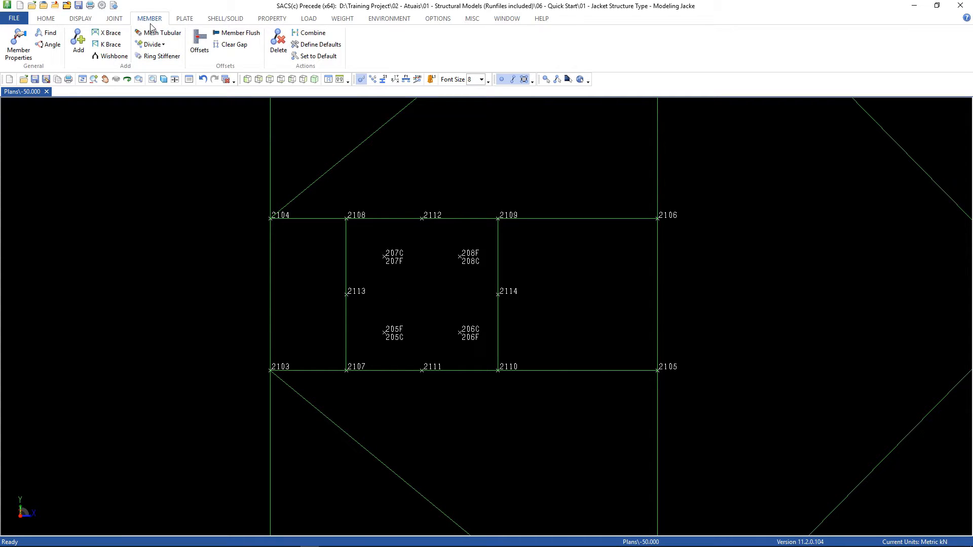
Add group H24 members 2111–2112 and 2113–2114 across the -50 plan's central box.
left_click(78, 40)
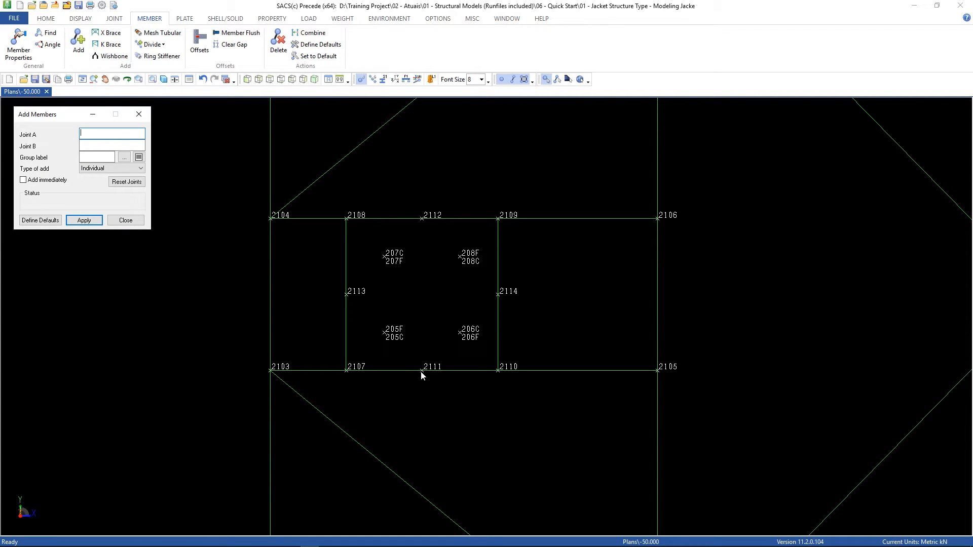
left_click(421, 366)
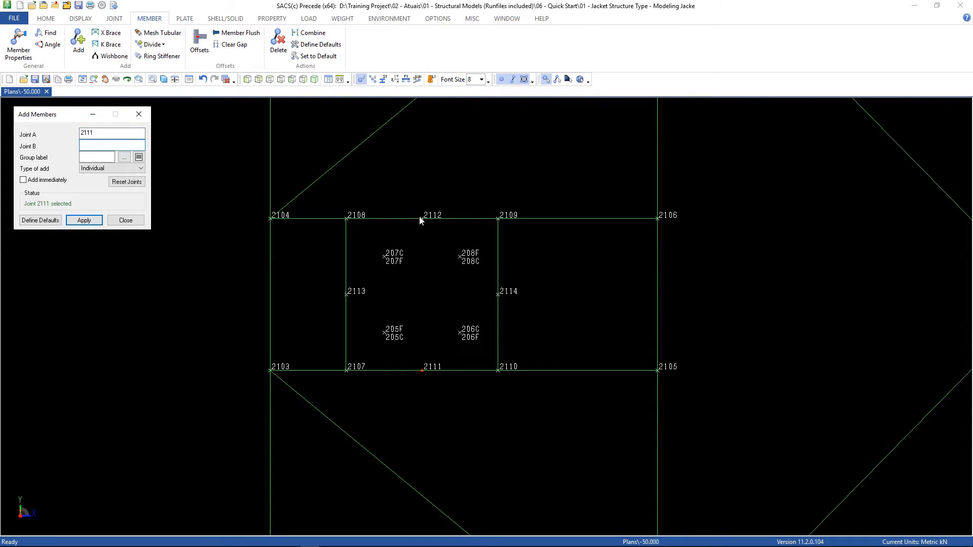
left_click(429, 215)
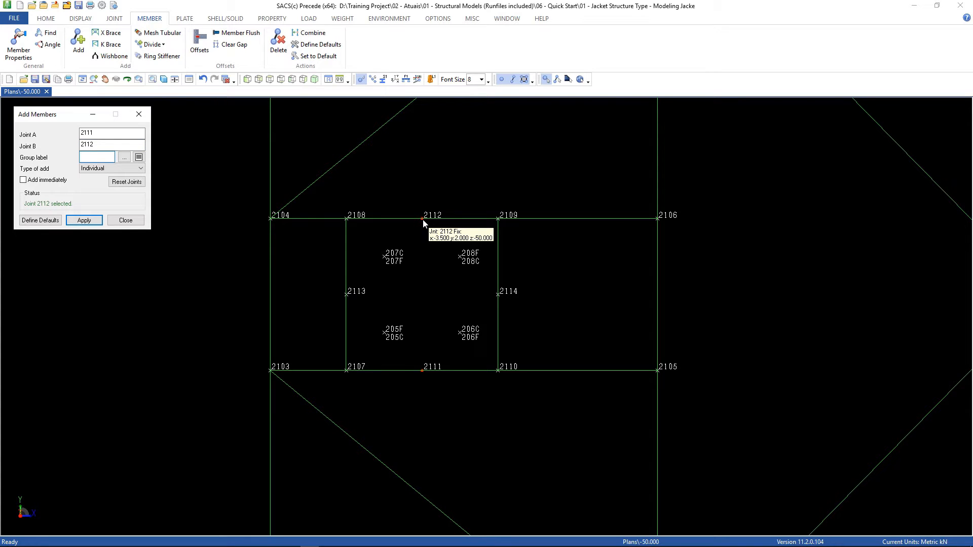
type("H")
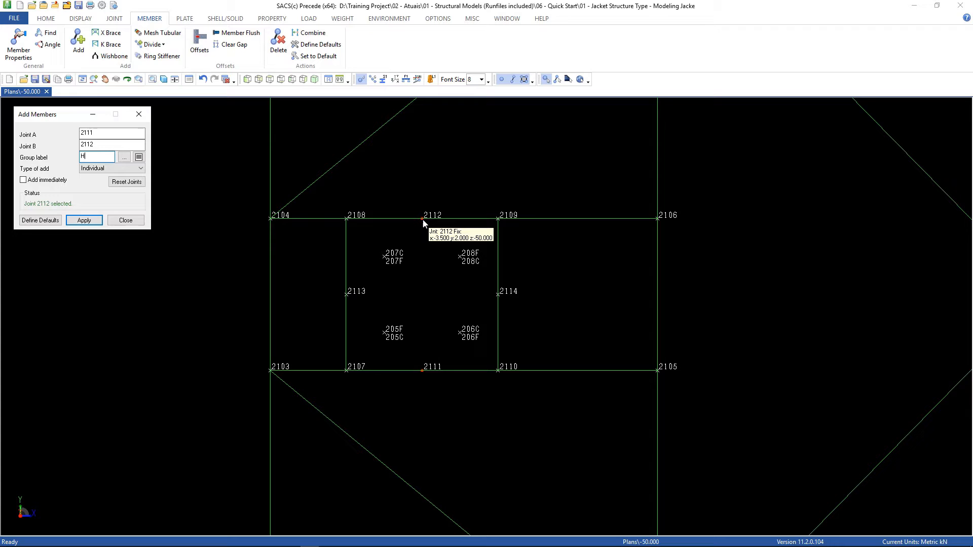
type("24")
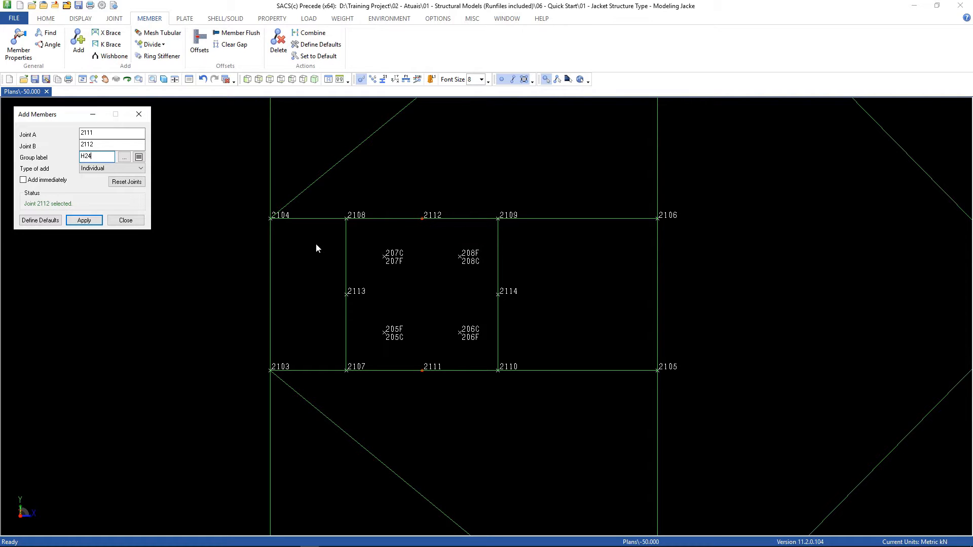
left_click(84, 220)
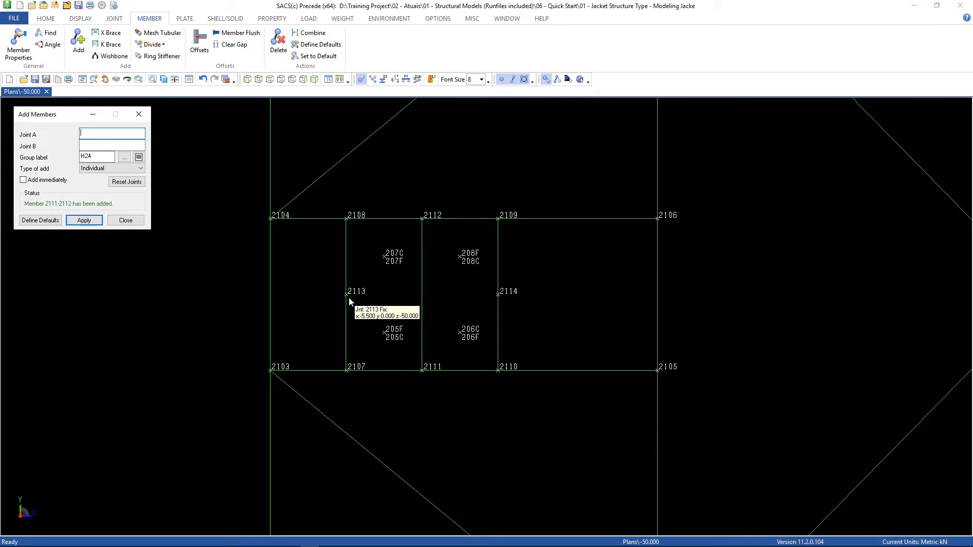
left_click(497, 292)
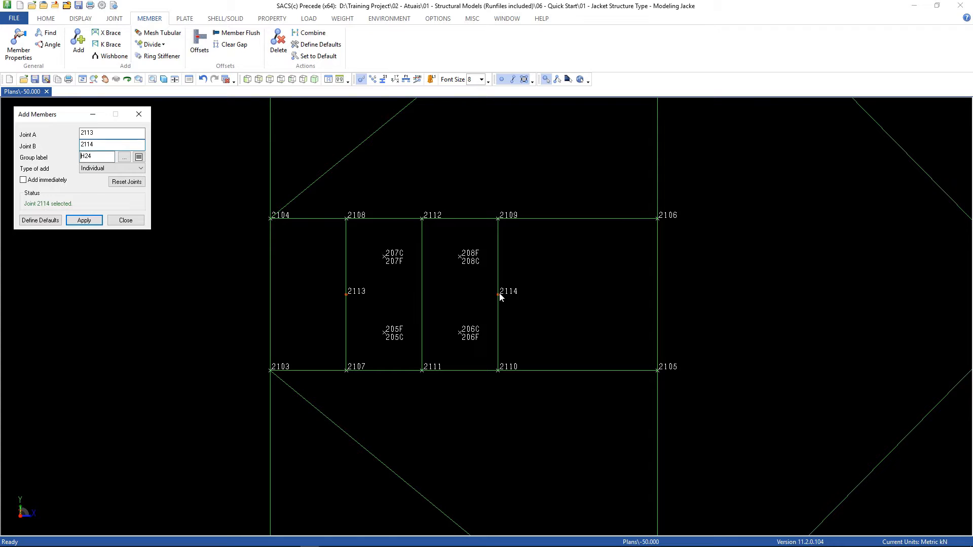
mouse_move(500, 296)
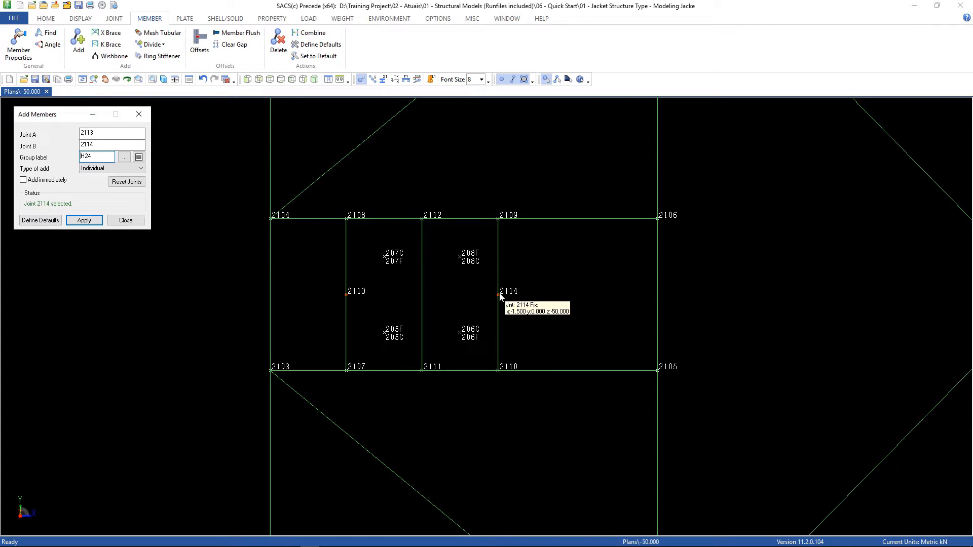
left_click(83, 220)
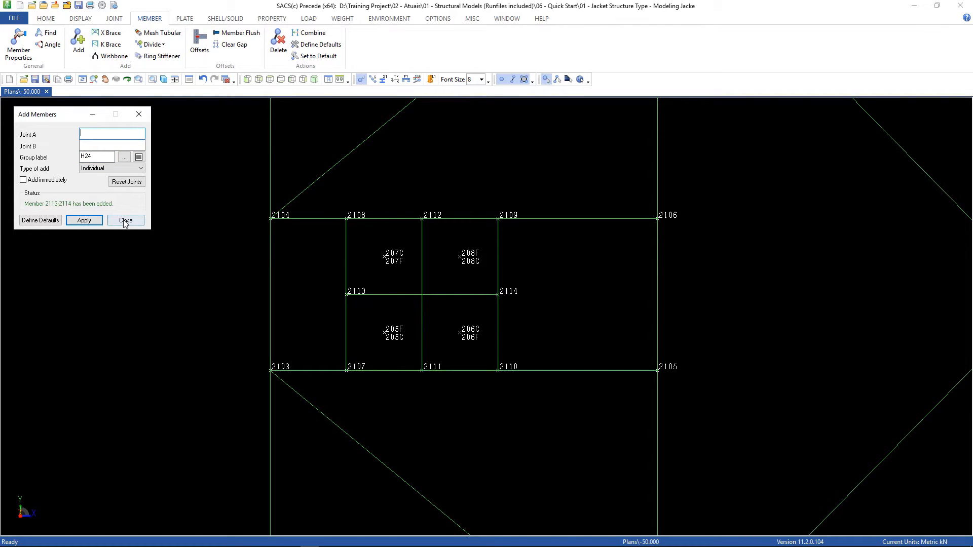
left_click(125, 221)
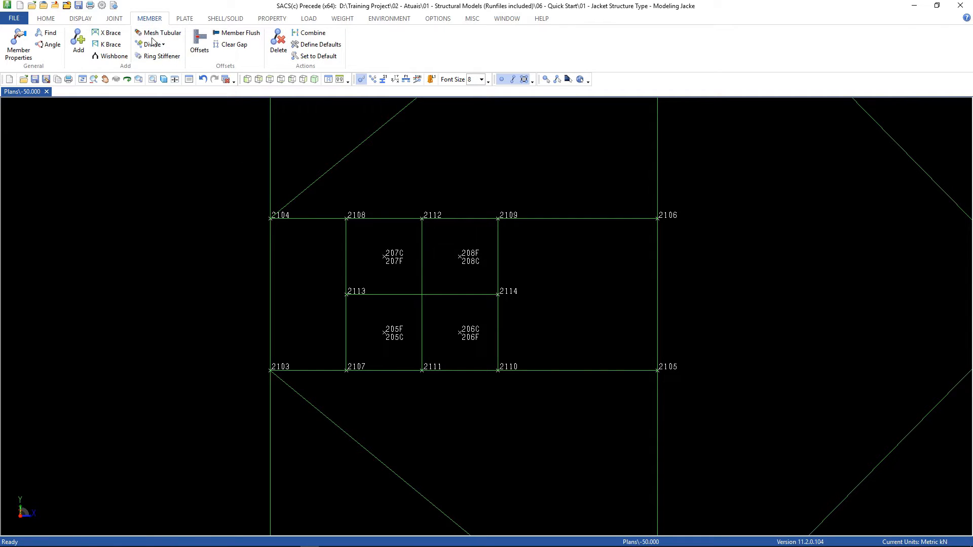
Split member 2111–2112 where it crosses 2113–2114, creating joint 2115.
left_click(151, 44)
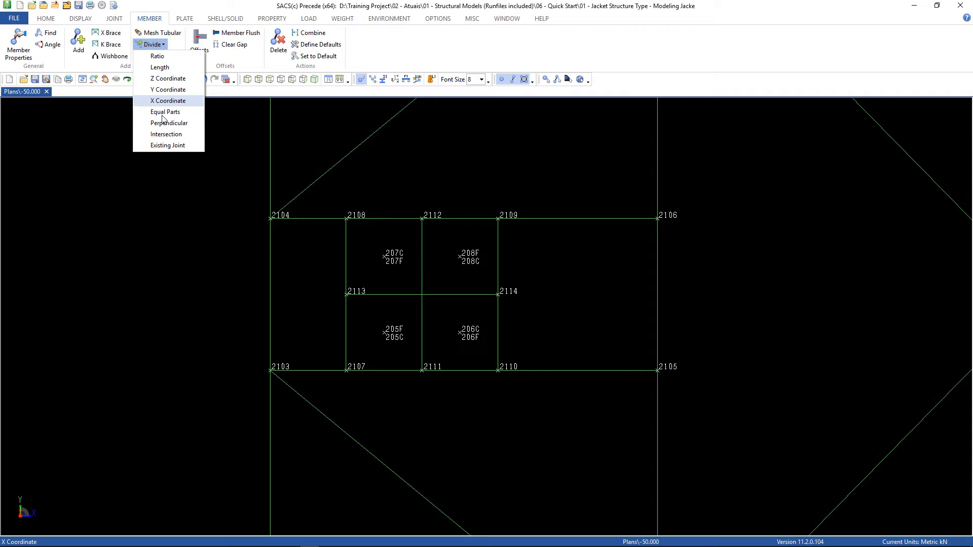
left_click(166, 134)
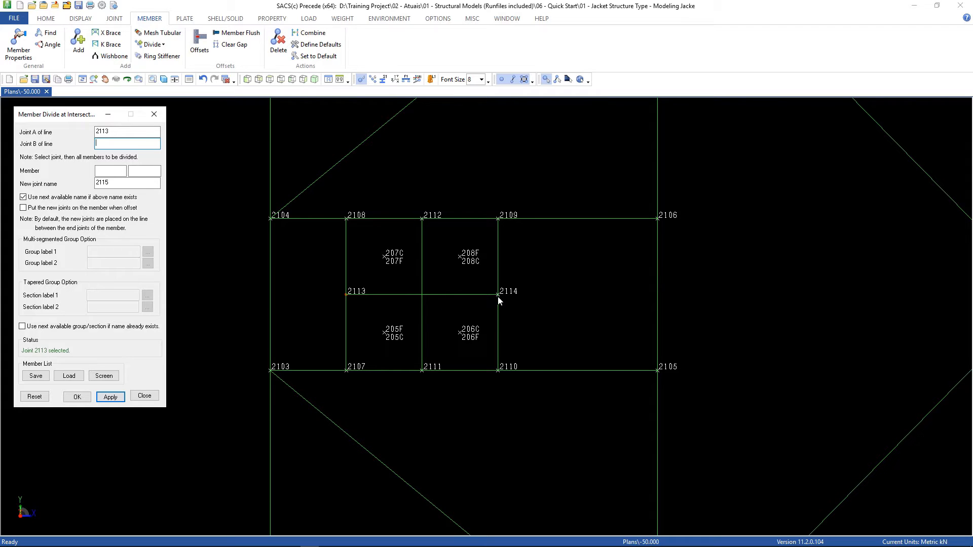
left_click(498, 292)
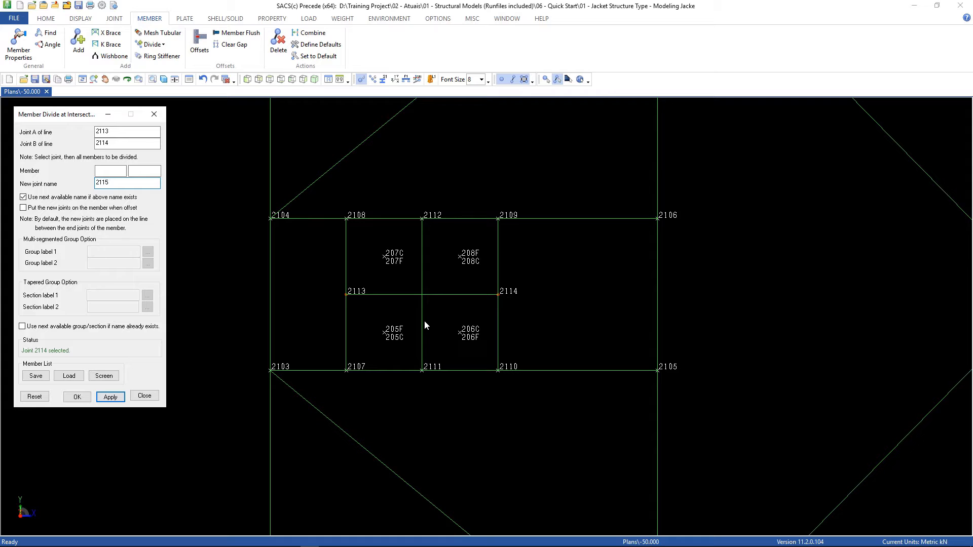
left_click(422, 292)
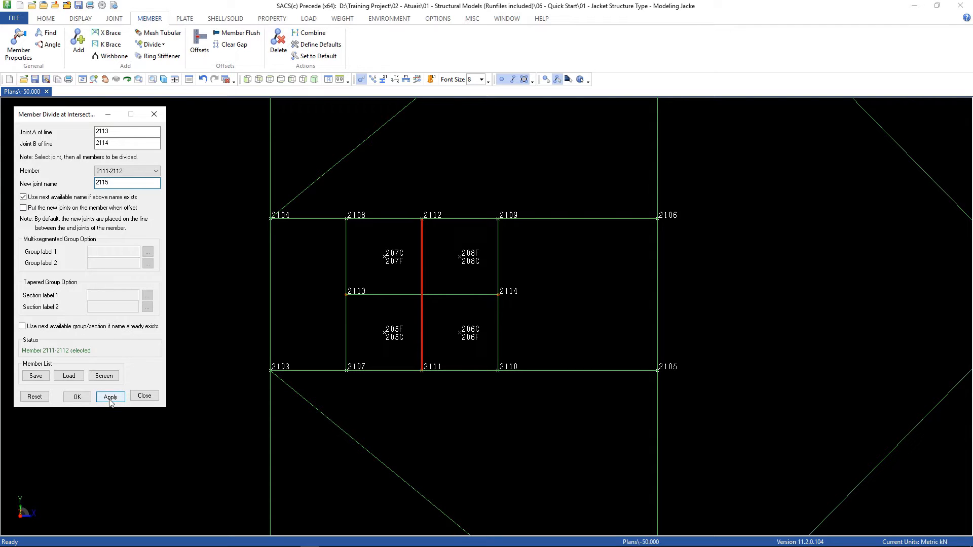
left_click(110, 396)
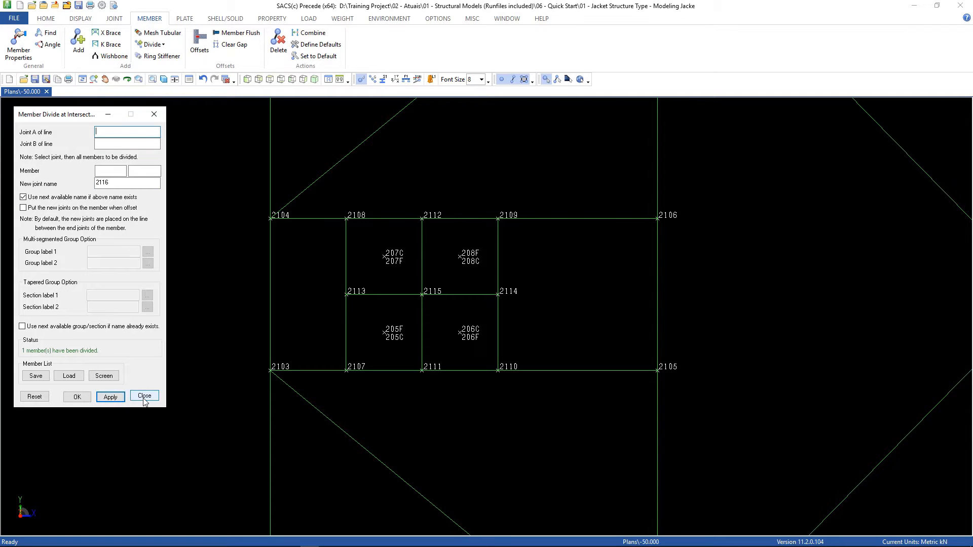
left_click(144, 396)
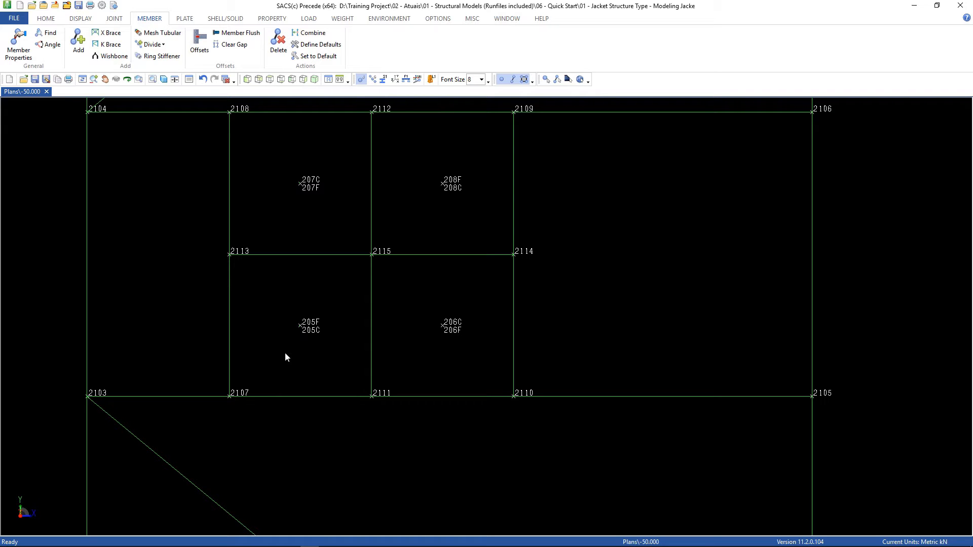
Add a DUM-group member from joint 2107 to overlapping pile joint 205F.
left_click(77, 41)
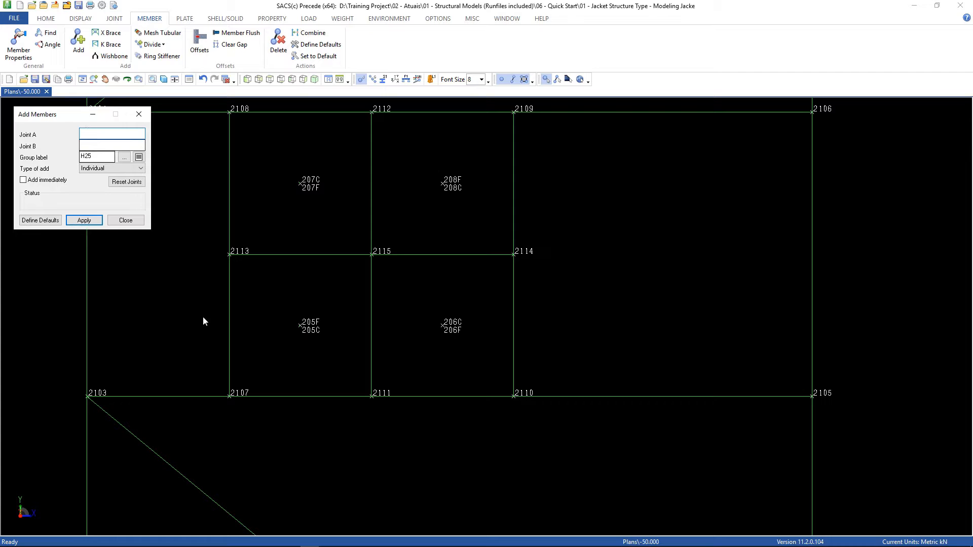
left_click(227, 392)
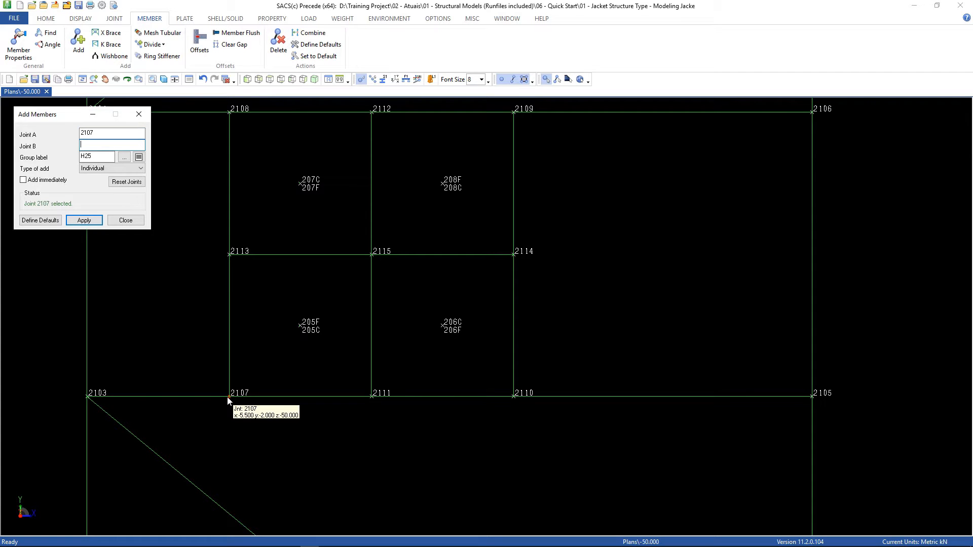
mouse_move(300, 331)
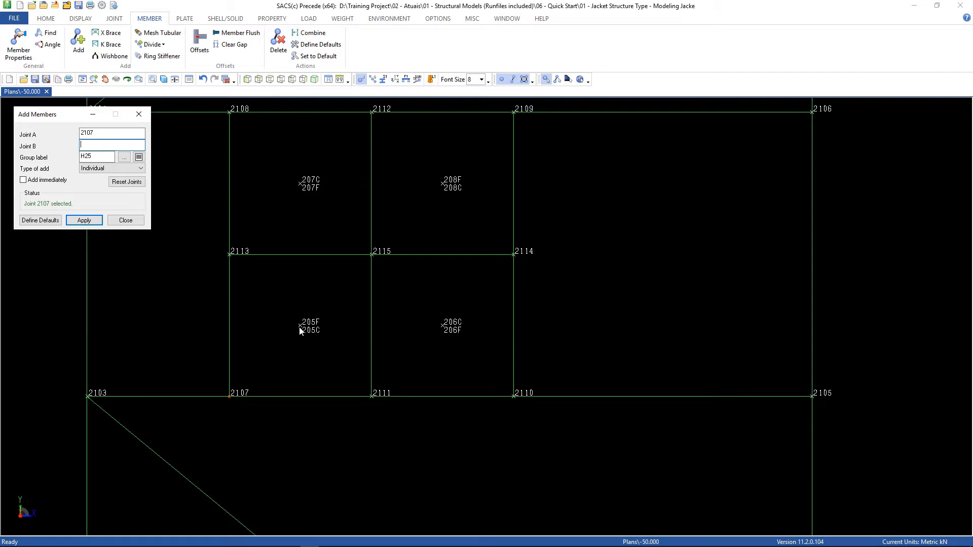
left_click(310, 326)
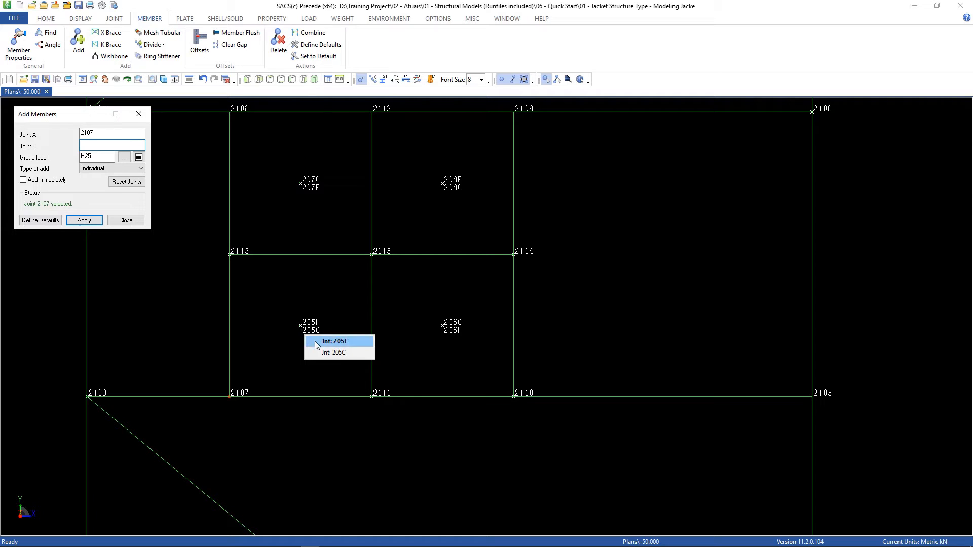
left_click(333, 341)
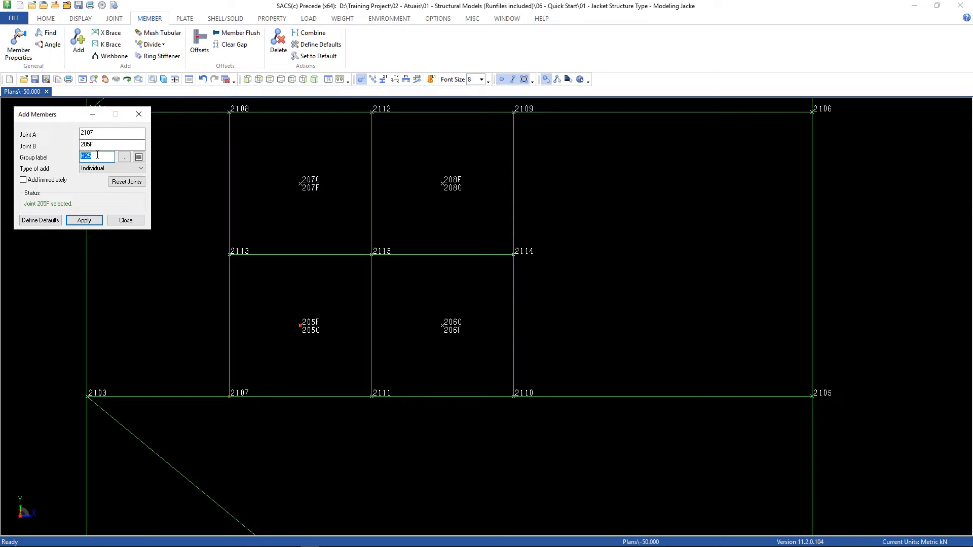
type("DUM")
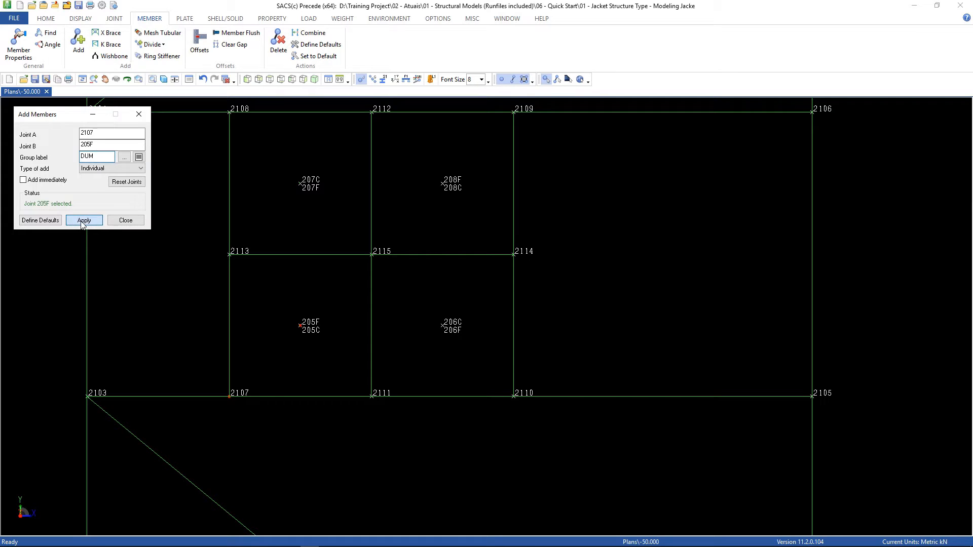
left_click(84, 220)
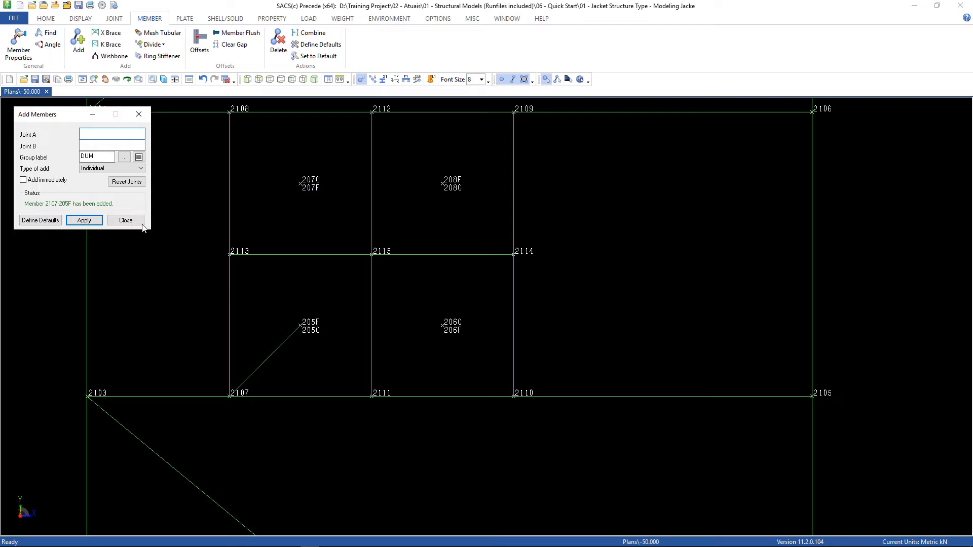
left_click(126, 219)
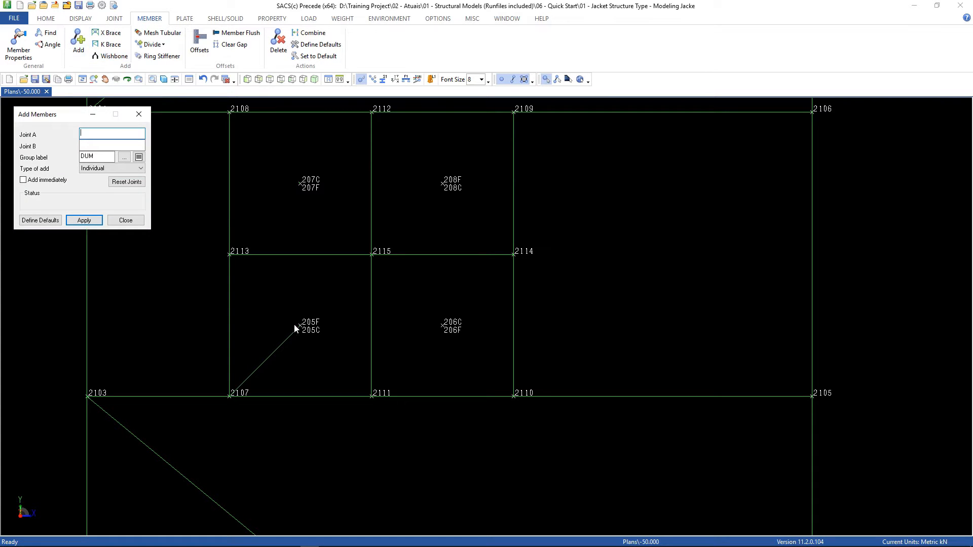
left_click(371, 250)
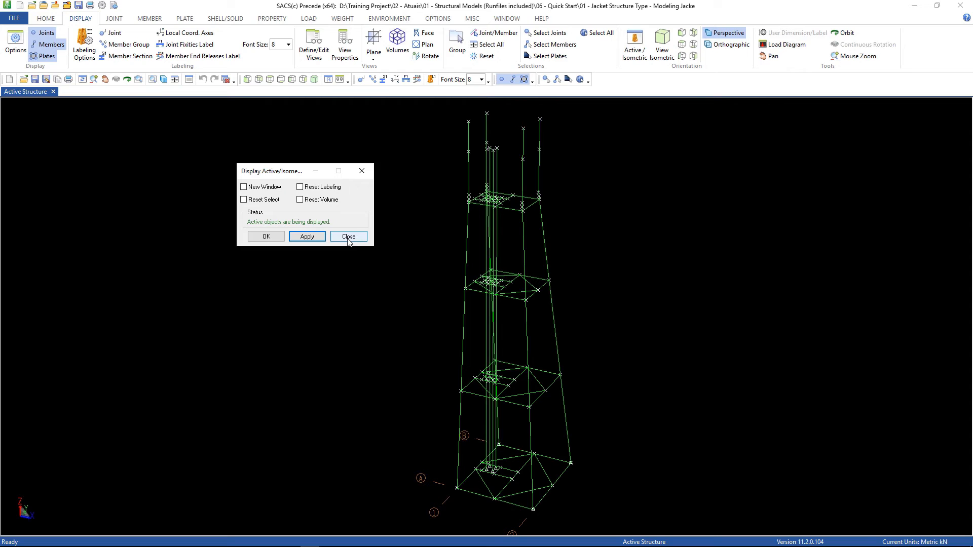
Save the jacket model as a new input file with model and seastate data.
left_click(14, 18)
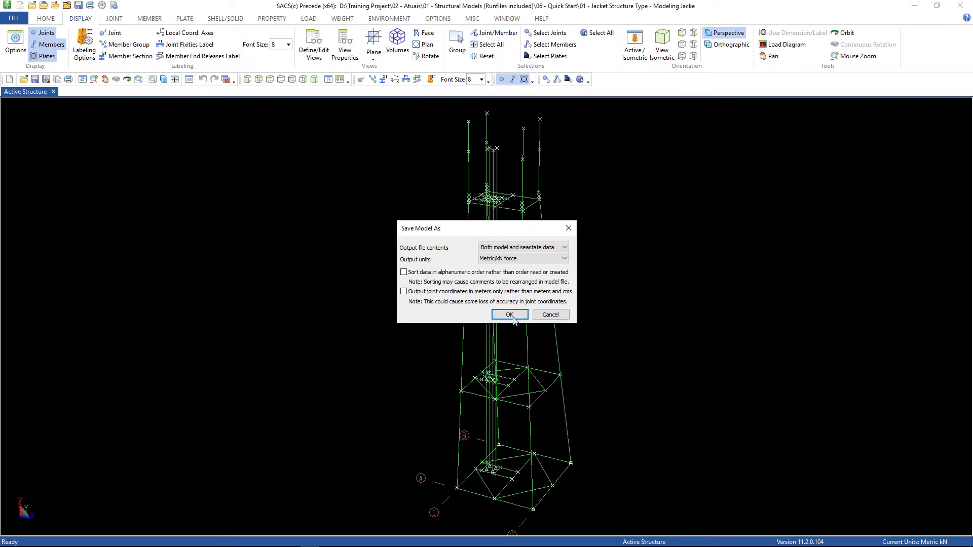
left_click(509, 315)
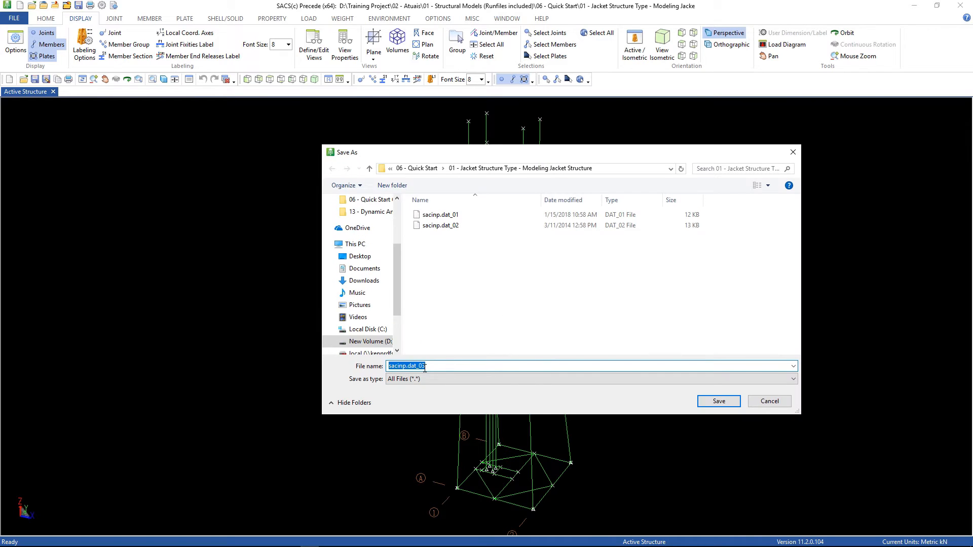
left_click(719, 401)
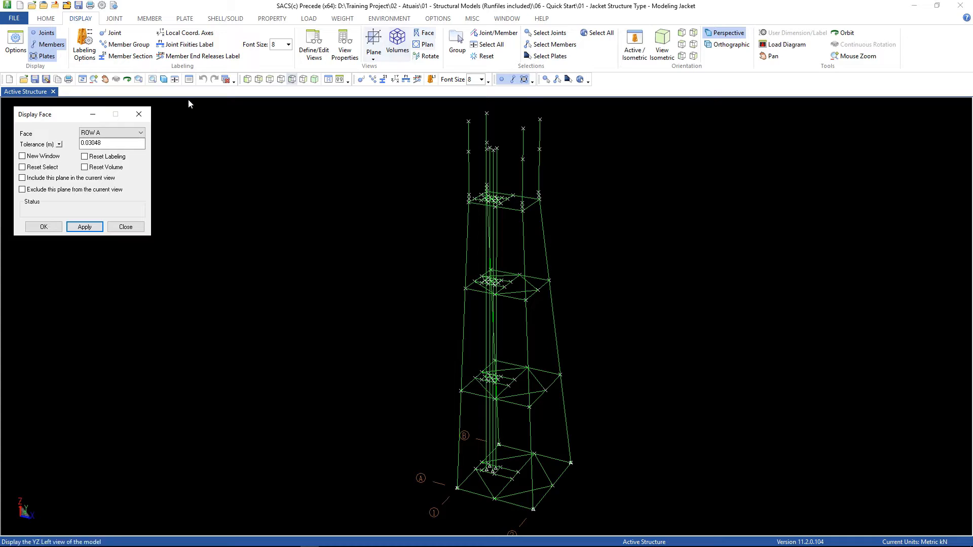
Display only the Row A face of the jacket.
left_click(84, 227)
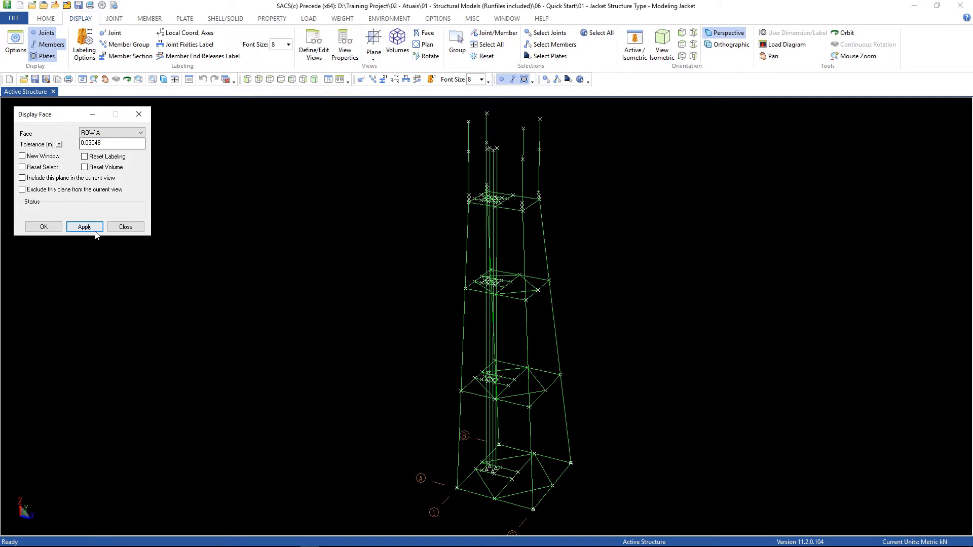
left_click(84, 226)
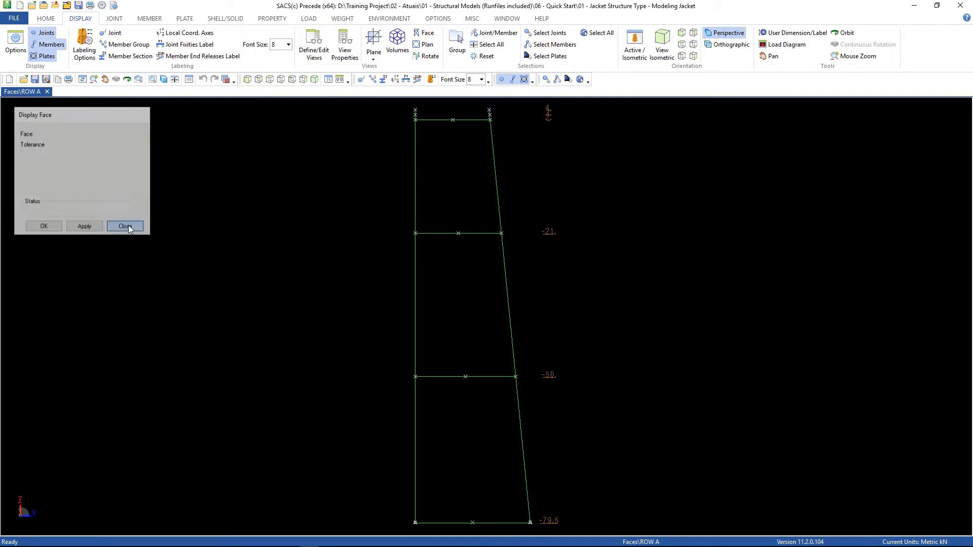
left_click(125, 226)
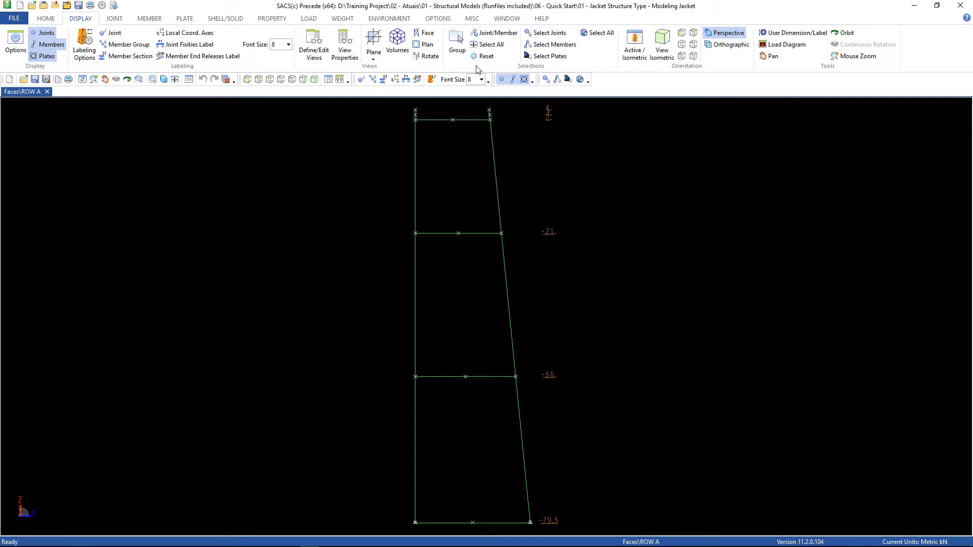
Exclude groups PL1–PL5 and WJ8 from the display.
left_click(457, 41)
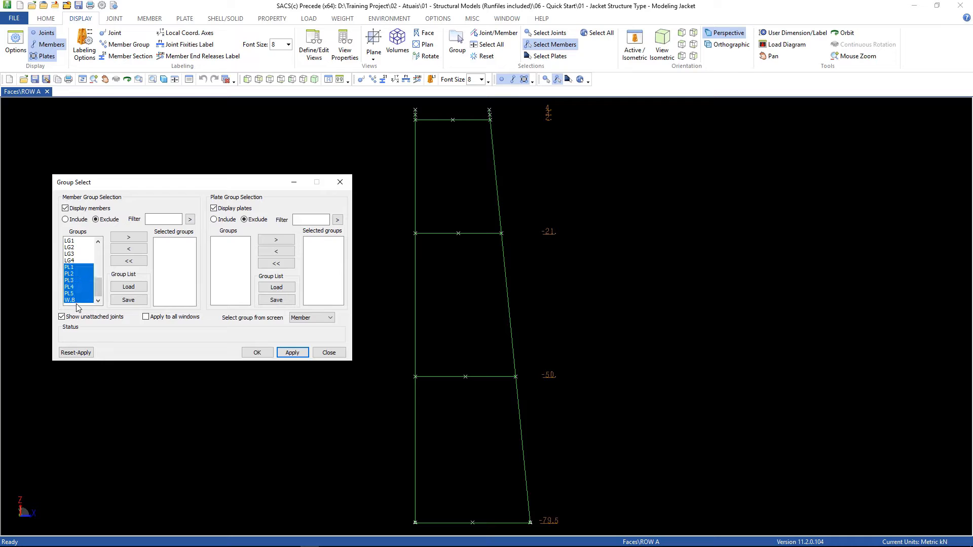
left_click(127, 237)
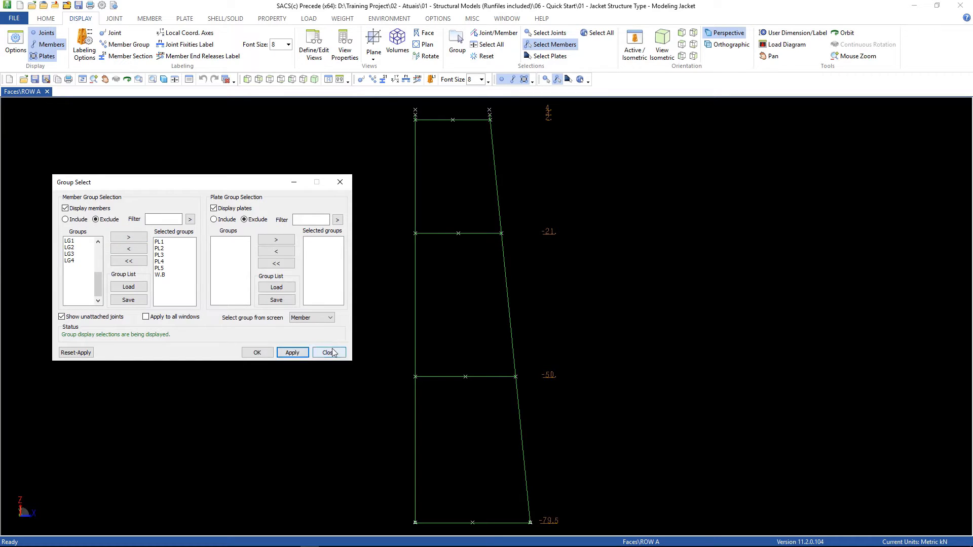
left_click(328, 353)
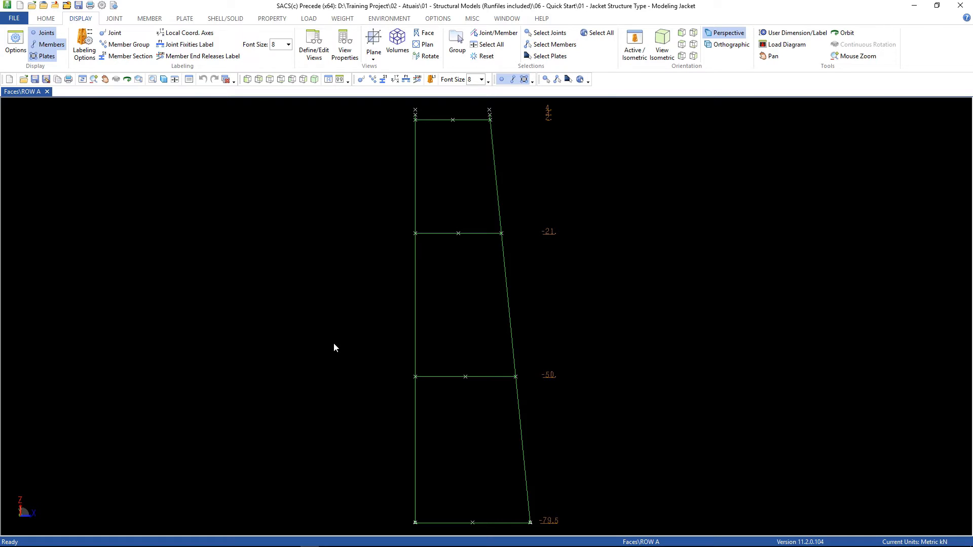
mouse_move(360, 87)
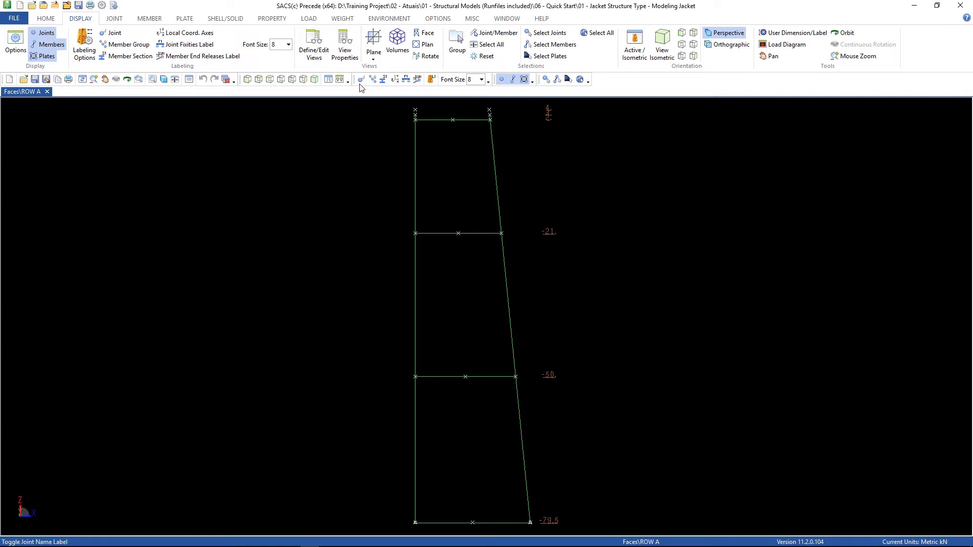
Show joint names and member group labels on the face view.
left_click(360, 79)
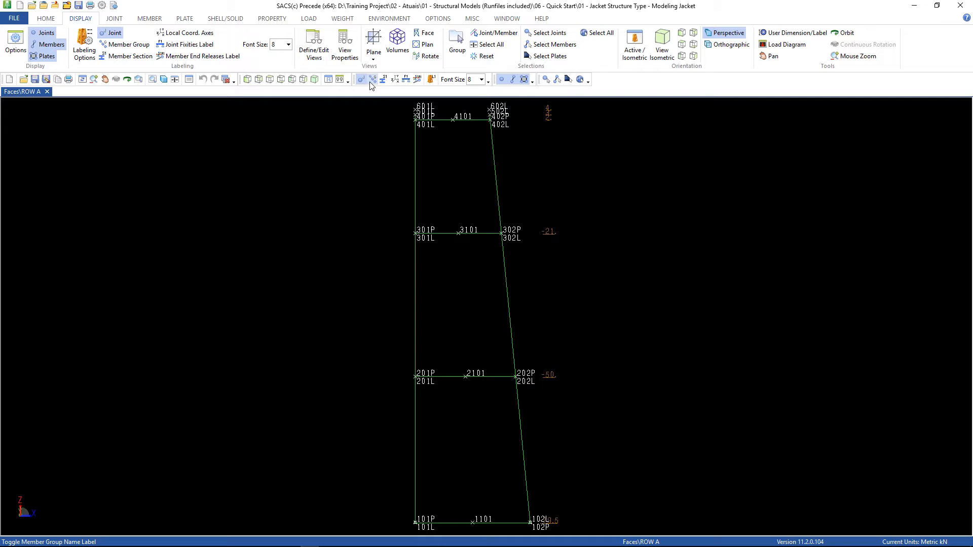
left_click(370, 79)
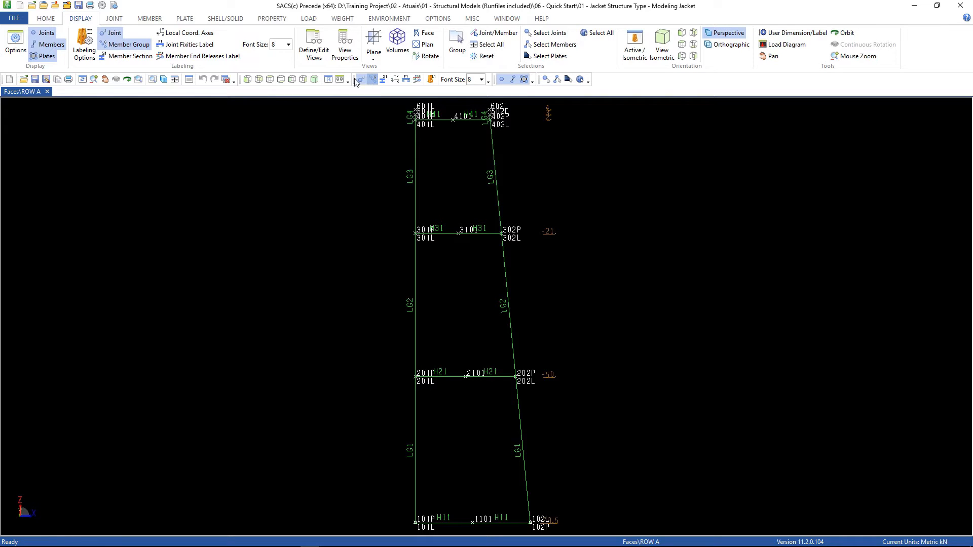
left_click(149, 18)
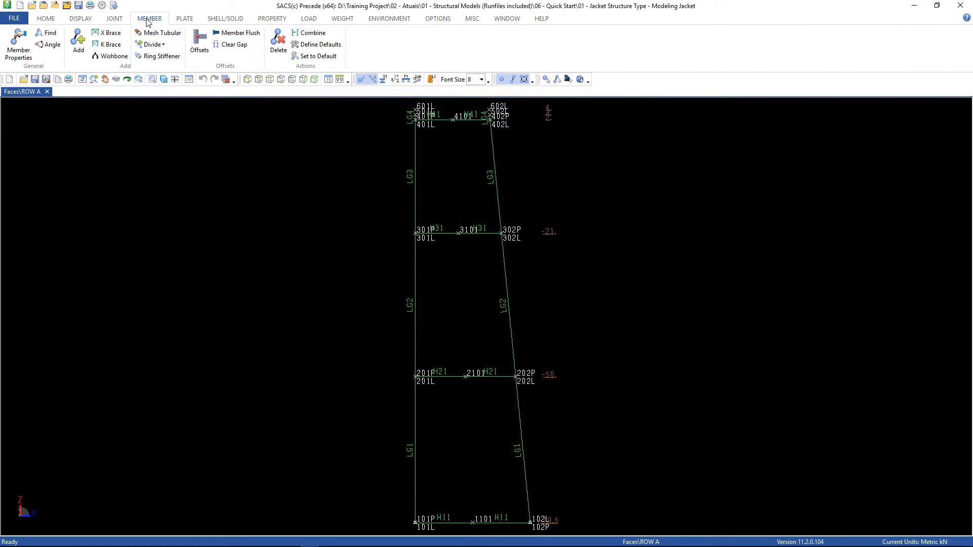
mouse_move(126, 75)
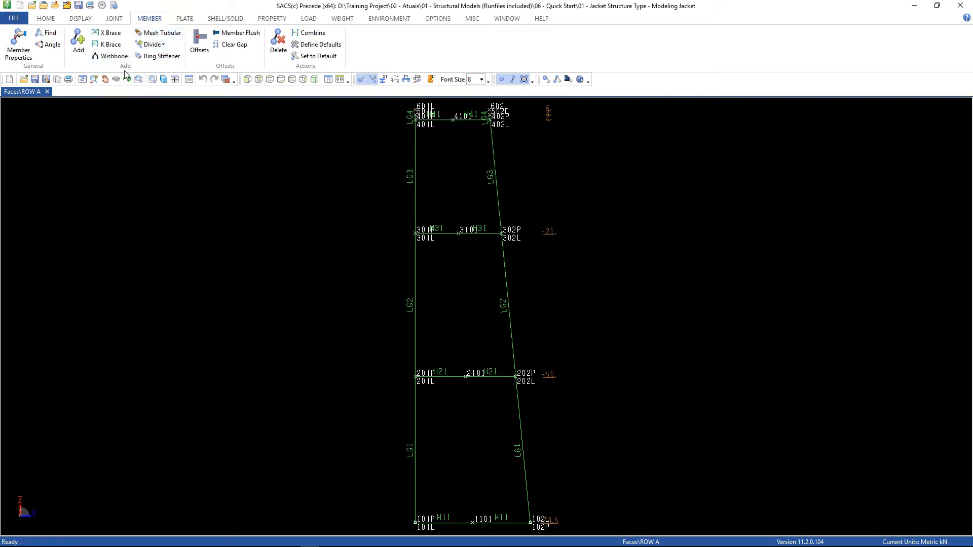
Add an X-brace with centre joint 101X in Row A's bottom bay, group BR1.
left_click(106, 32)
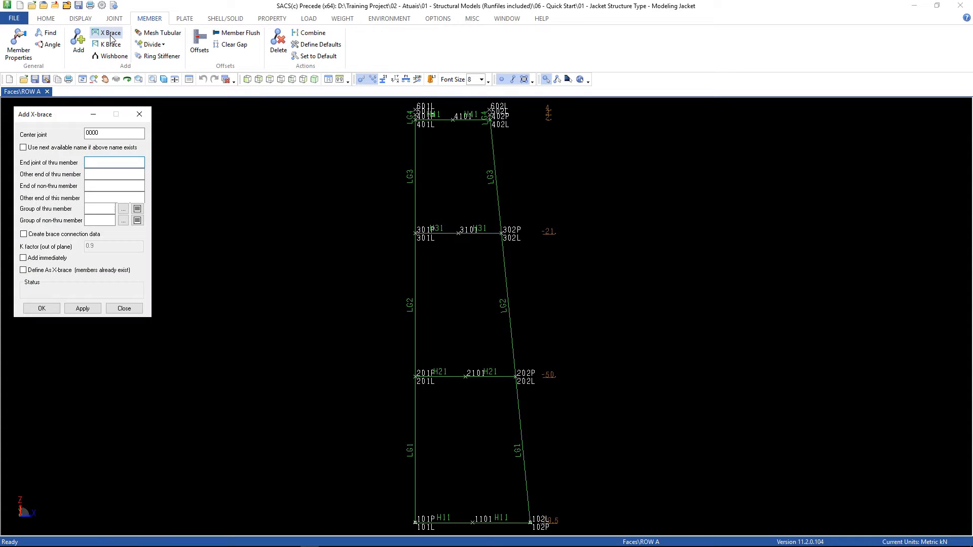
left_click(114, 132)
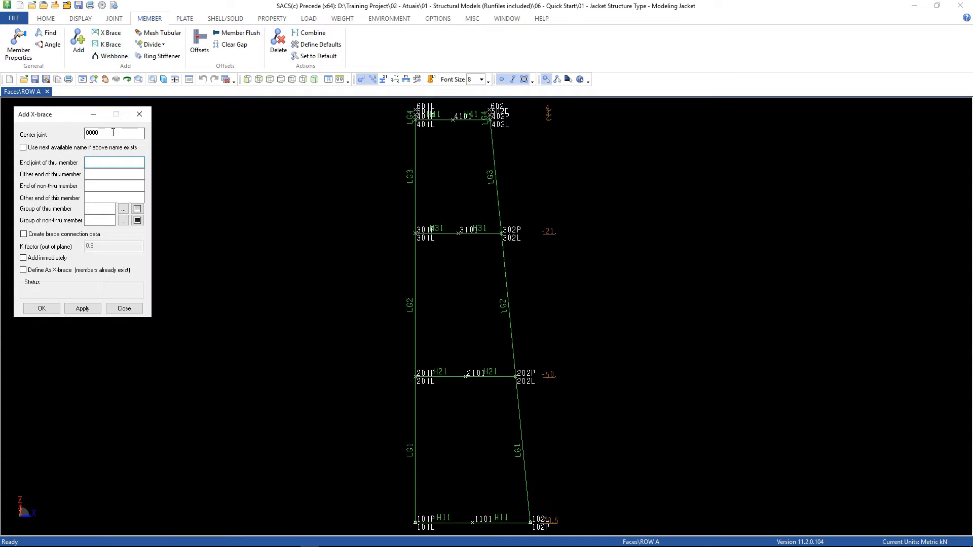
left_click(114, 162)
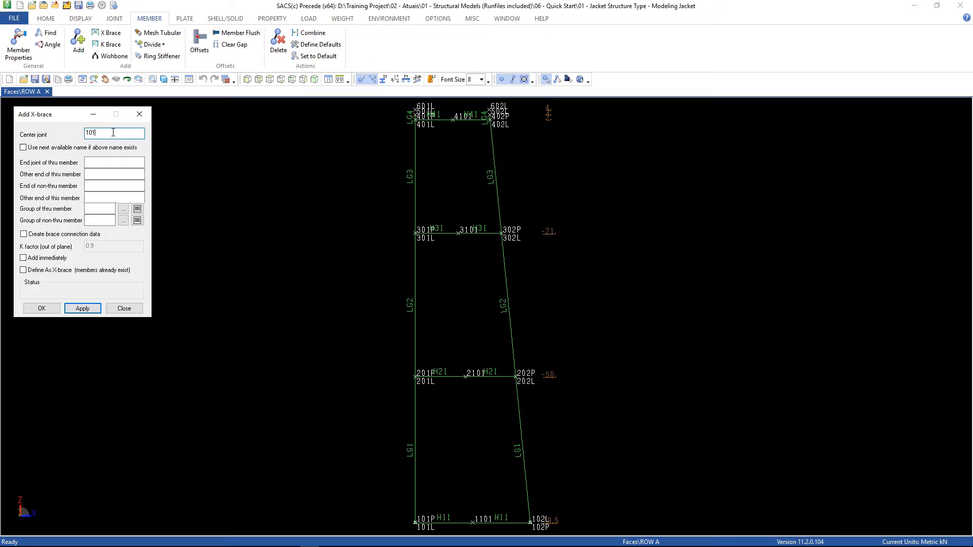
type("X")
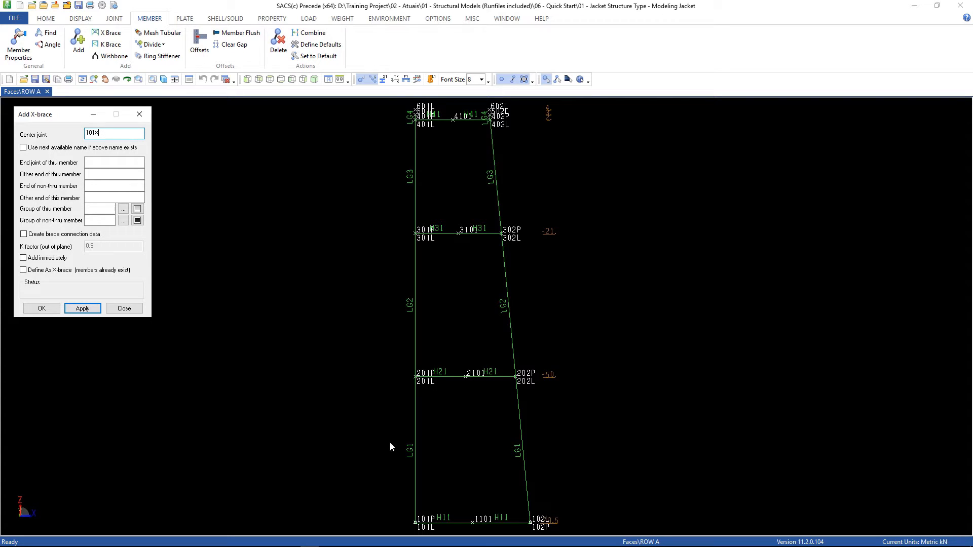
left_click(416, 520)
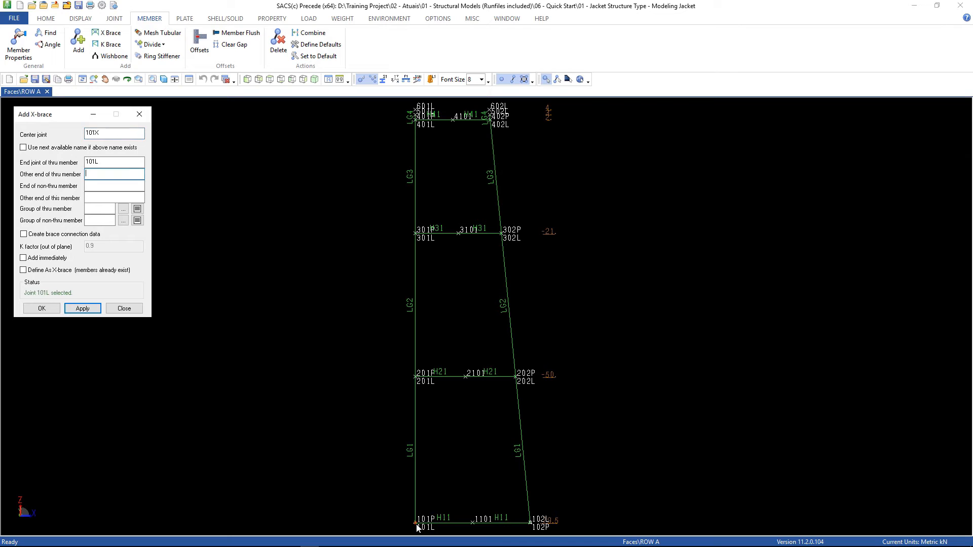
left_click(515, 374)
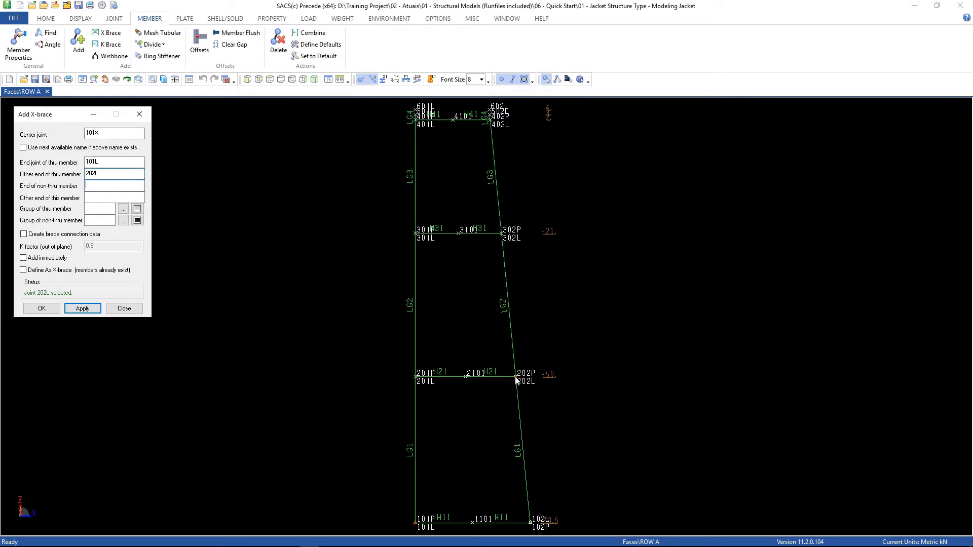
left_click(415, 377)
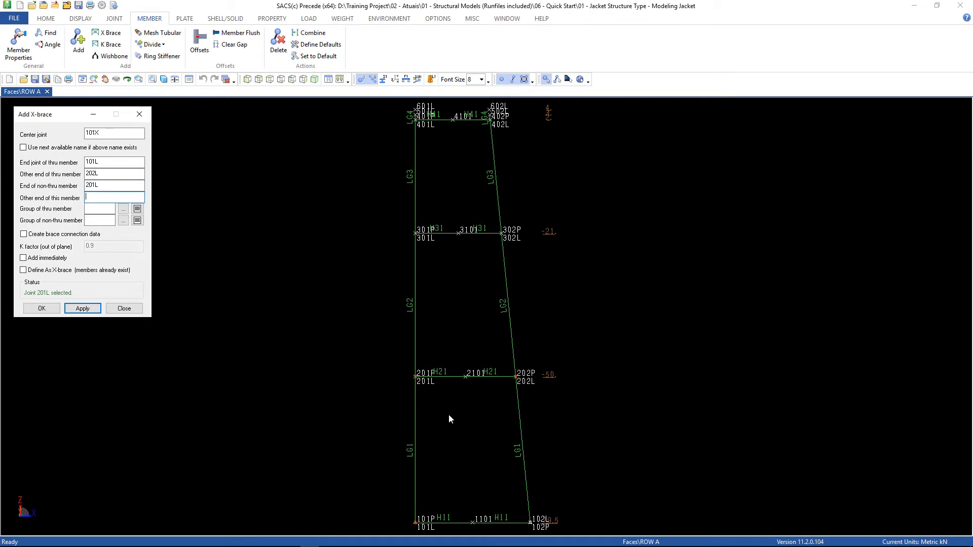
left_click(535, 520)
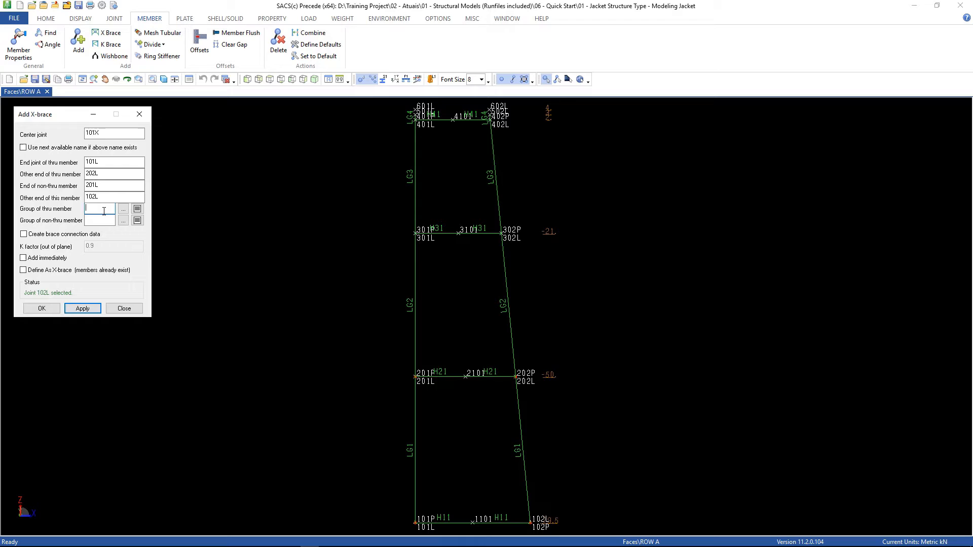
type("BR1")
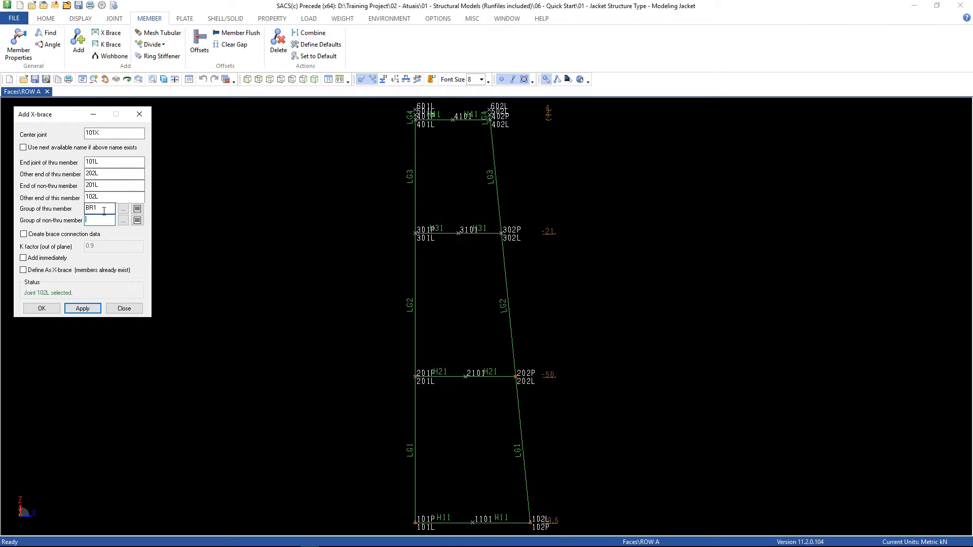
type("BR@")
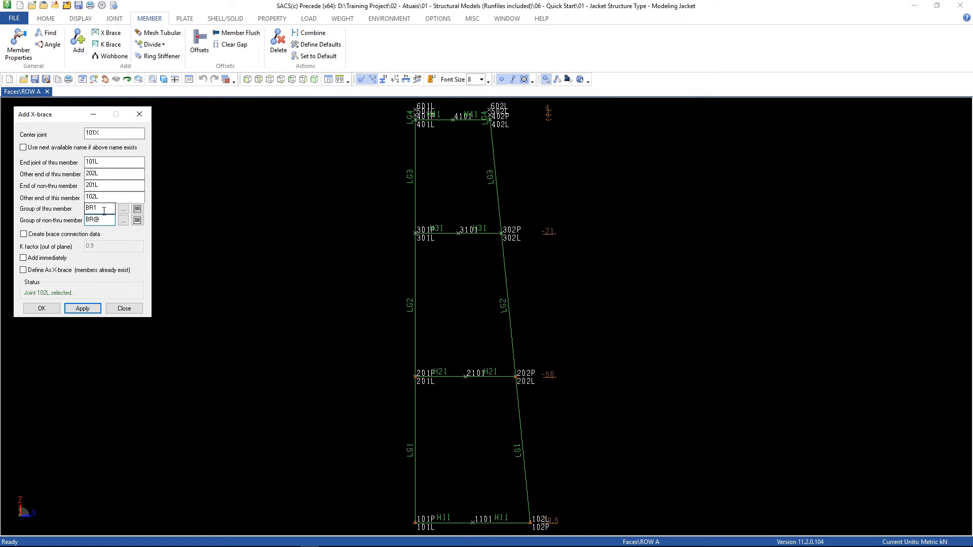
left_click(82, 309)
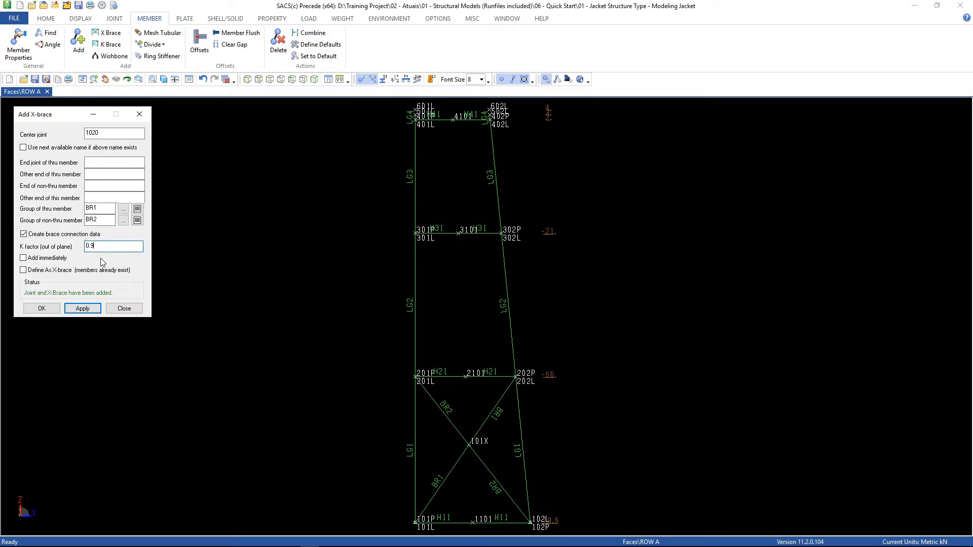
Add a second X-brace centred on joint 202X, dismissing the missing-value warning.
left_click(82, 307)
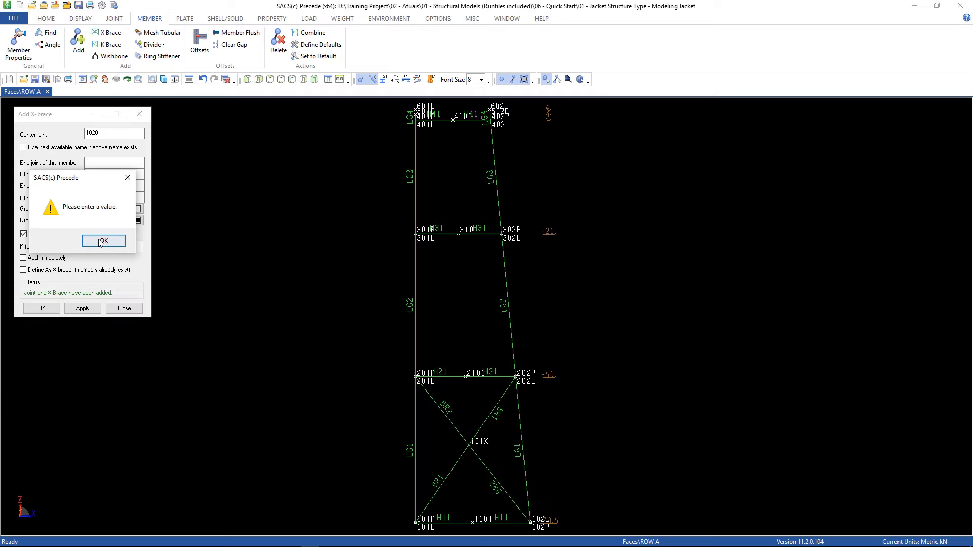
left_click(103, 241)
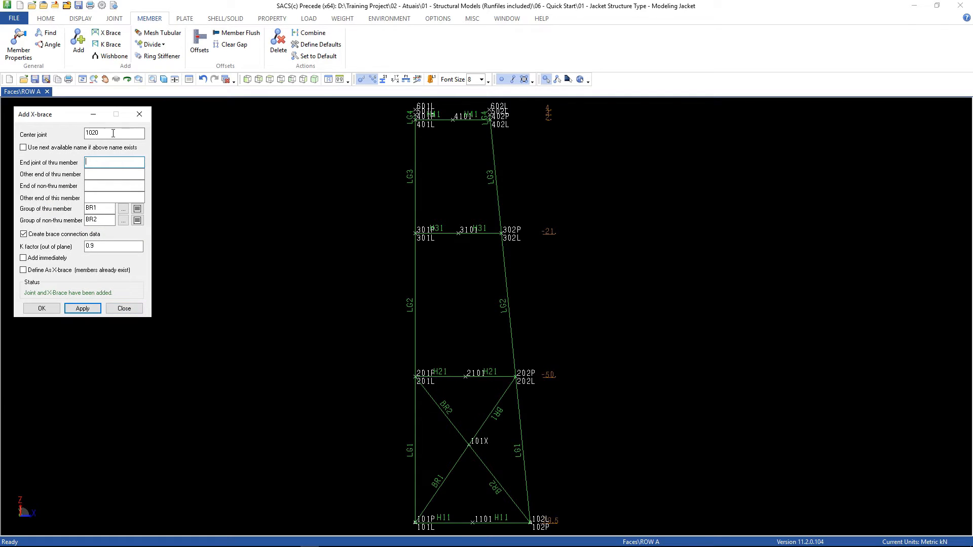
type("2")
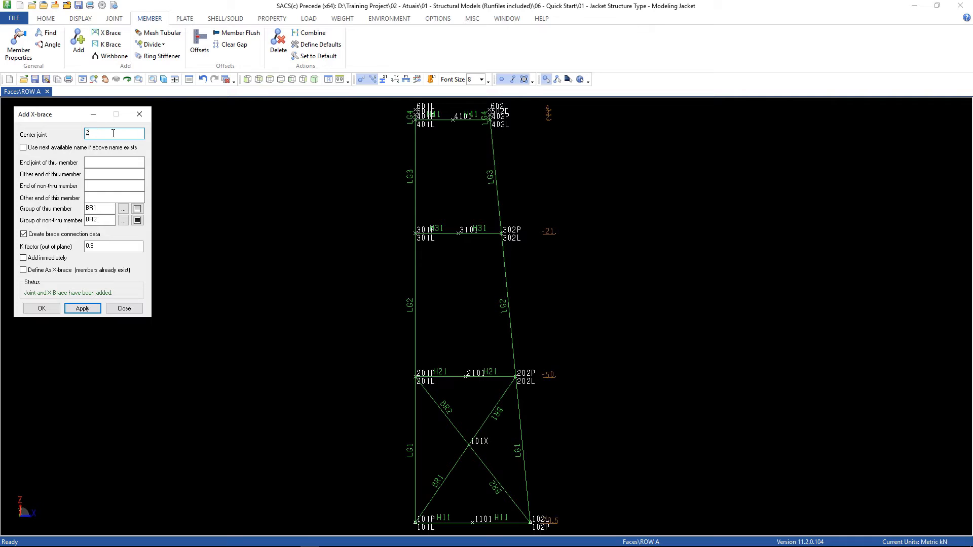
type("202X")
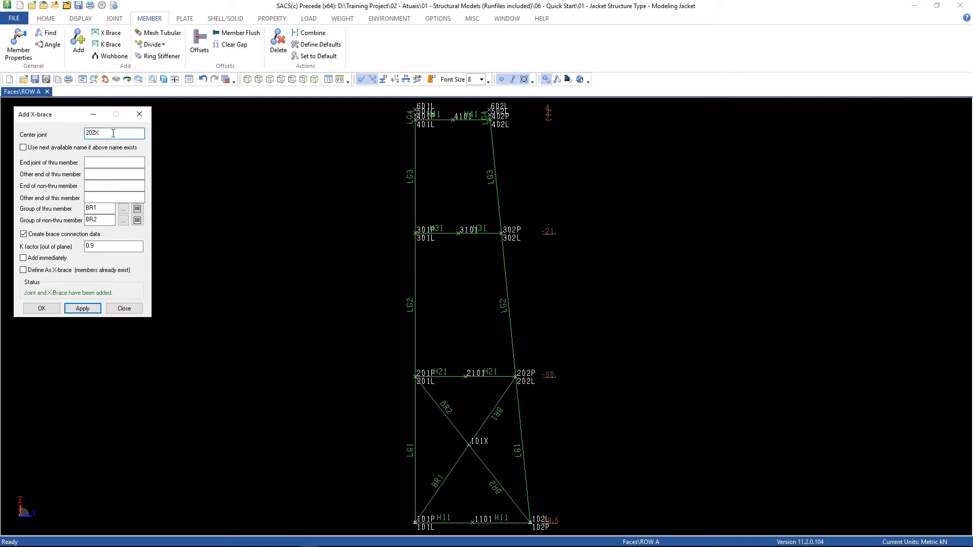
left_click(416, 377)
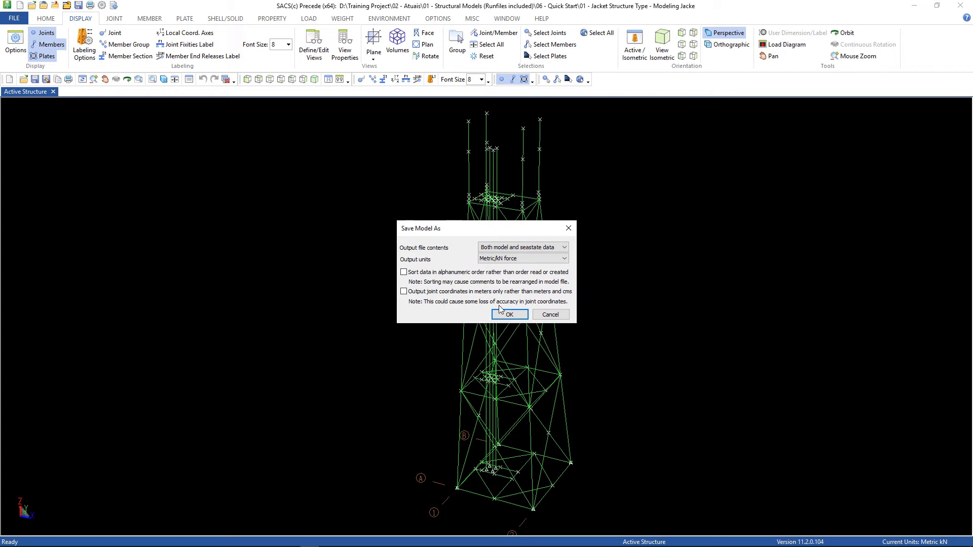
Accept the model output settings and save the model as sacinp.dat_04.
left_click(508, 314)
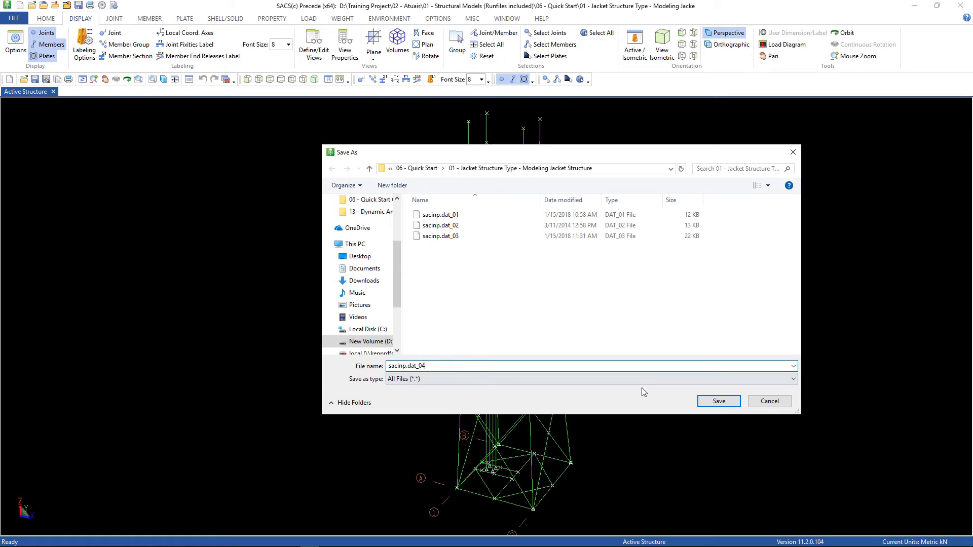
left_click(718, 401)
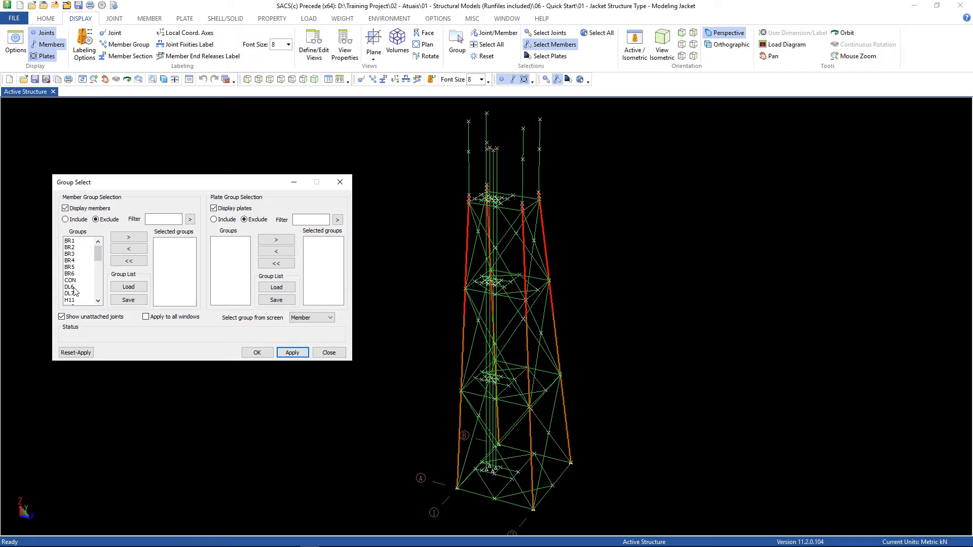
Exclude the DL6, DL7 and CON groups from the model view.
left_click(69, 288)
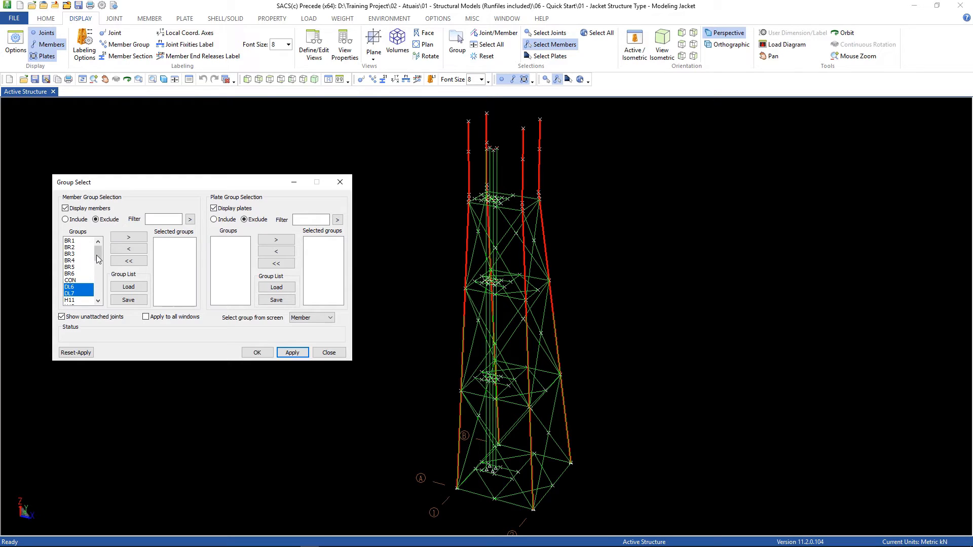
left_click(69, 281)
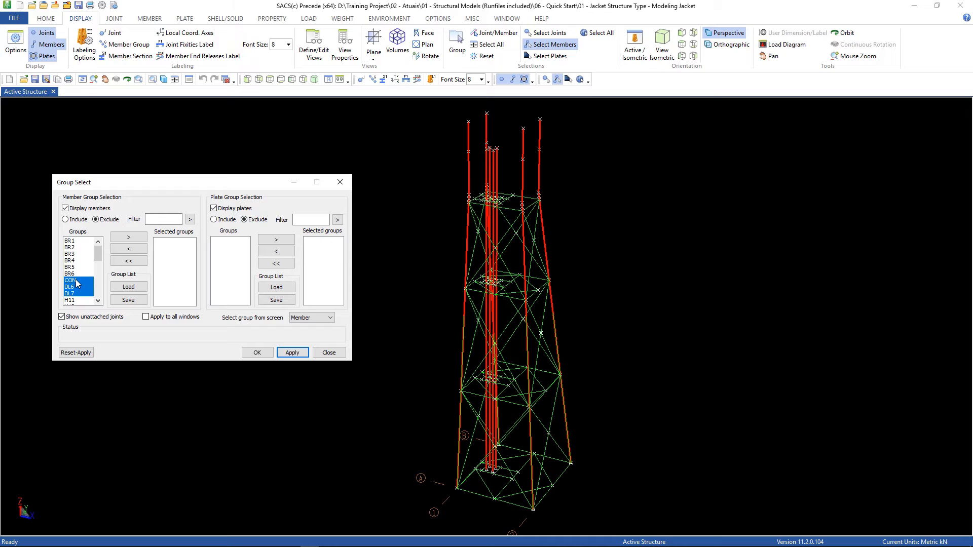
left_click(128, 238)
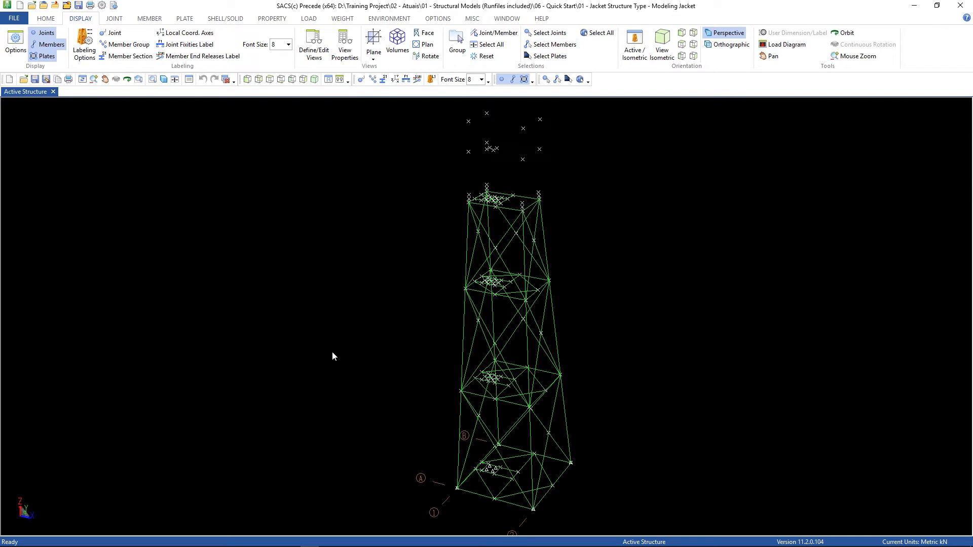
left_click(114, 19)
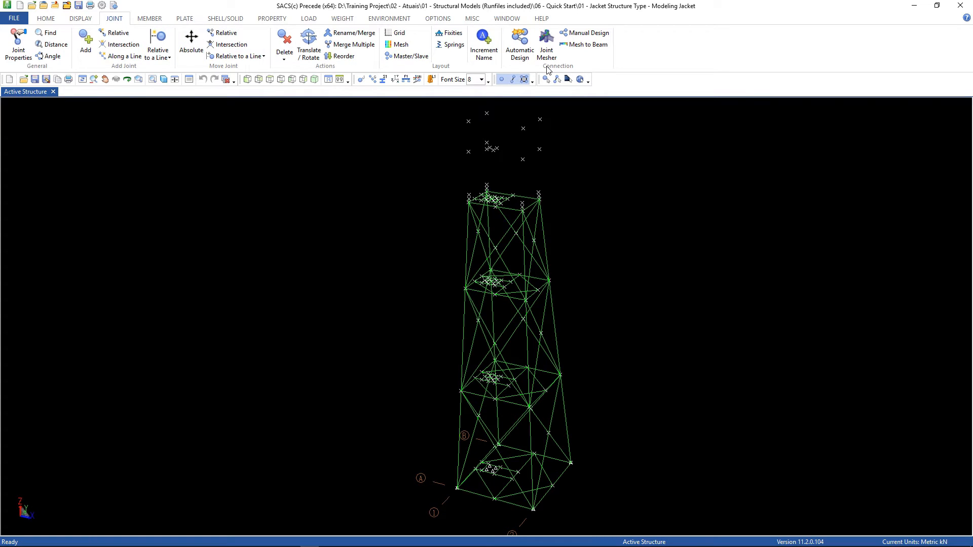
Pick the joints for automatic joint design from the screen.
left_click(519, 44)
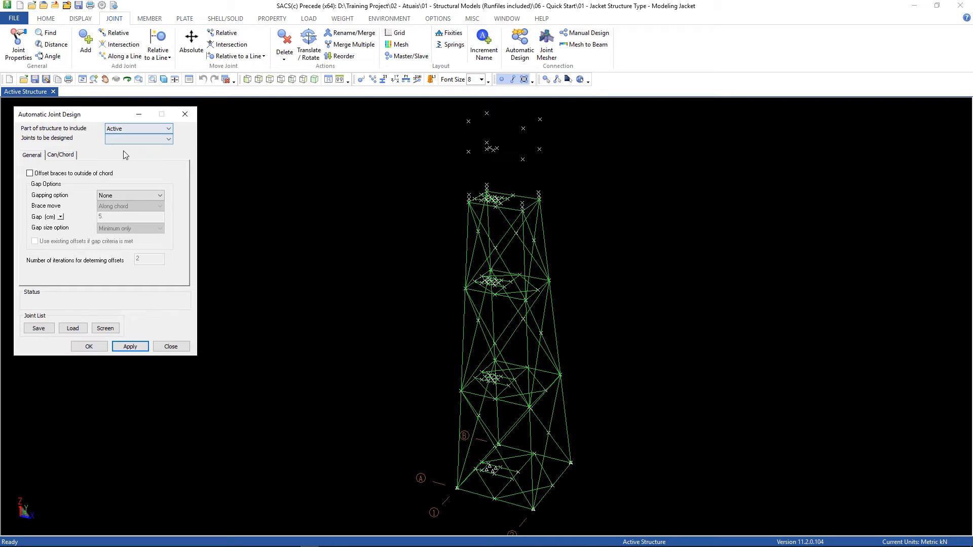
left_click(136, 138)
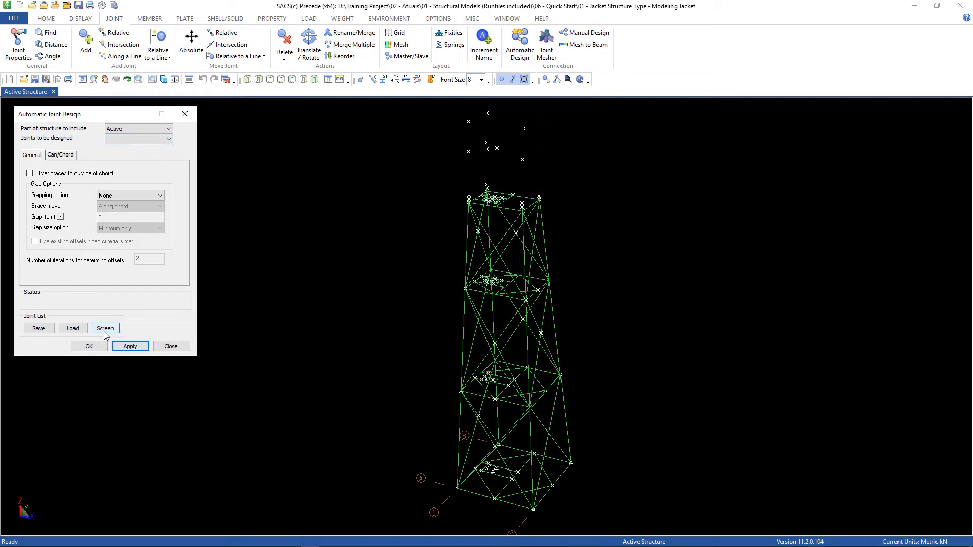
left_click(105, 328)
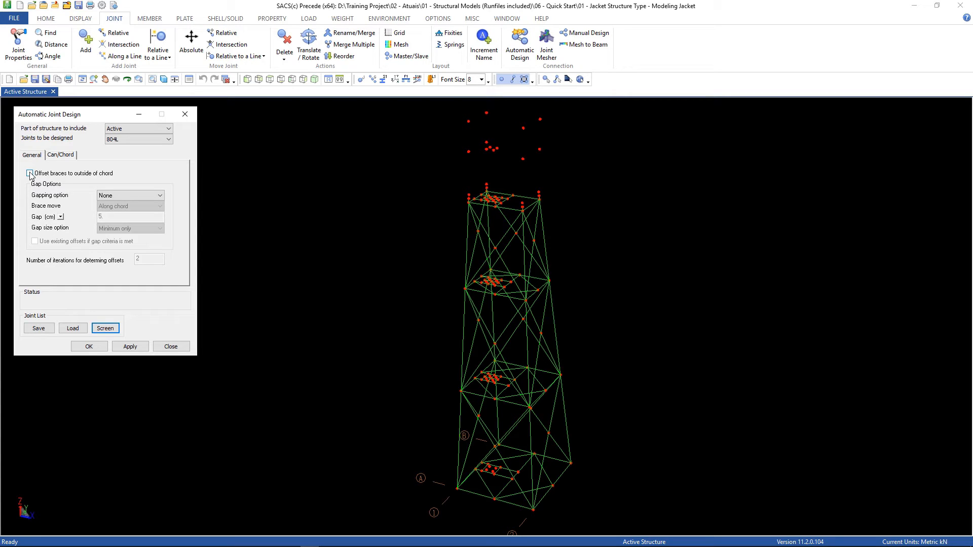
Offset braces outside the chord, move braces for a 5 cm gap, reuse existing offsets.
left_click(28, 173)
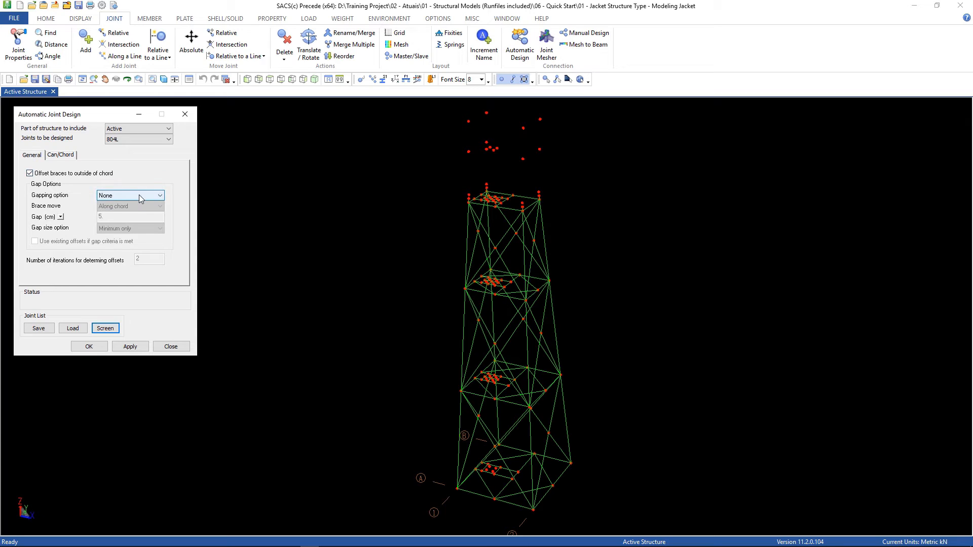
left_click(130, 194)
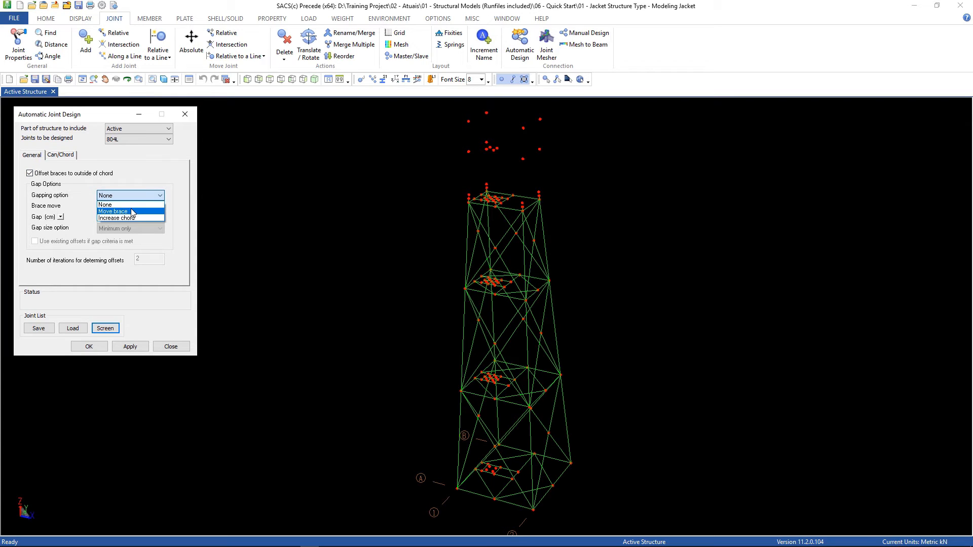
left_click(115, 212)
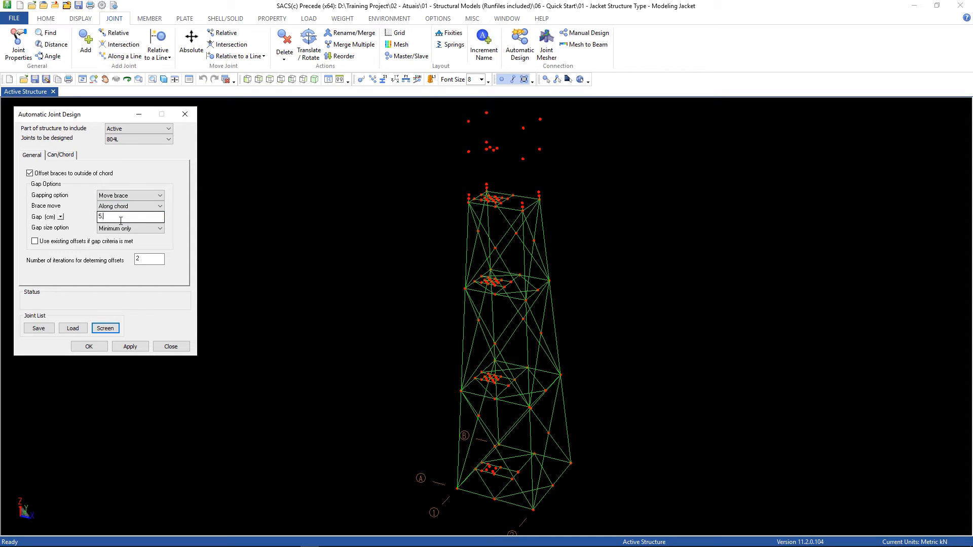
type(".")
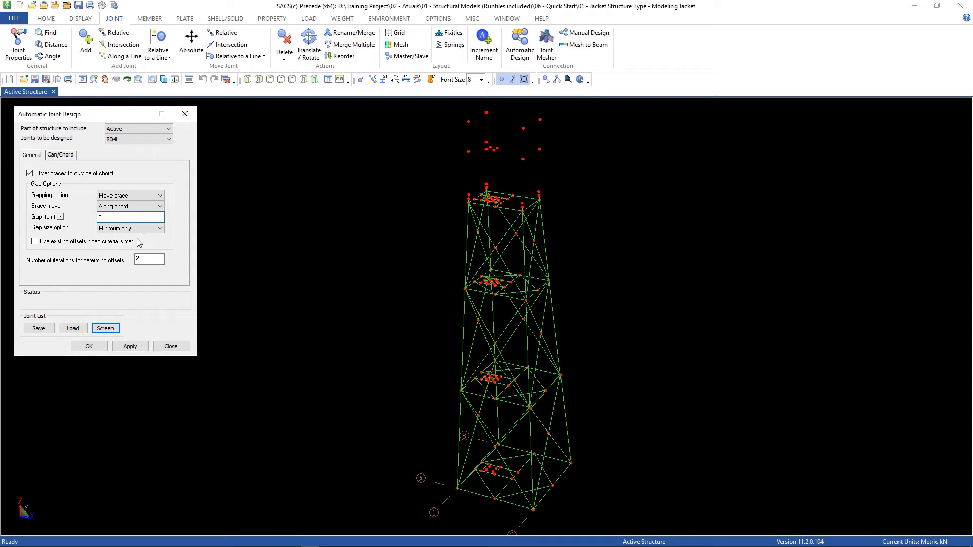
left_click(130, 228)
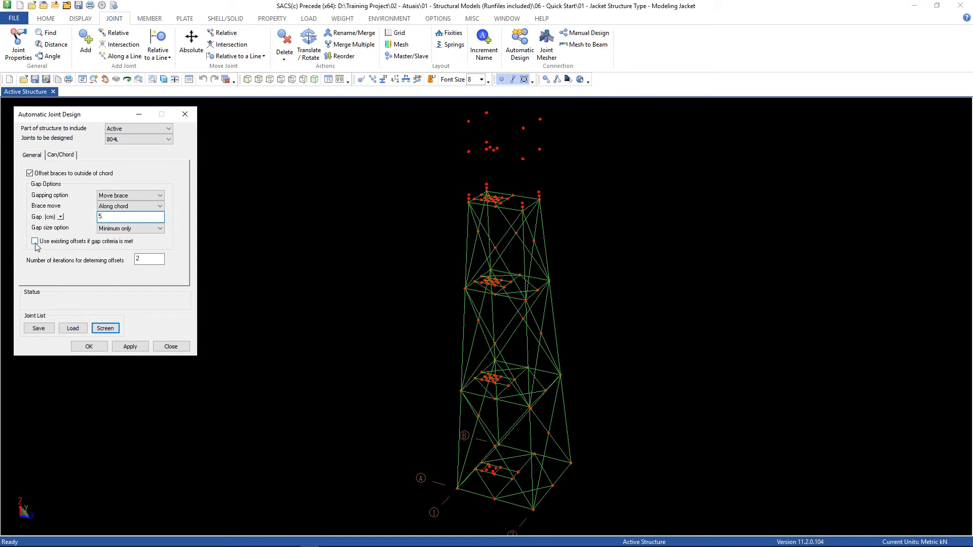
left_click(34, 241)
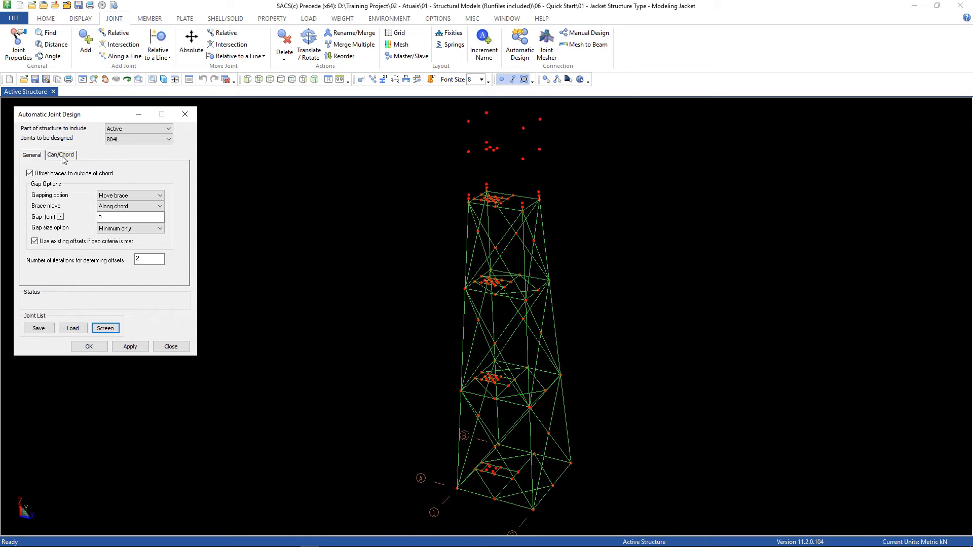
Update segmented can lengths, only increasing them, and run the joint redesign.
left_click(61, 154)
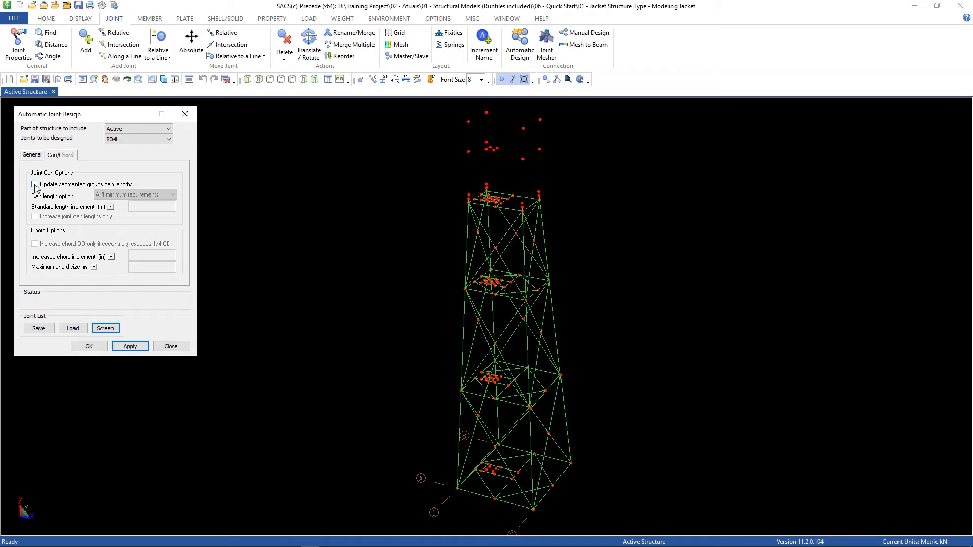
left_click(35, 185)
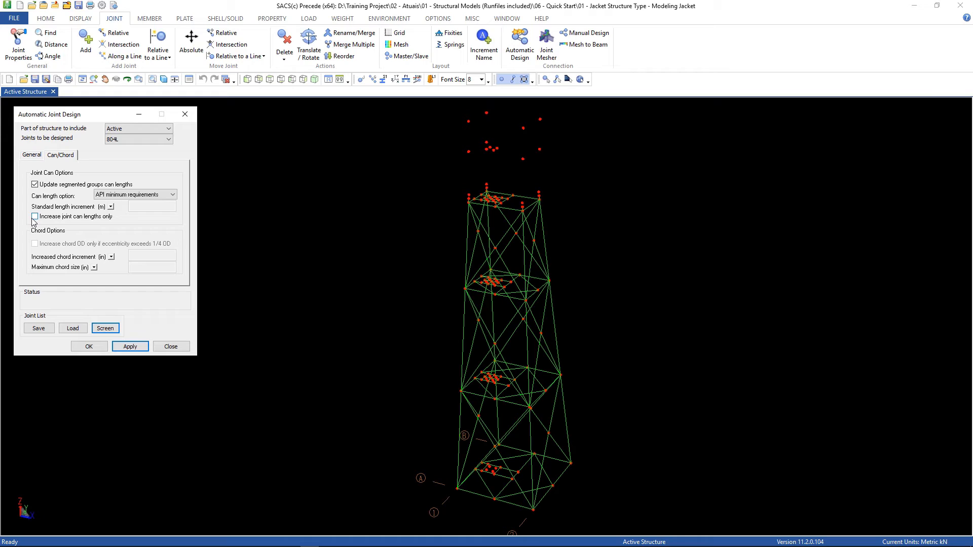
left_click(35, 216)
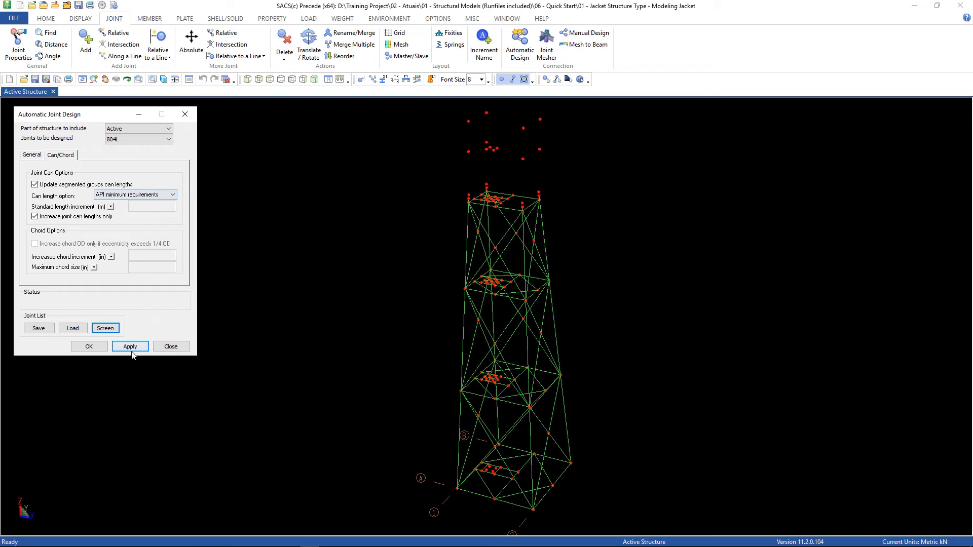
left_click(130, 346)
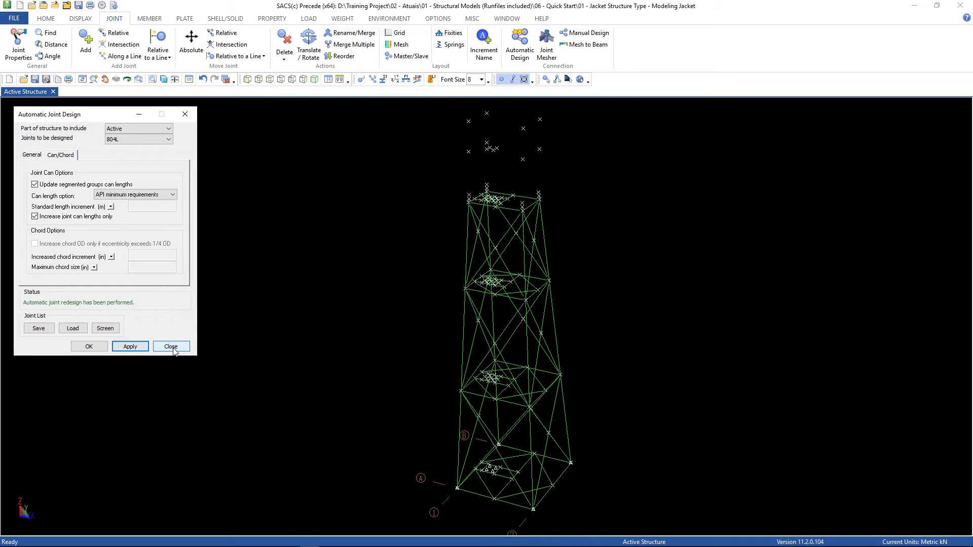
left_click(172, 346)
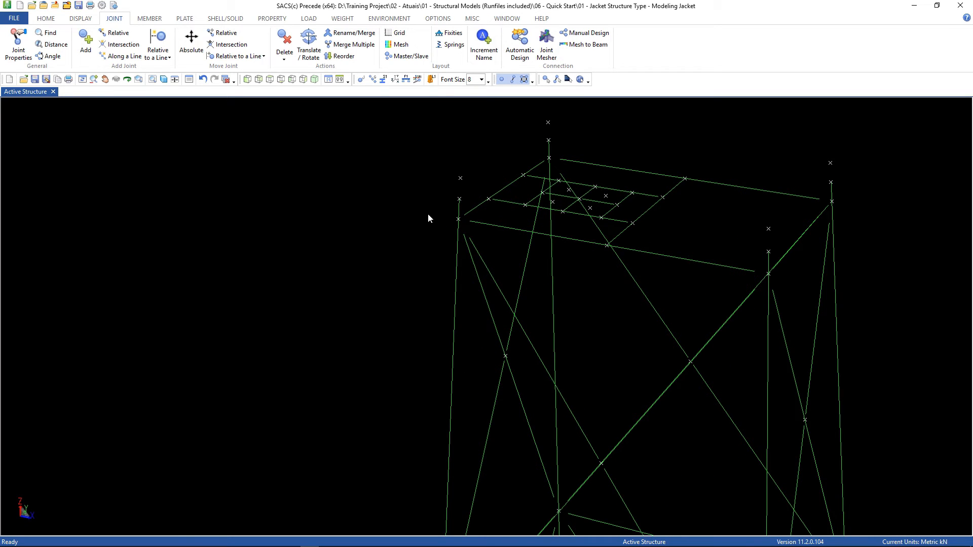
mouse_move(492, 232)
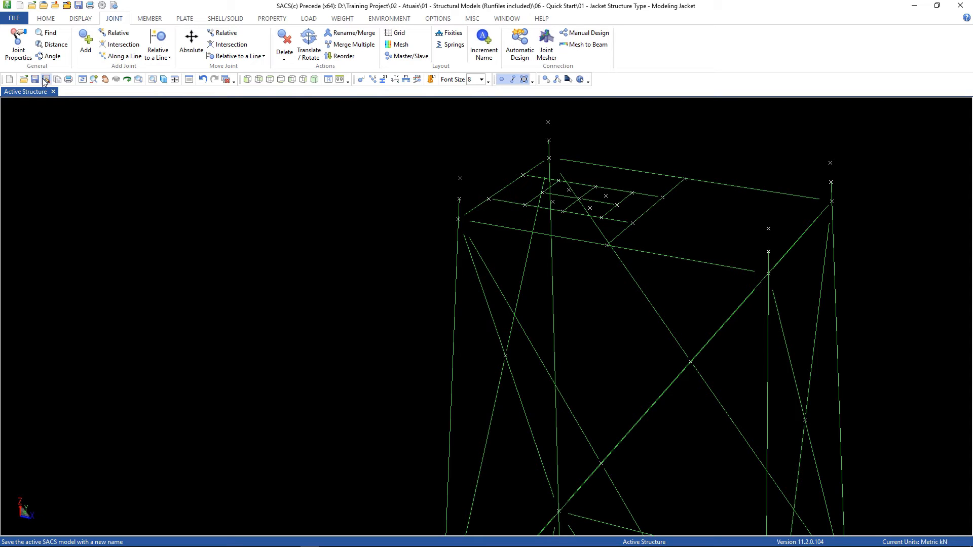
Save the redesigned model under the new name sacinp.dat_05.
left_click(45, 80)
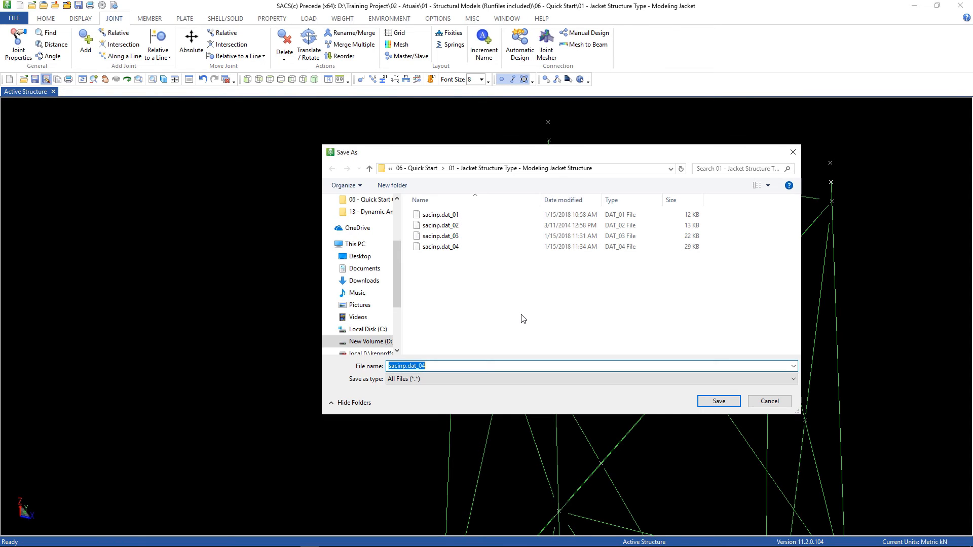
left_click(443, 246)
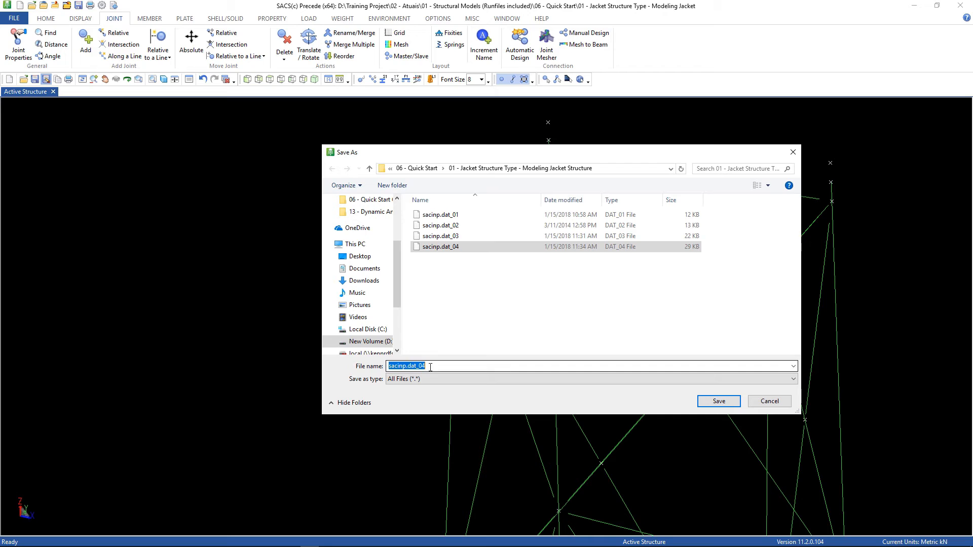
type("sacinp.dat_05")
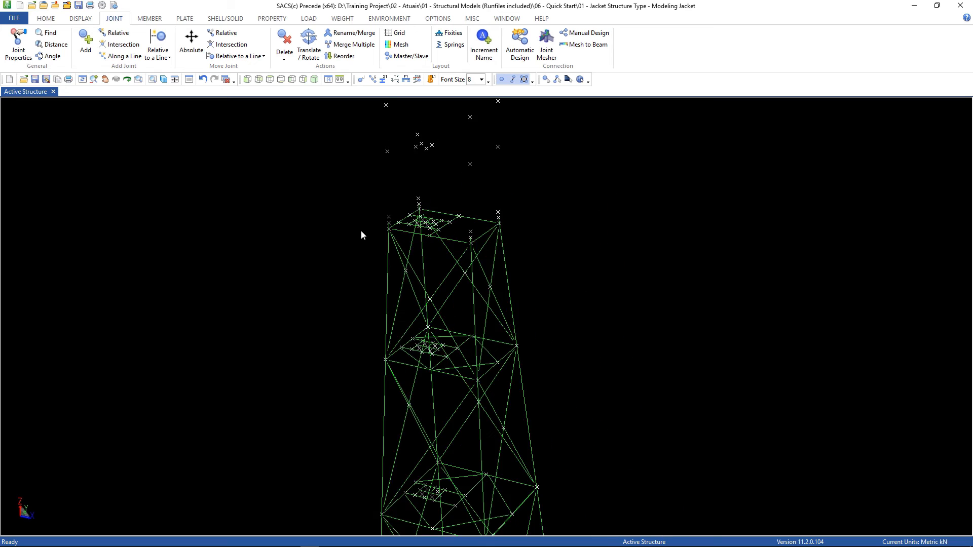
Show the -50.000 plan elevation with local member axes drawn.
left_click(79, 18)
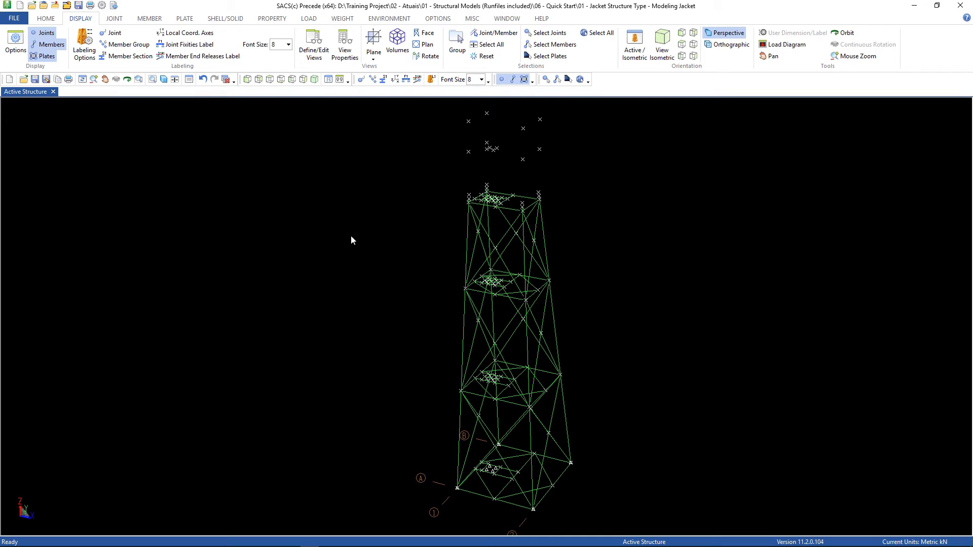
mouse_move(230, 128)
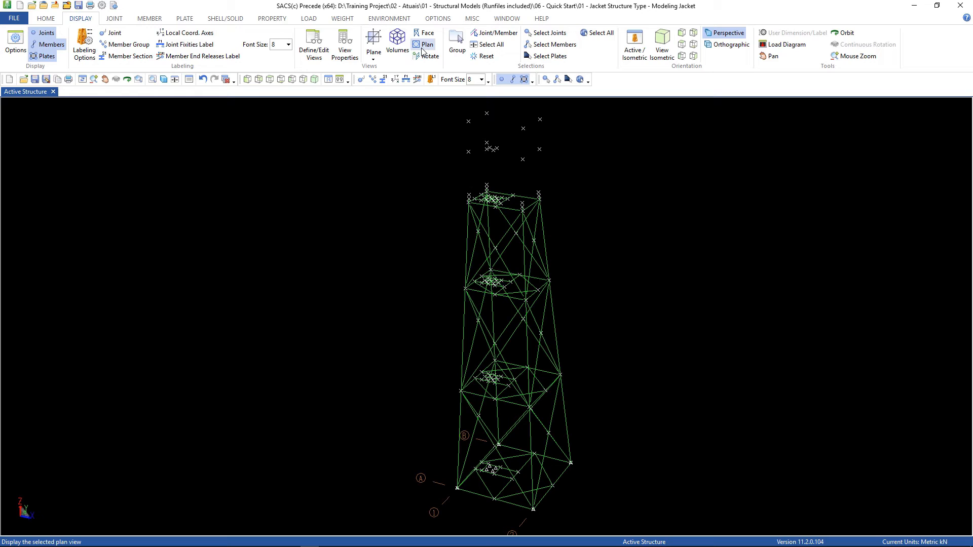
left_click(427, 44)
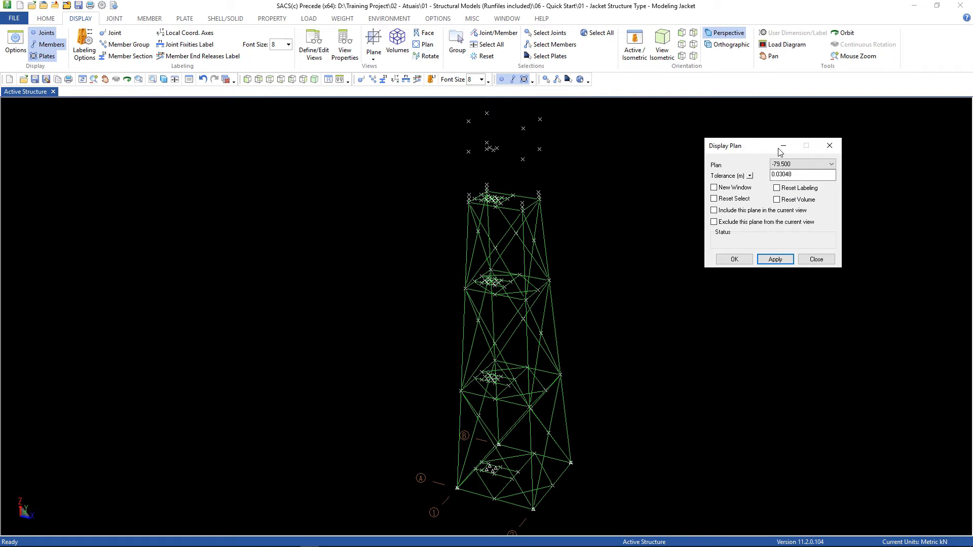
left_click(831, 164)
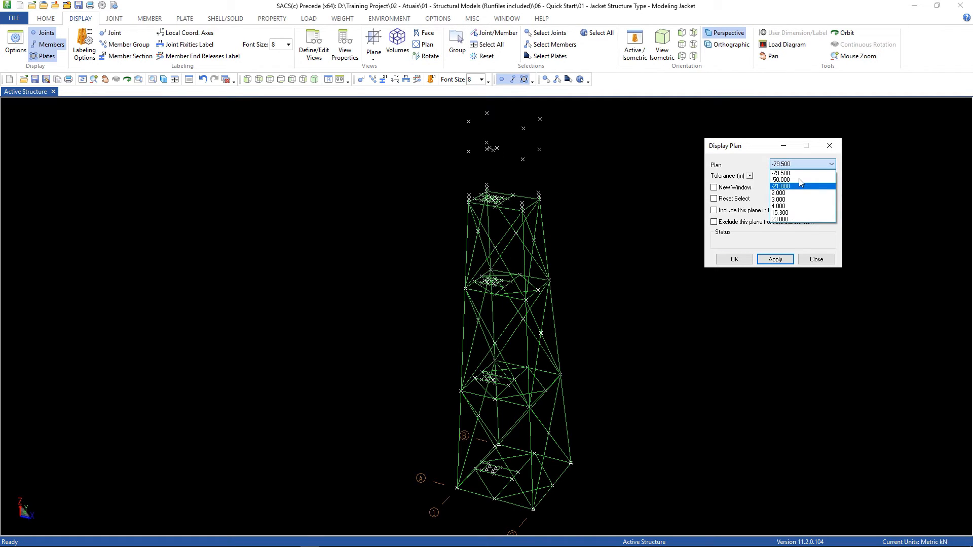
left_click(781, 180)
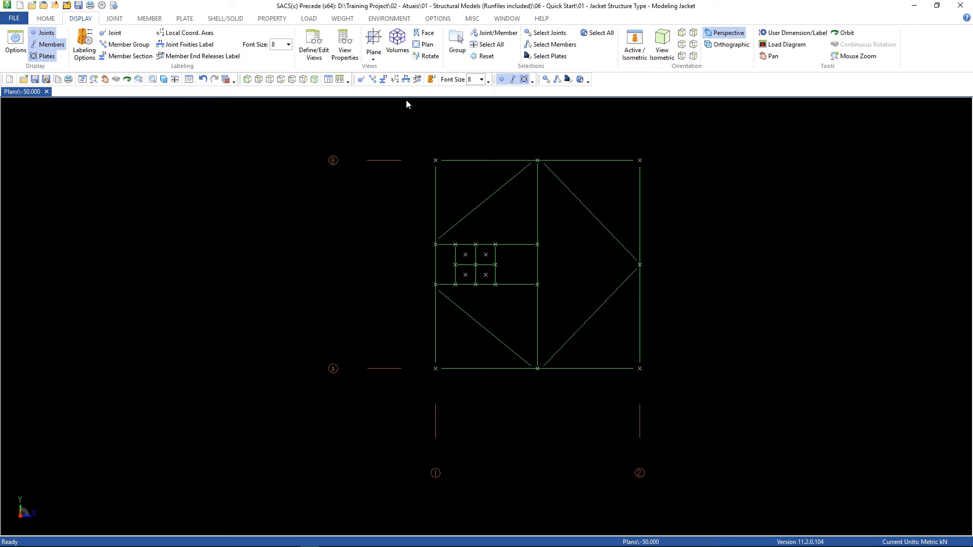
left_click(186, 33)
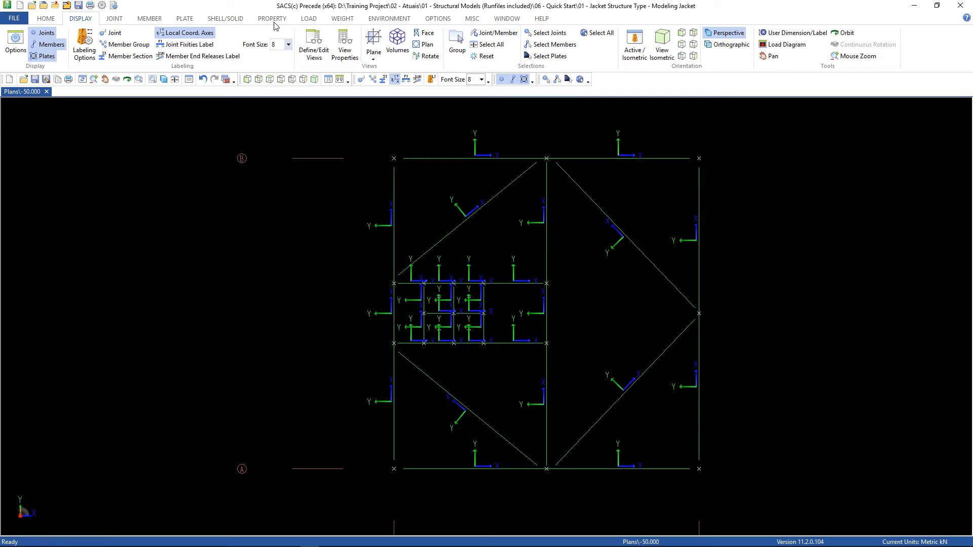
Assign Ky over a 20.4 m length to members 201L-2101 and 2101-202L.
left_click(271, 19)
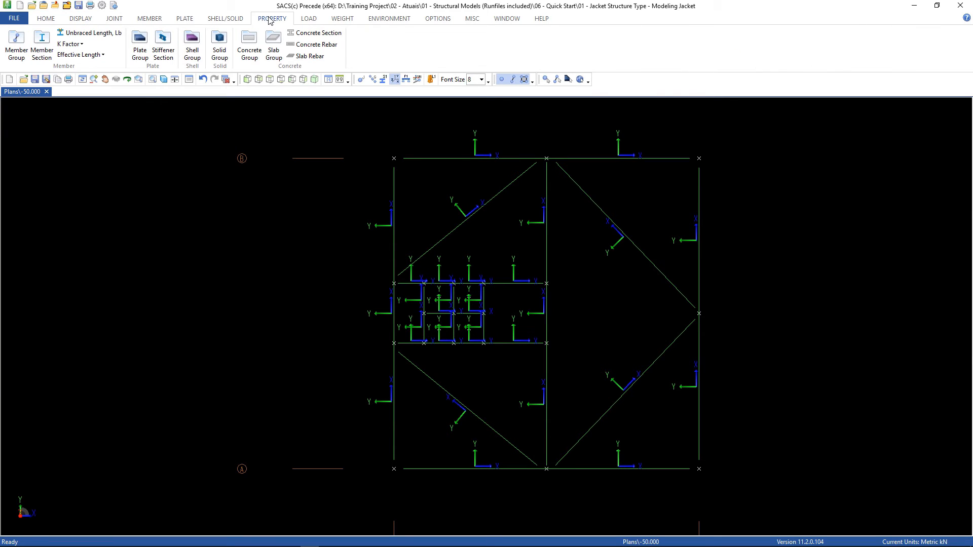
mouse_move(71, 43)
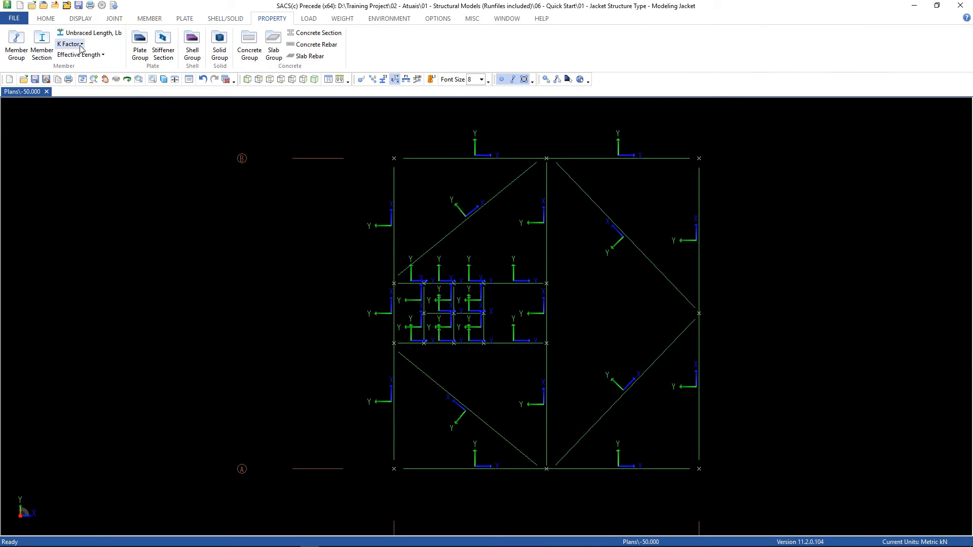
left_click(69, 44)
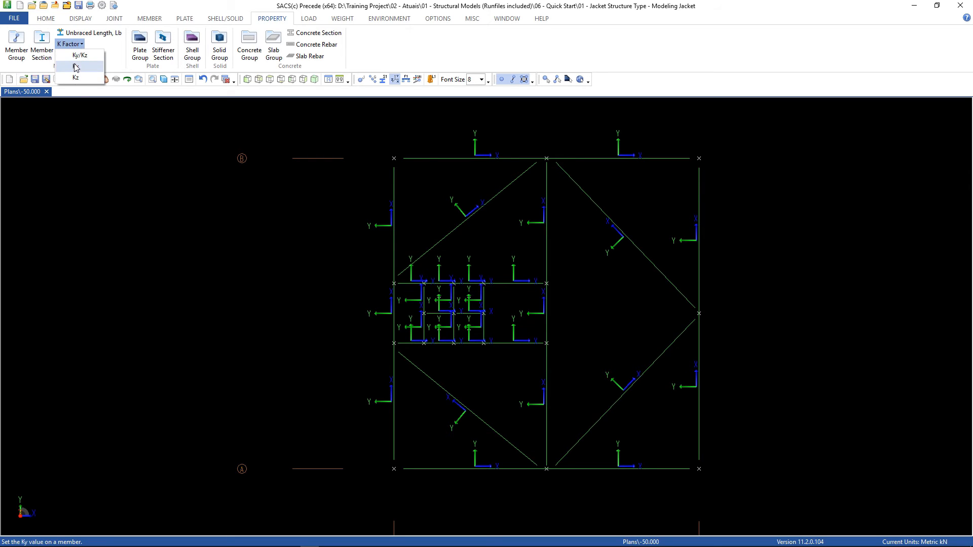
left_click(75, 67)
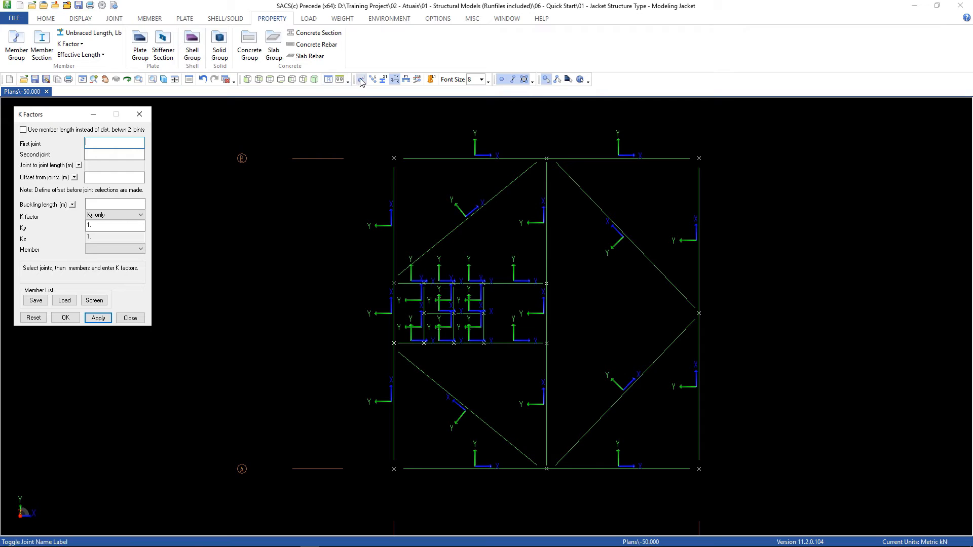
left_click(360, 79)
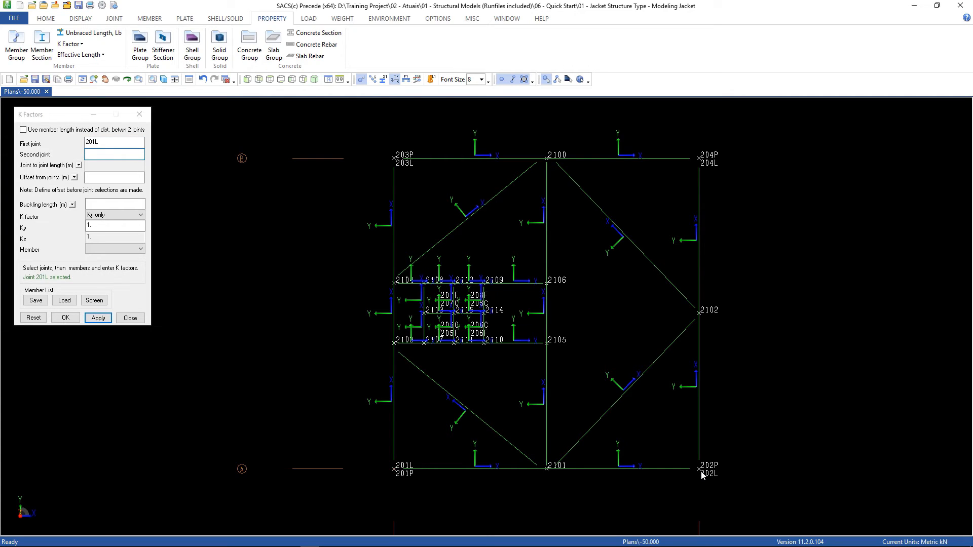
left_click(702, 473)
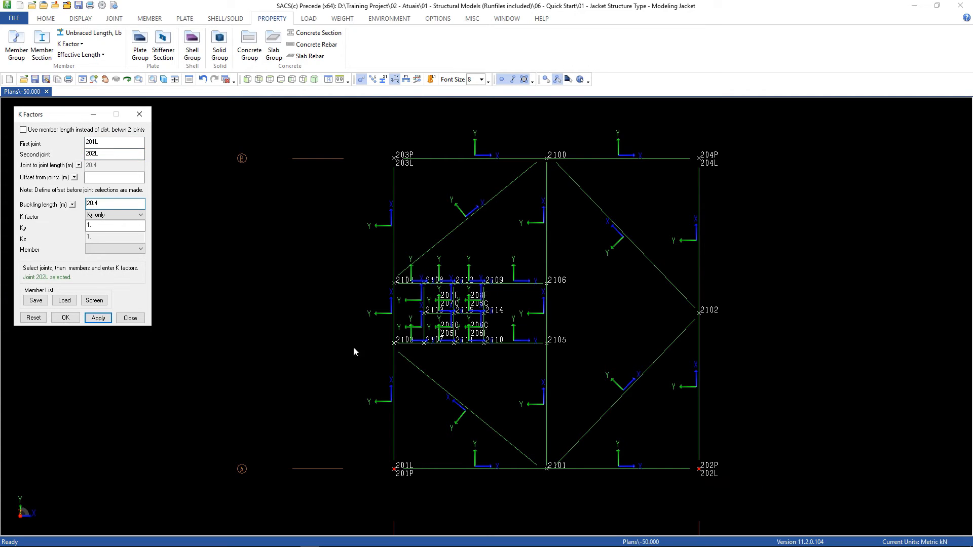
left_click(115, 204)
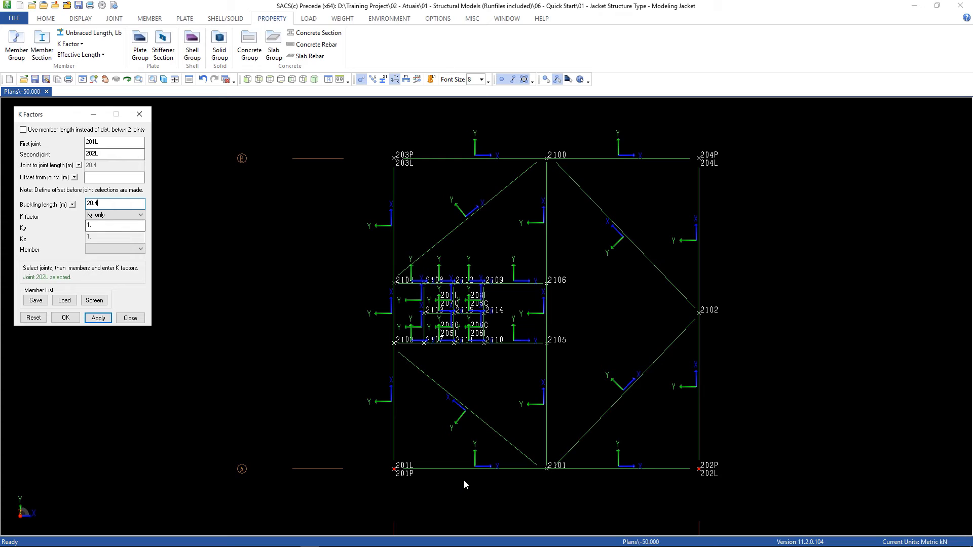
left_click(475, 468)
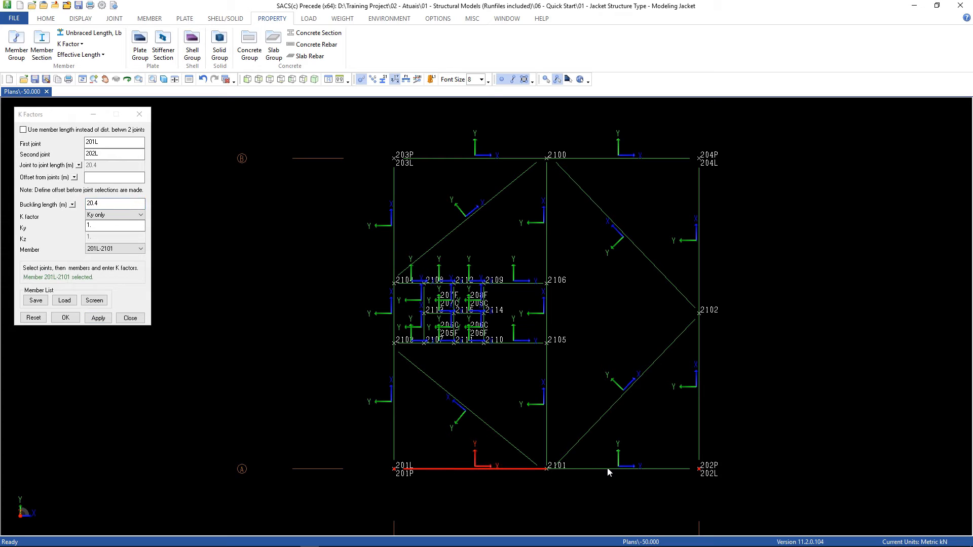
left_click(97, 317)
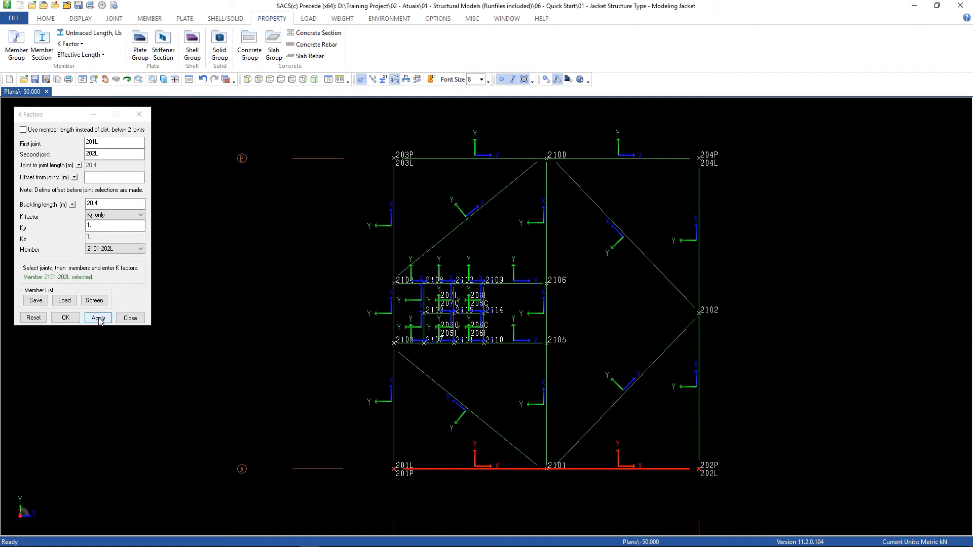
left_click(98, 318)
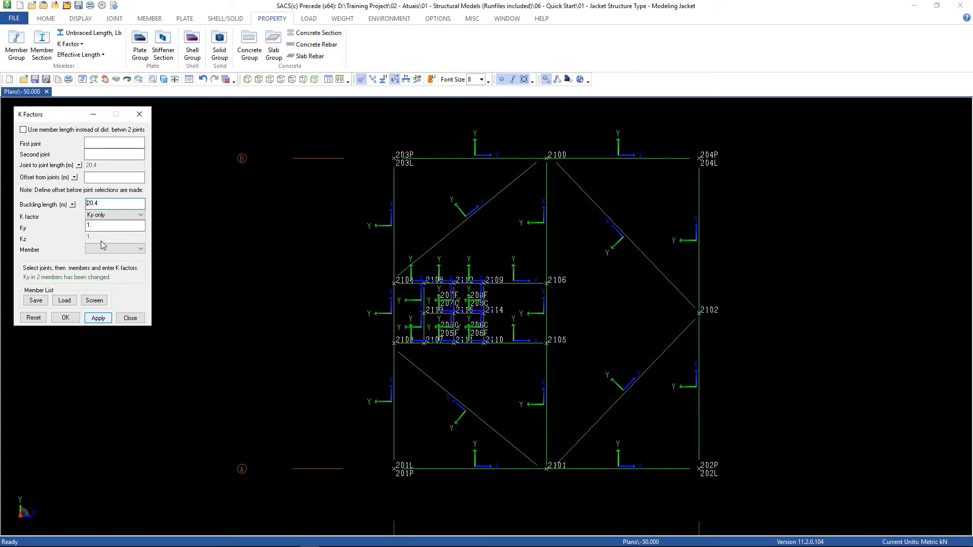
Check members 203L-2100 and 2103-2104 for Ky values in Member Properties.
left_click(149, 18)
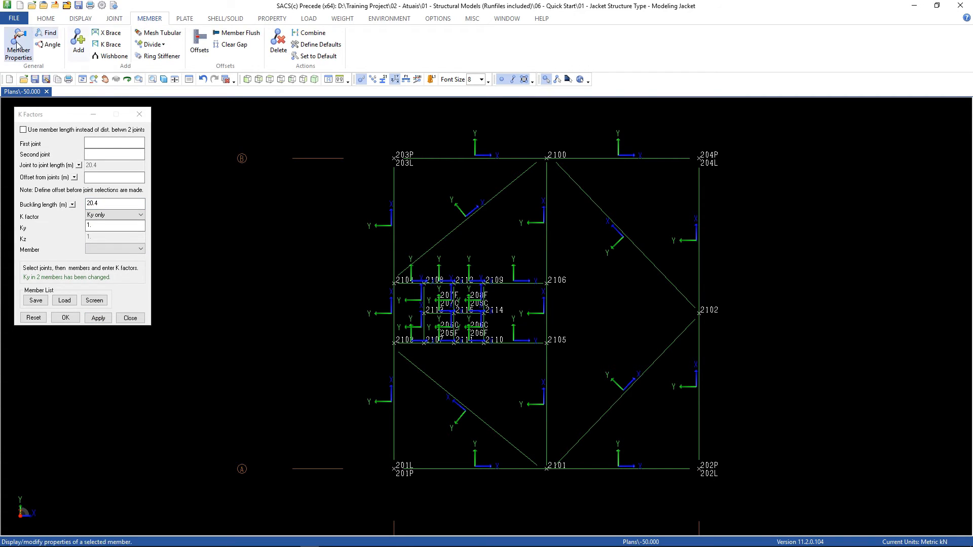
left_click(17, 43)
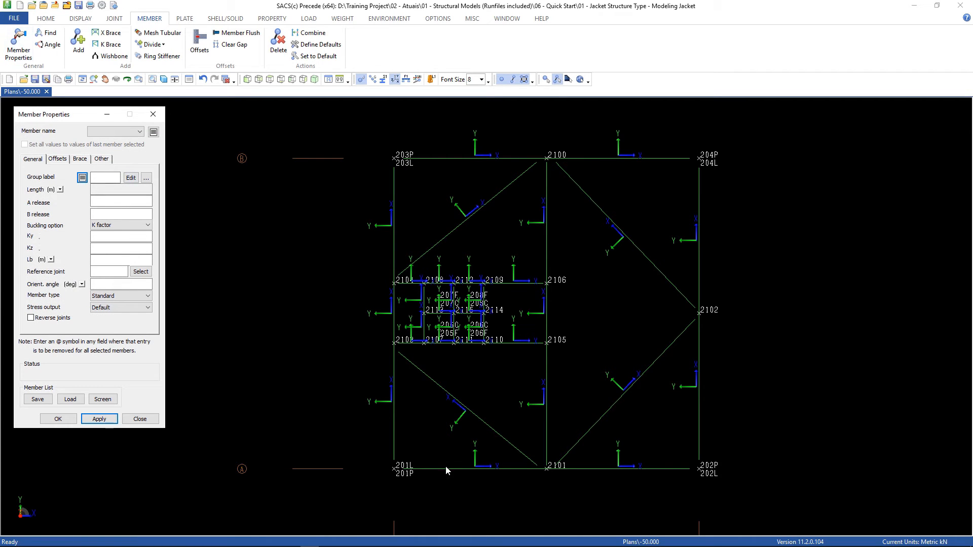
left_click(475, 467)
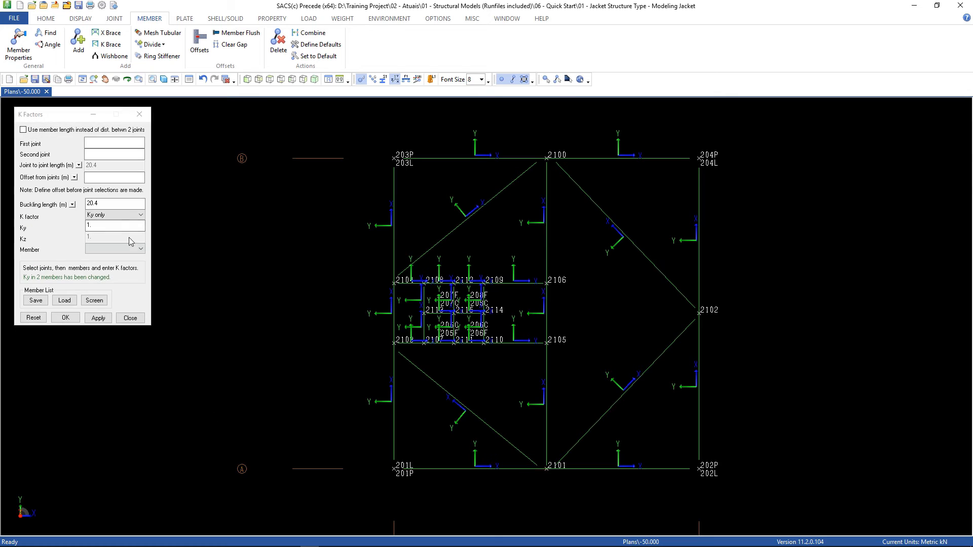
left_click(98, 317)
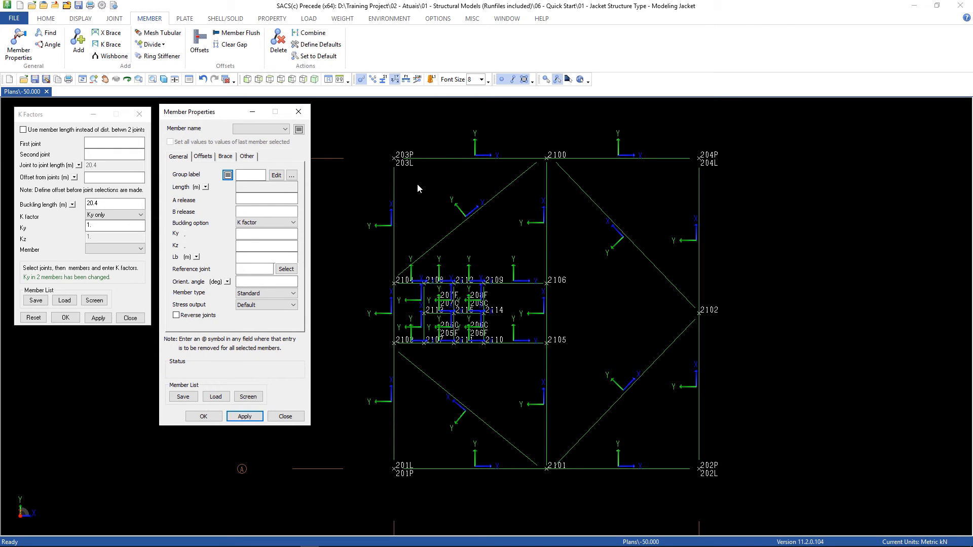
left_click(472, 158)
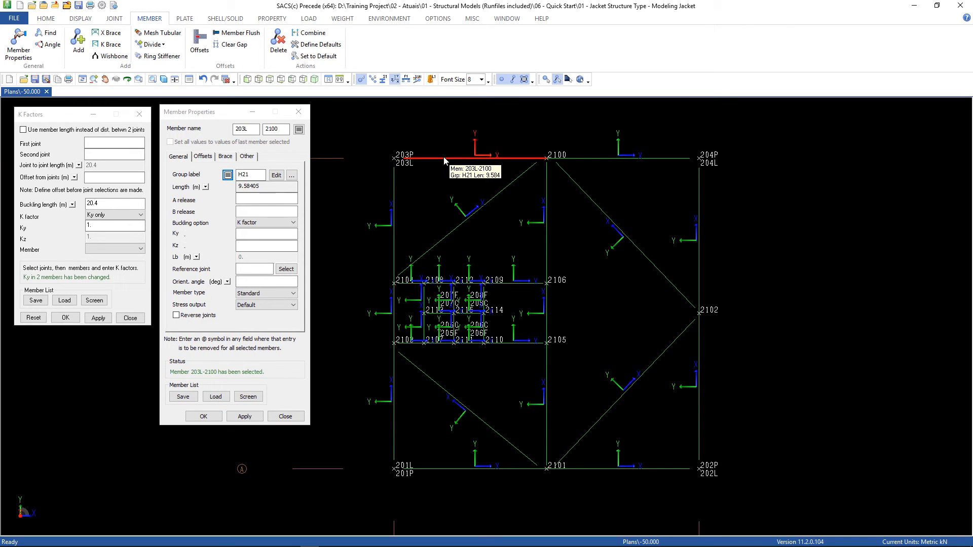
left_click(267, 234)
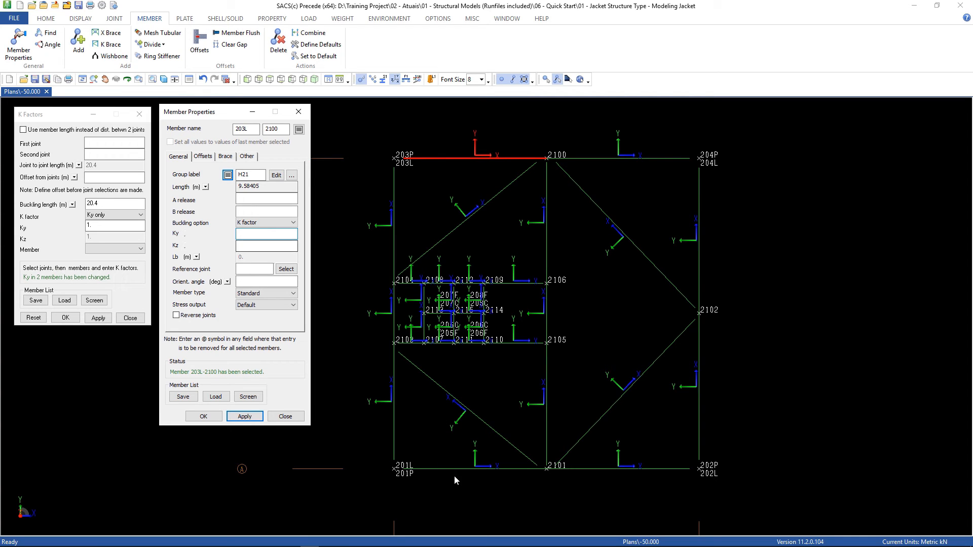
left_click(475, 467)
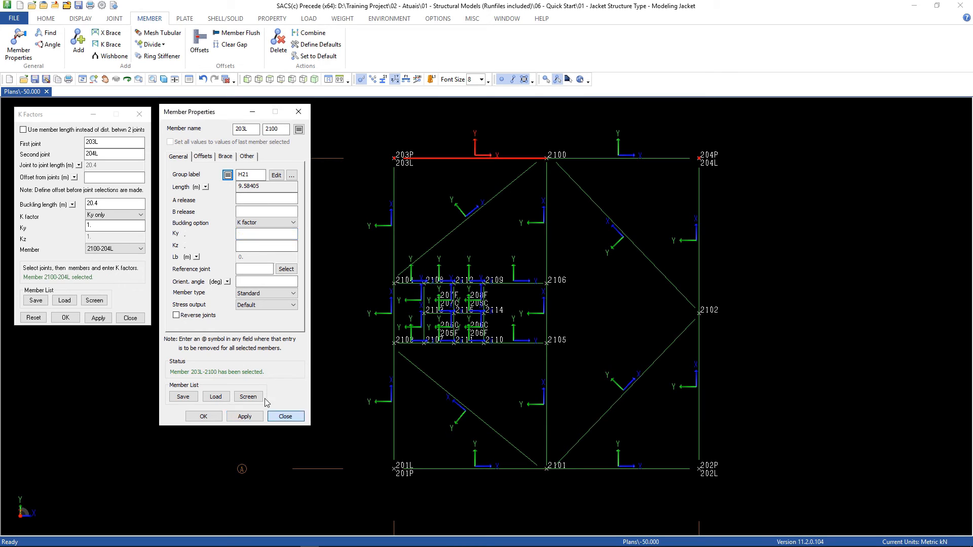
left_click(285, 417)
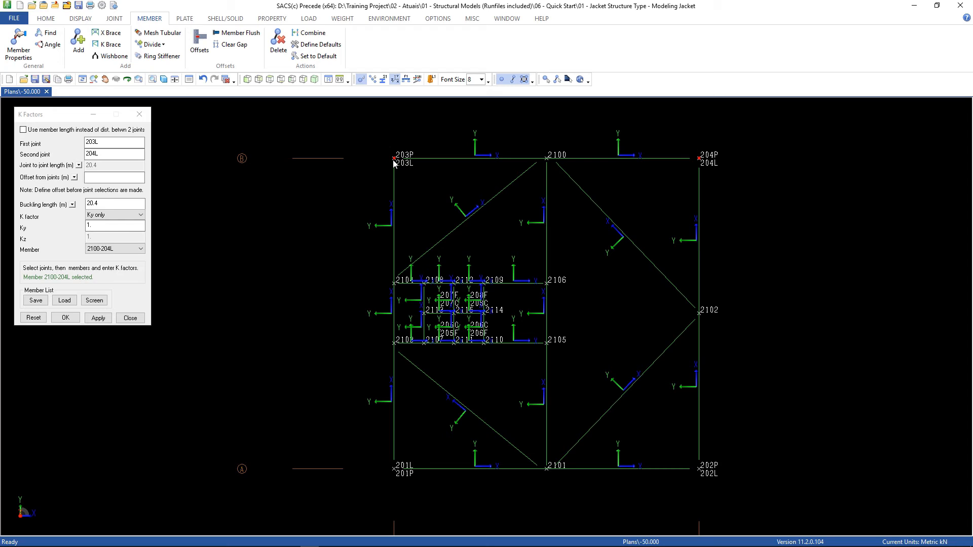
mouse_move(208, 261)
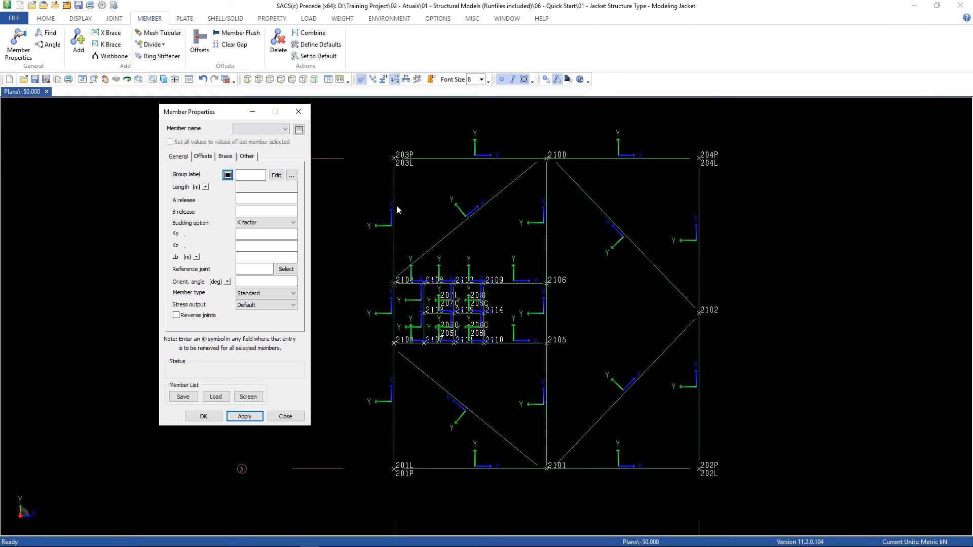
left_click(393, 310)
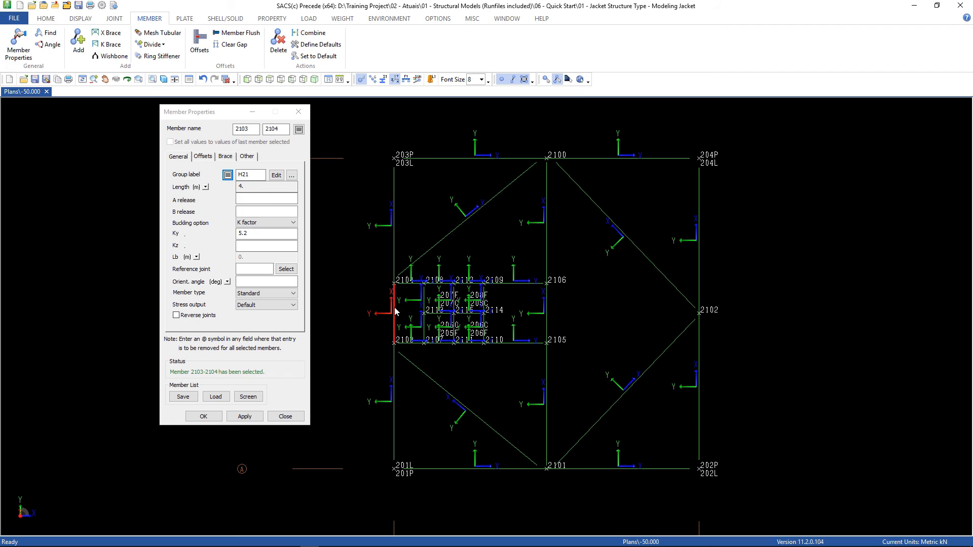
left_click(285, 417)
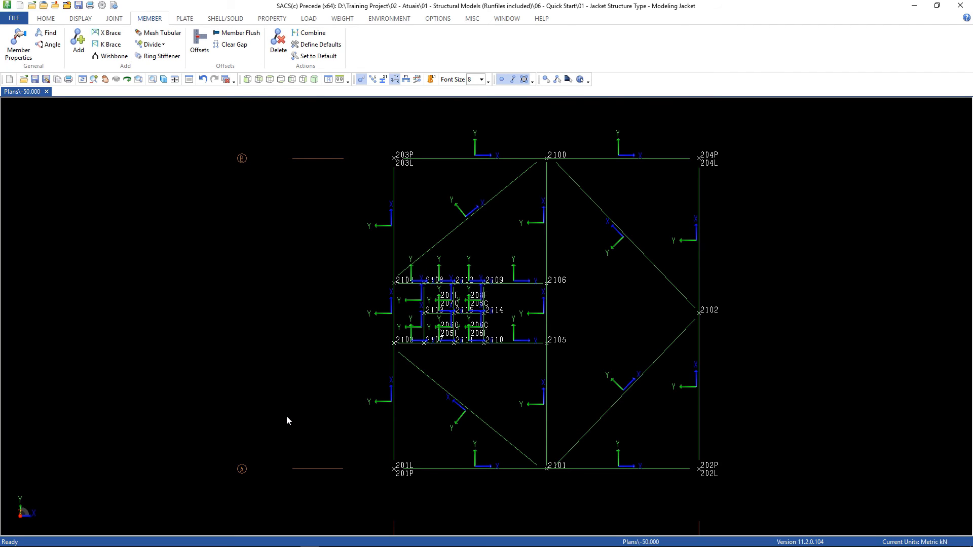
mouse_move(286, 351)
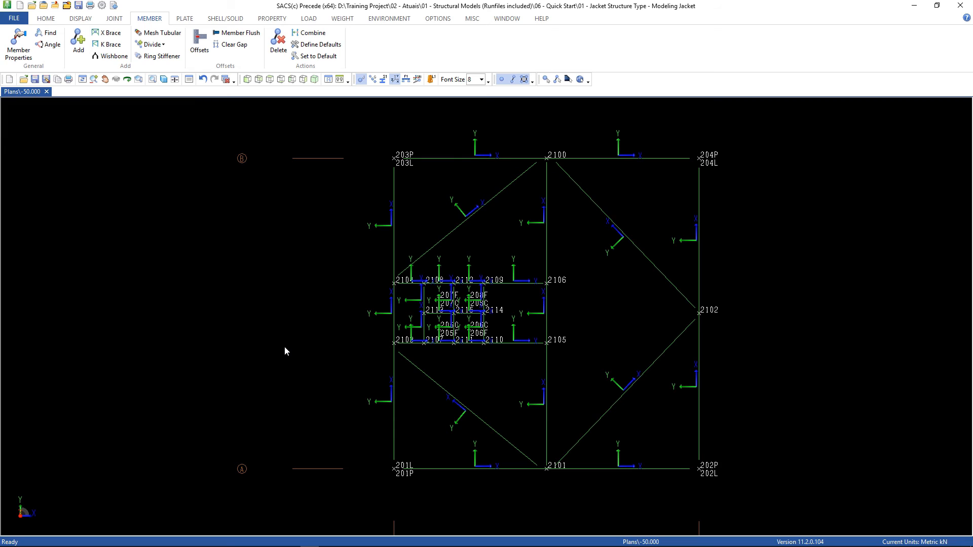
Display the whole active jacket structure.
left_click(80, 18)
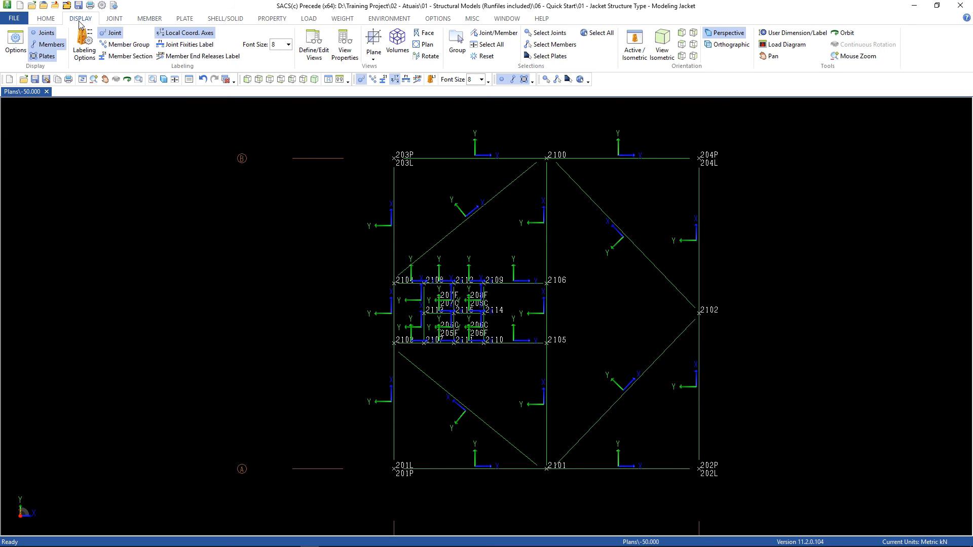
left_click(633, 44)
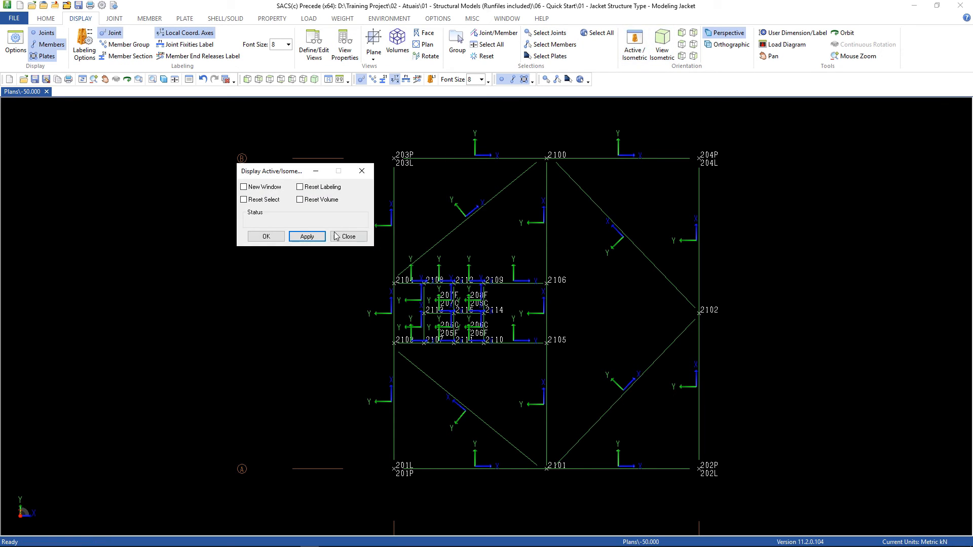
left_click(307, 237)
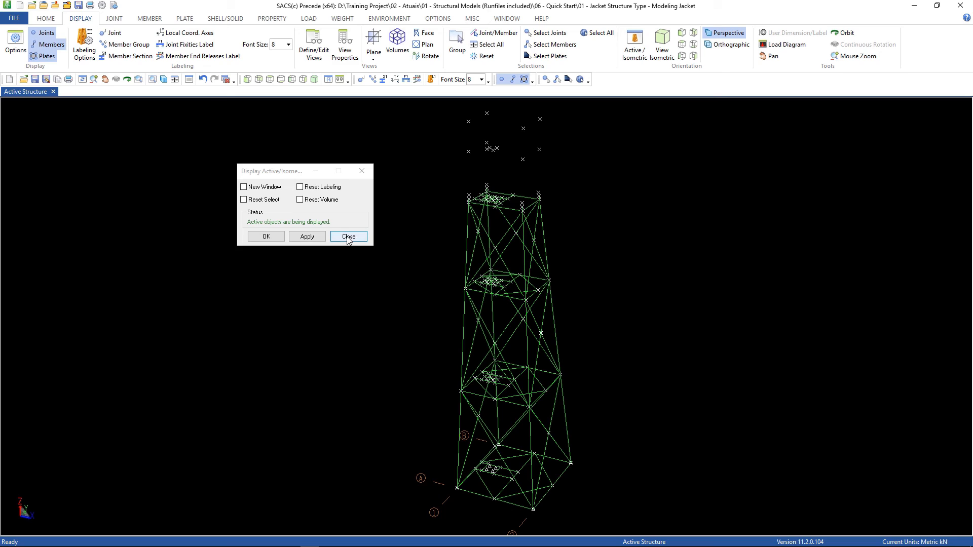
left_click(348, 237)
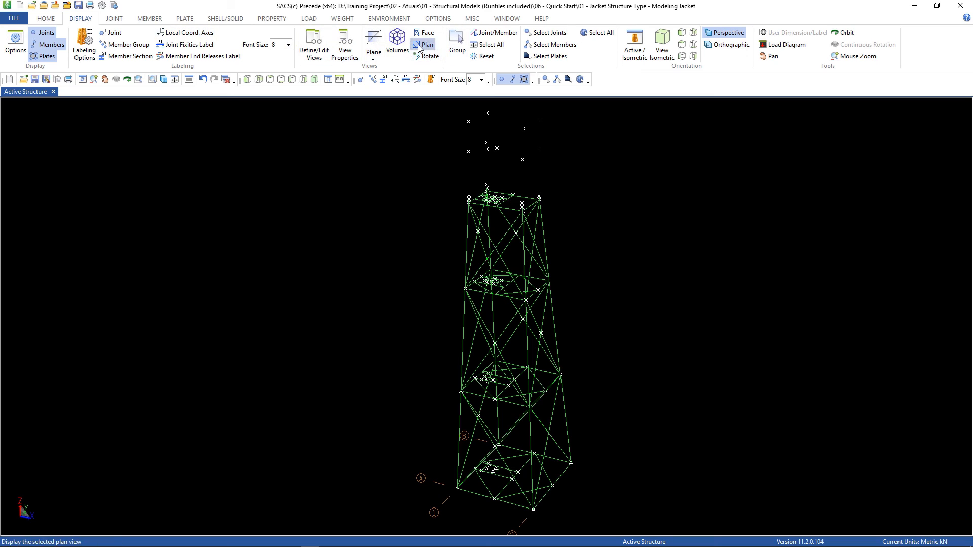
Show the -21.000 plan elevation on its own.
left_click(428, 44)
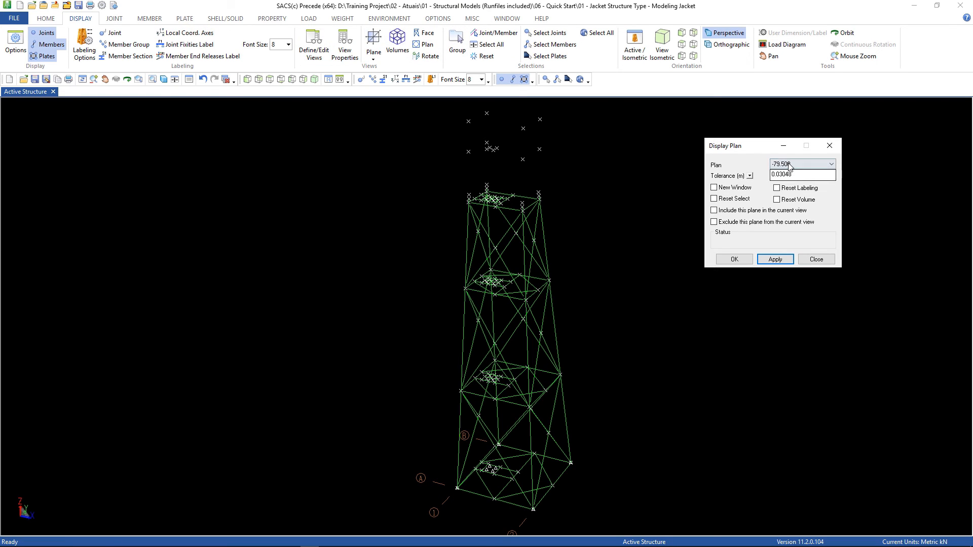
left_click(802, 164)
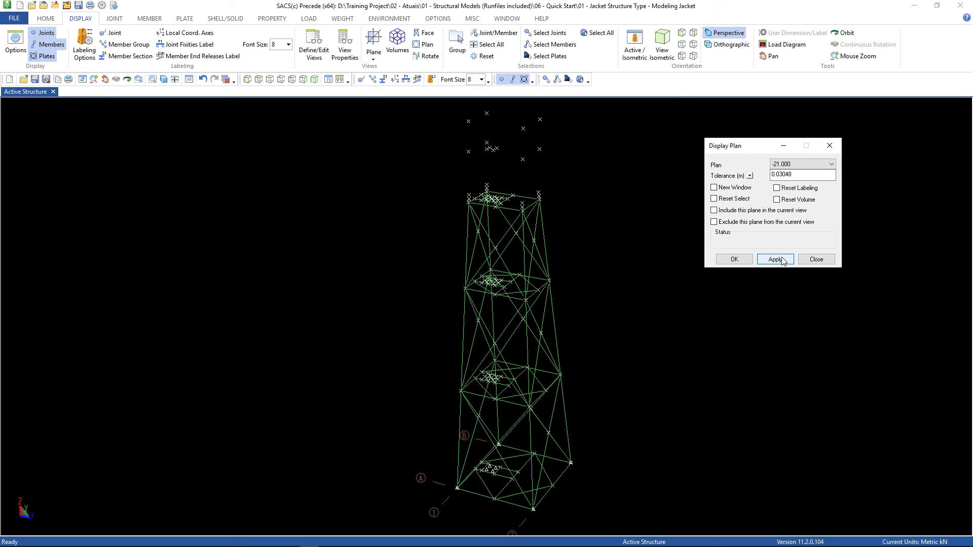
left_click(774, 259)
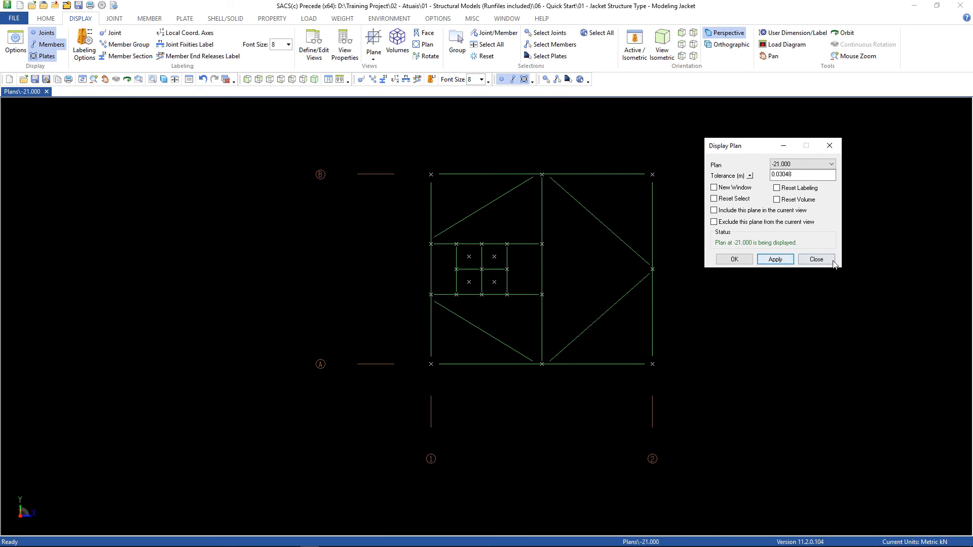
left_click(816, 260)
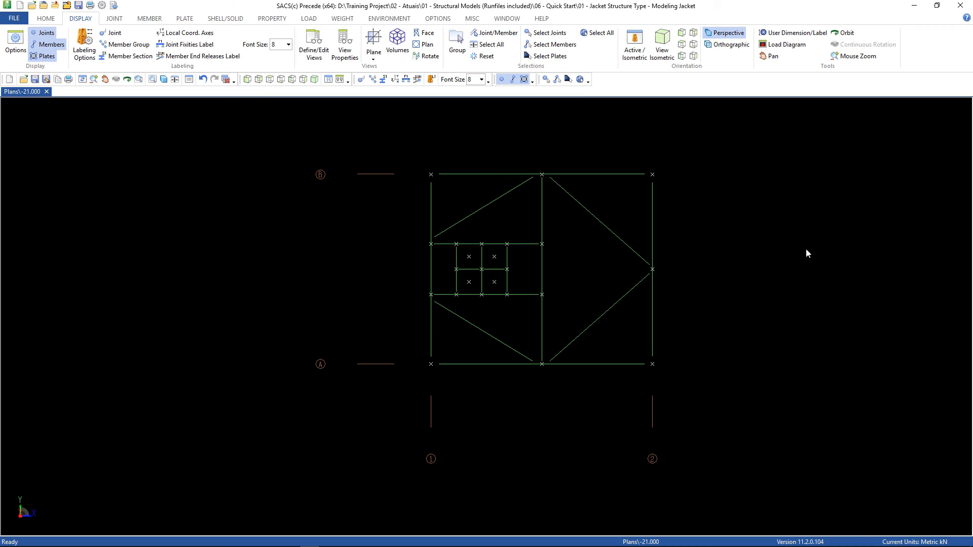
Give the four top and bottom edge members between 301L-302L an Ly of 17.5 m.
left_click(271, 18)
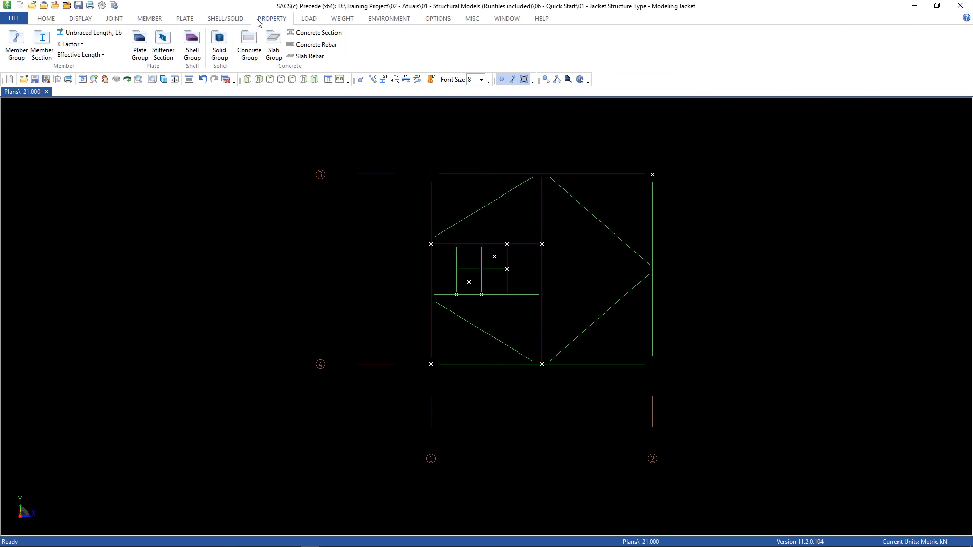
mouse_move(89, 33)
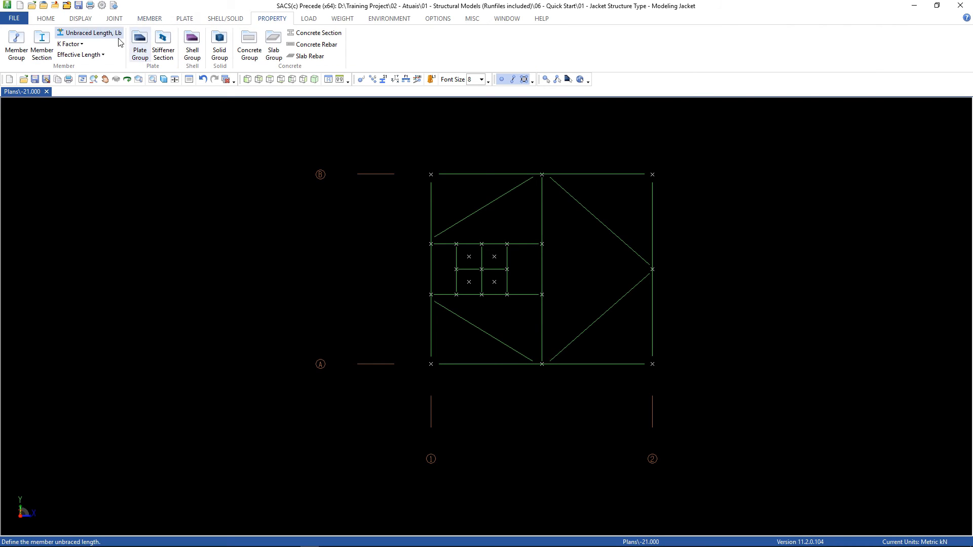
mouse_move(80, 54)
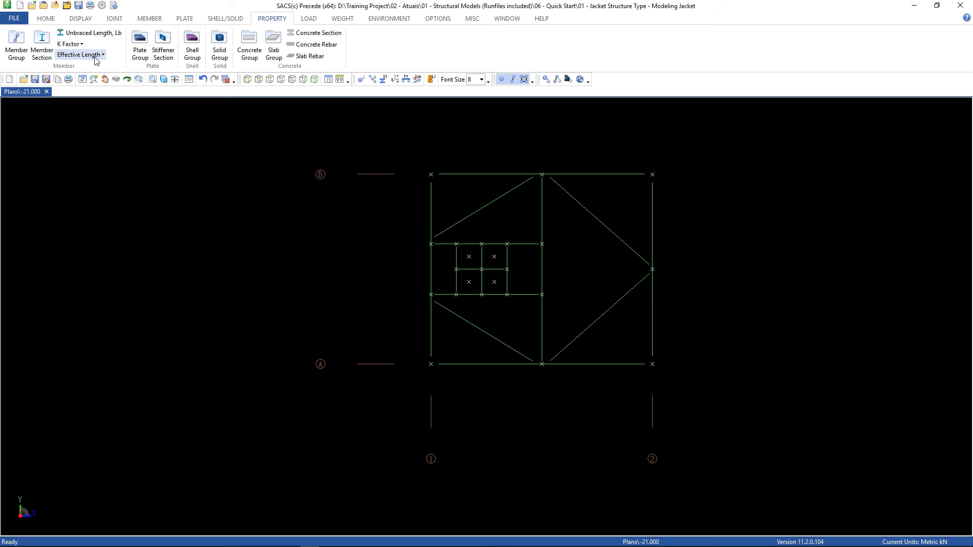
left_click(79, 55)
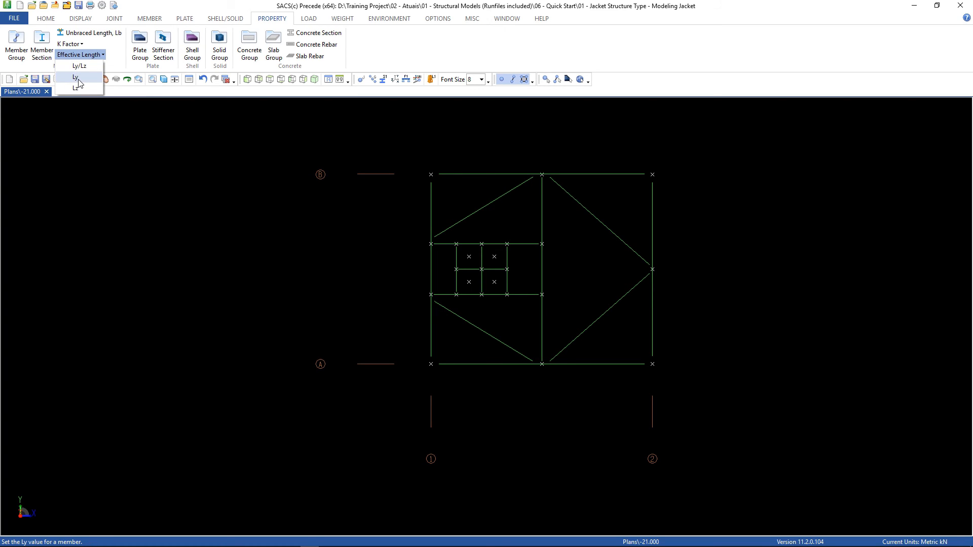
left_click(75, 77)
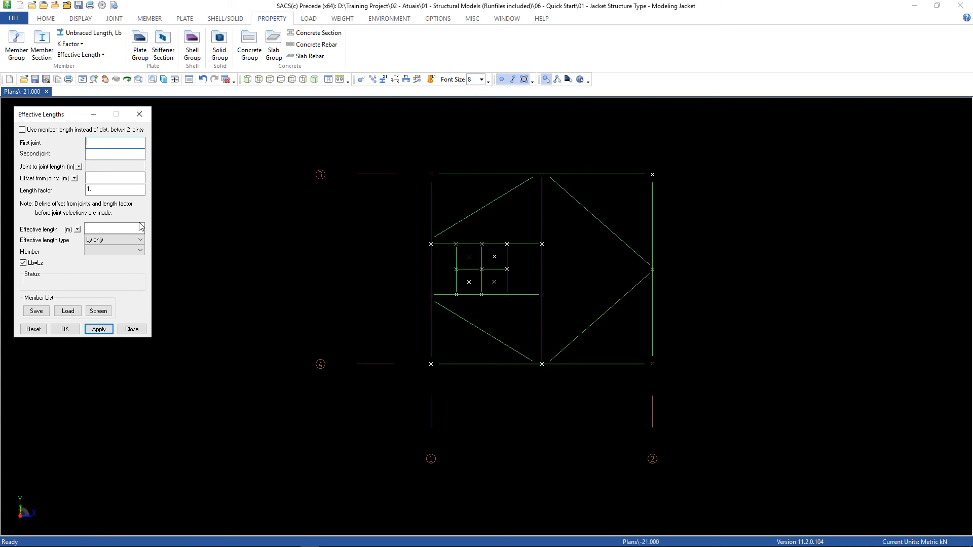
left_click(360, 79)
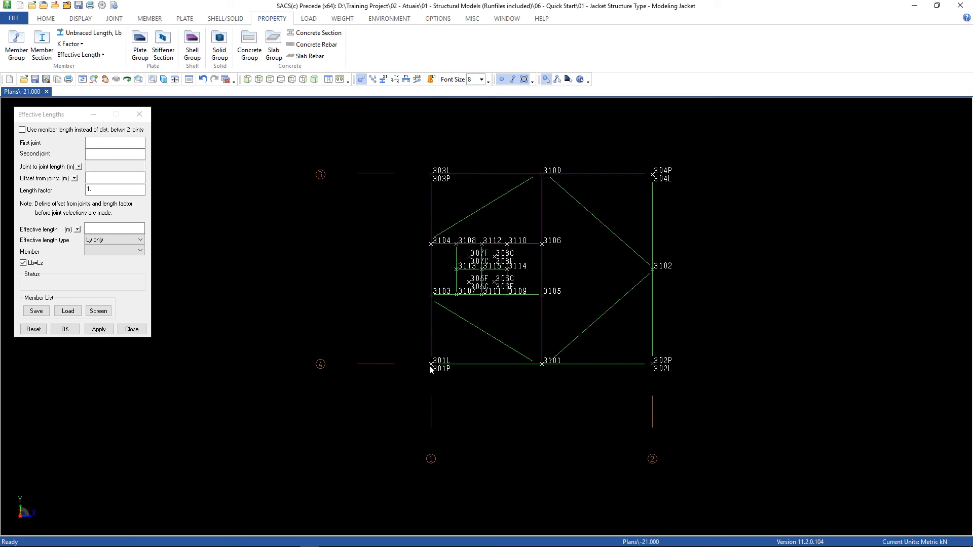
left_click(431, 363)
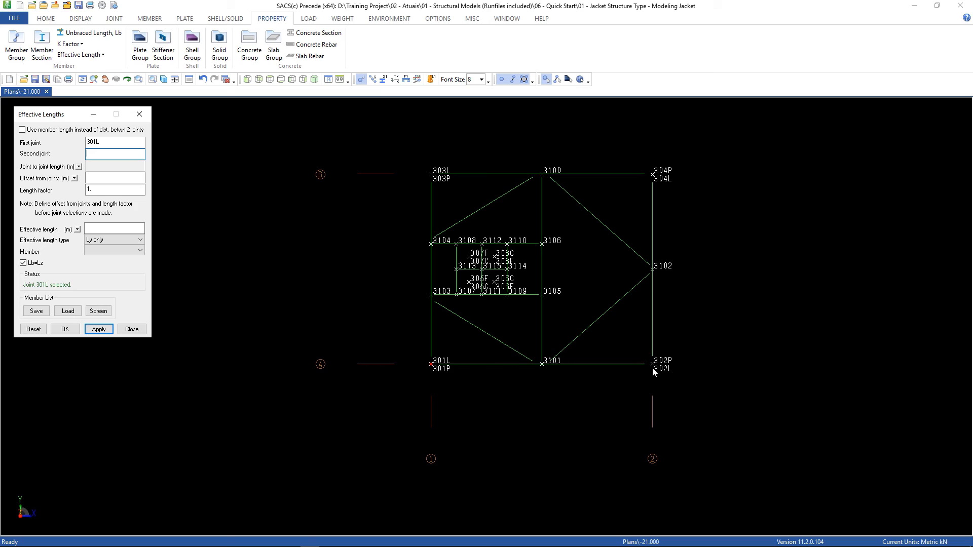
left_click(652, 364)
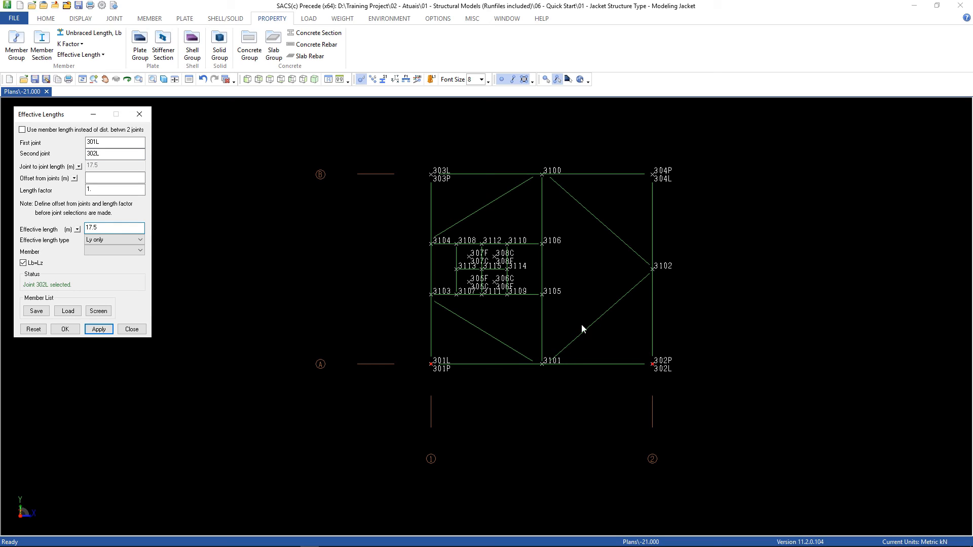
left_click(115, 228)
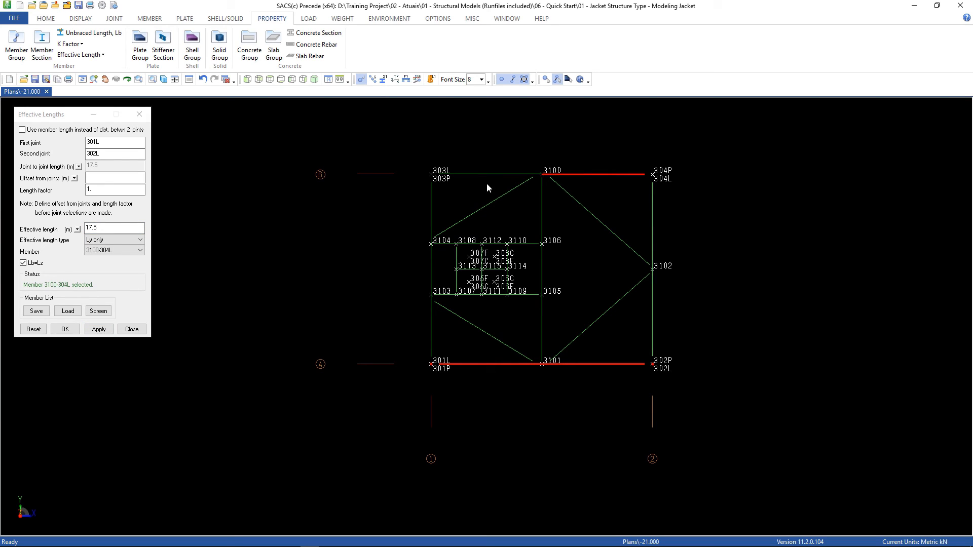
left_click(97, 329)
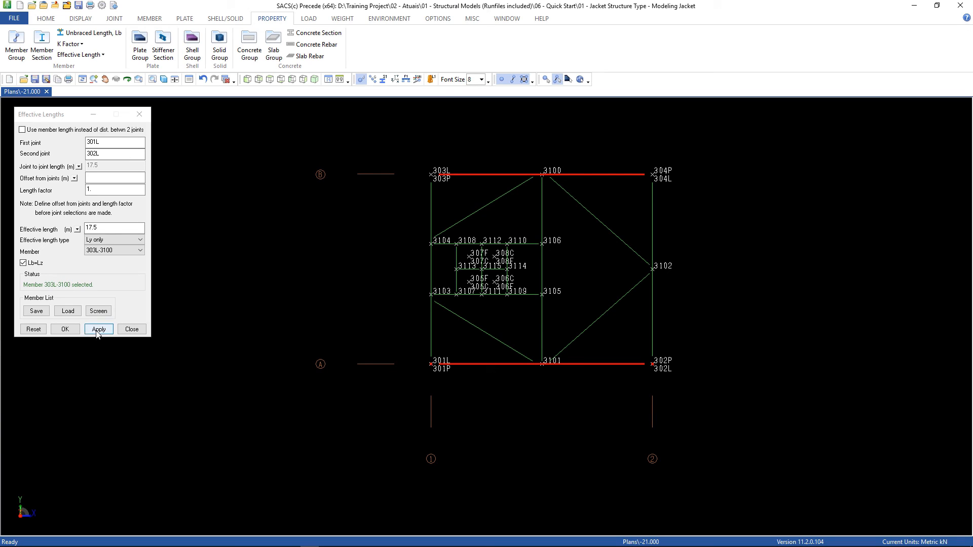
left_click(98, 329)
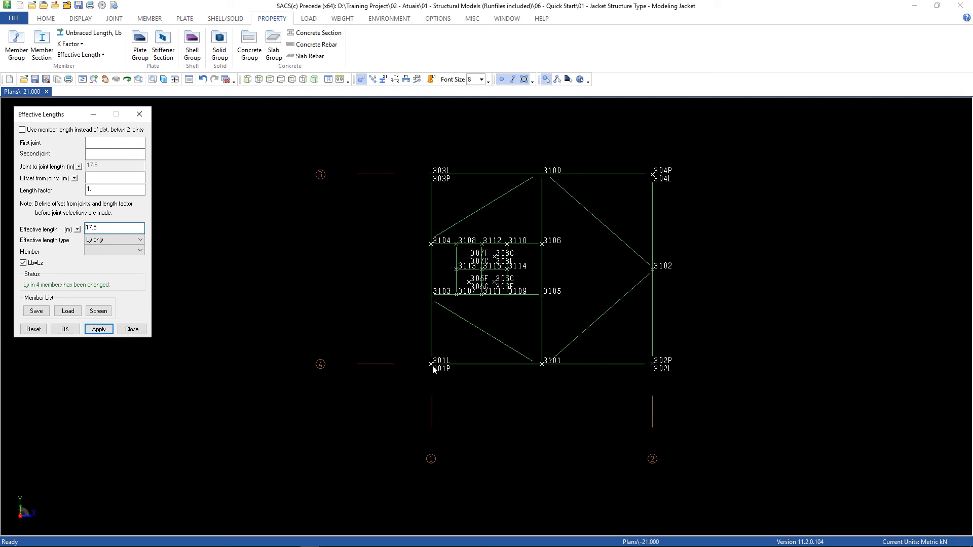
Give the side edge members between 301L-303L an Ly of 15 m.
left_click(431, 363)
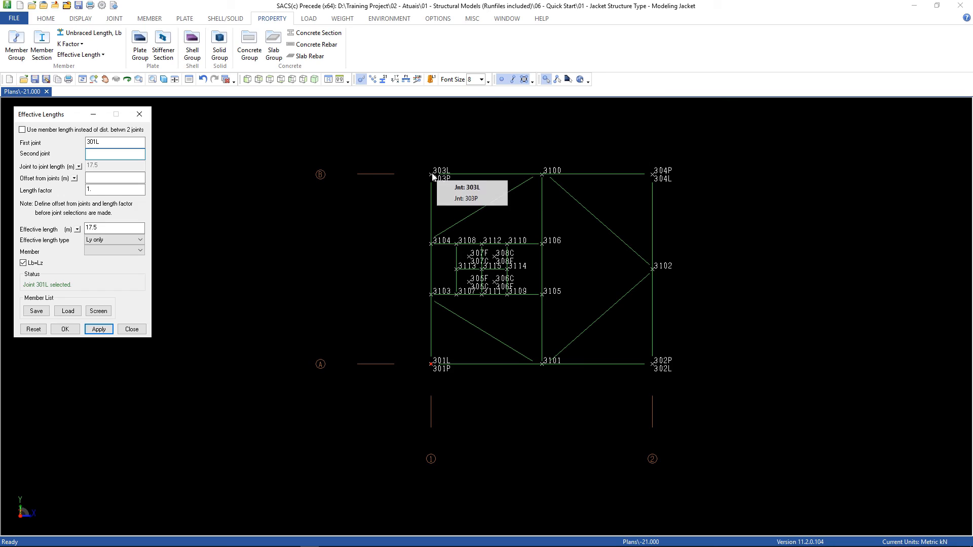
left_click(434, 176)
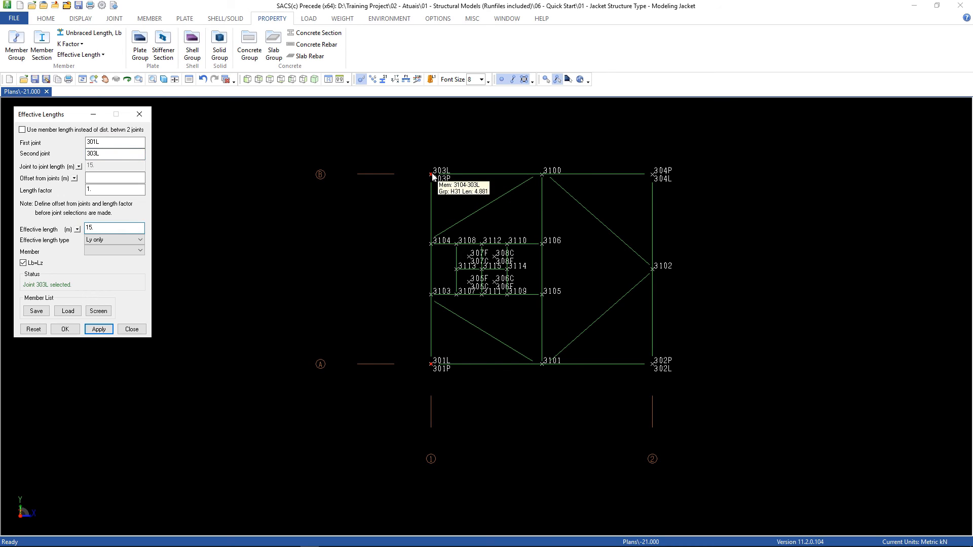
mouse_move(434, 328)
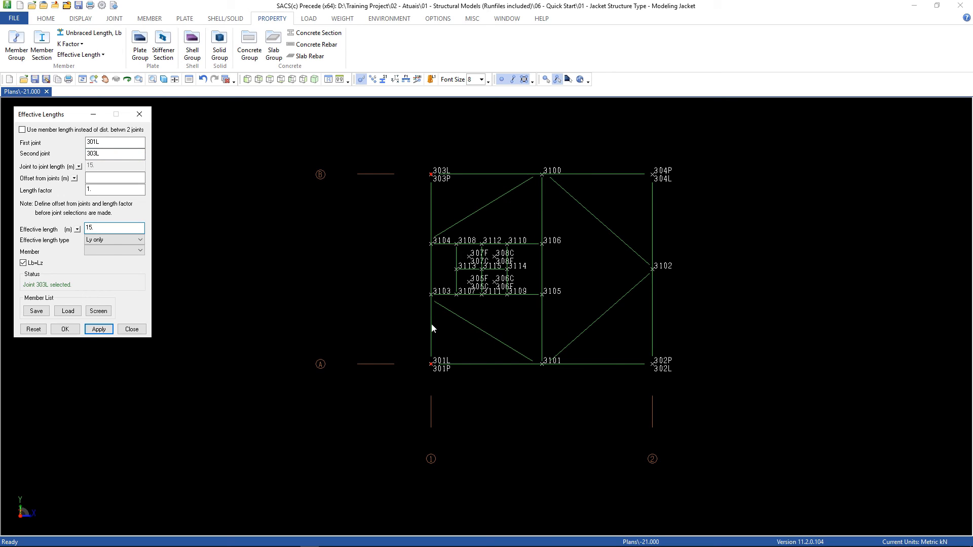
left_click(431, 267)
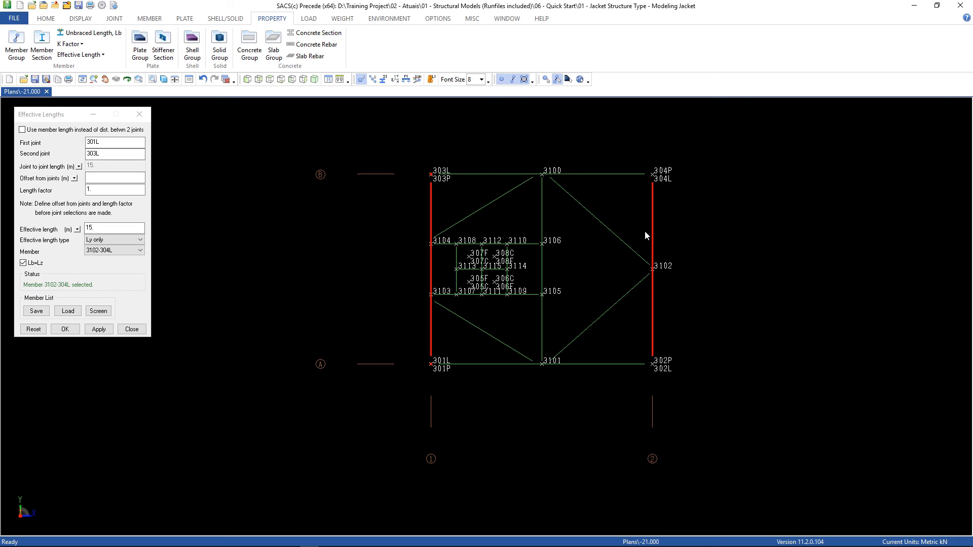
left_click(98, 329)
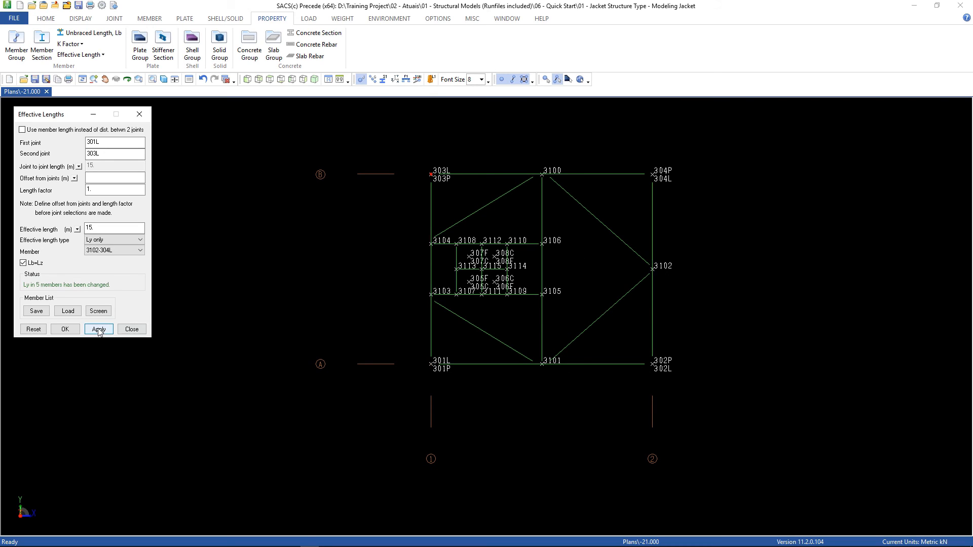
left_click(131, 329)
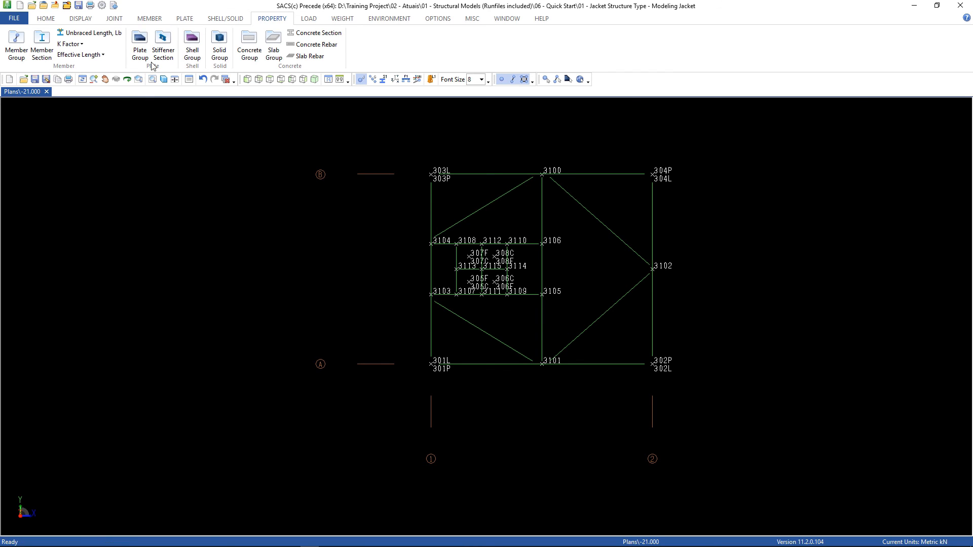
left_click(149, 18)
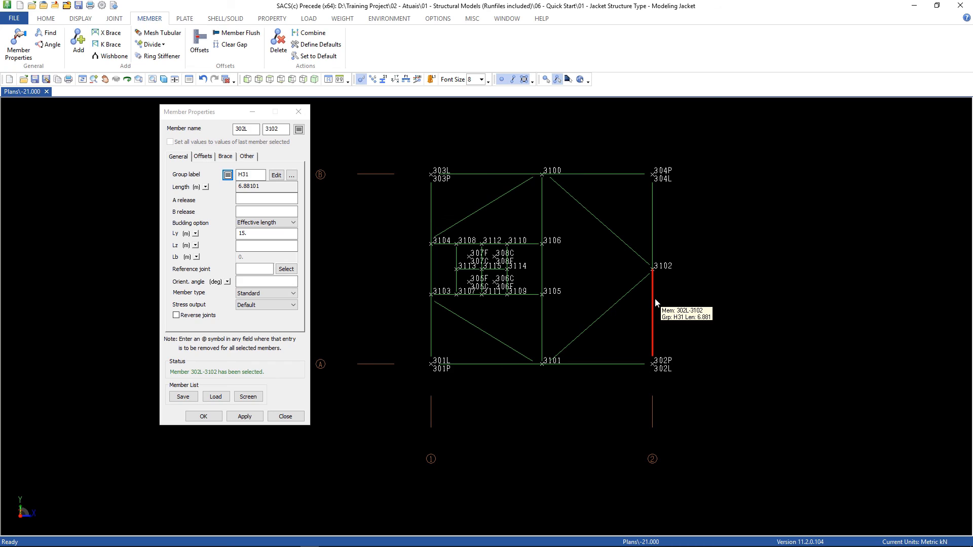
left_click(652, 223)
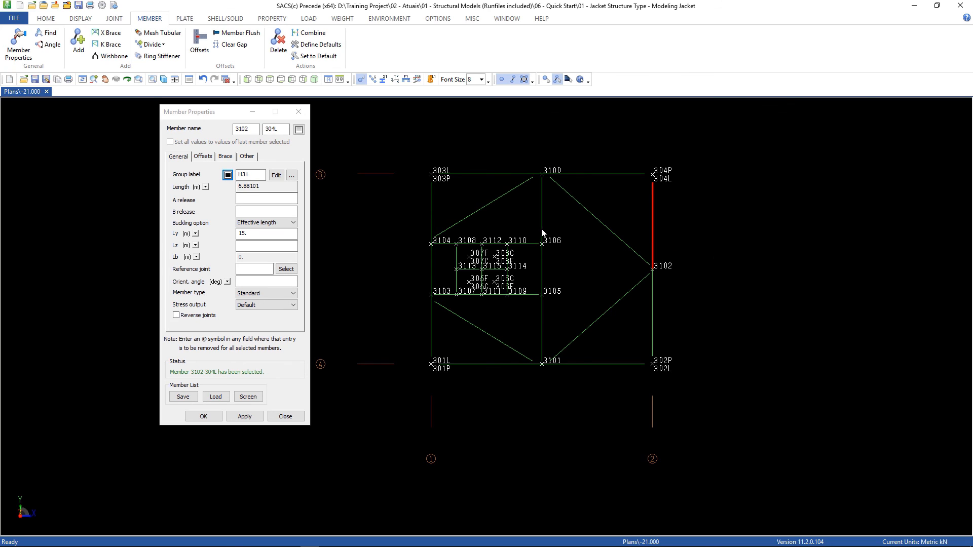
mouse_move(432, 213)
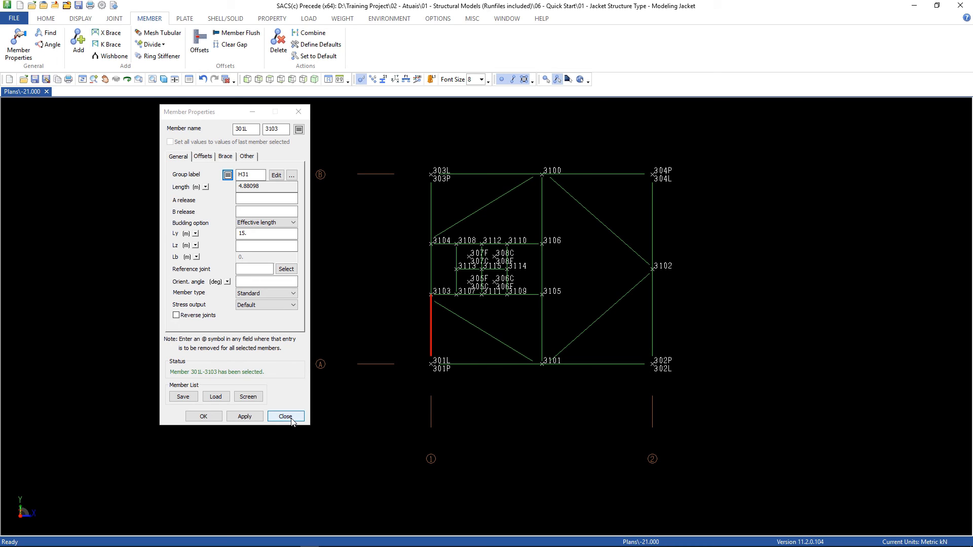
left_click(285, 416)
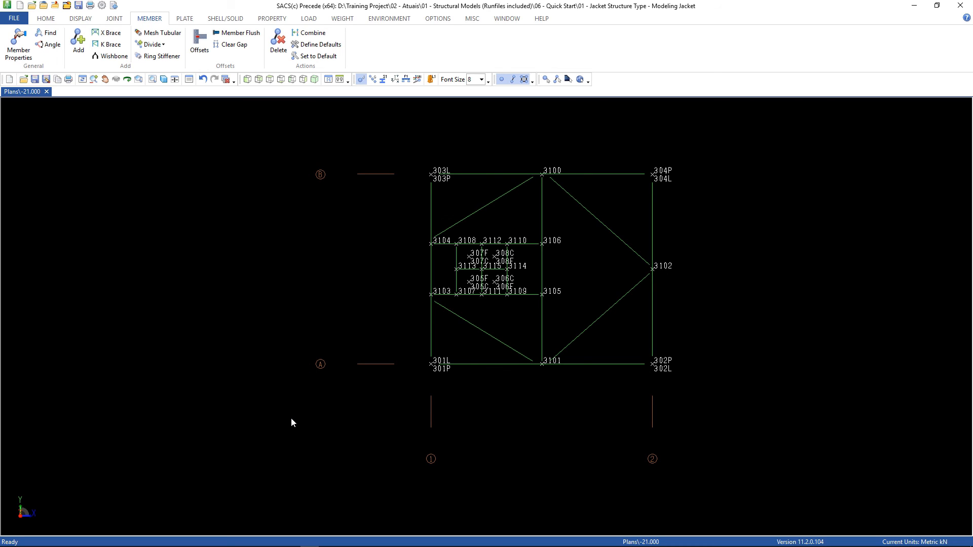